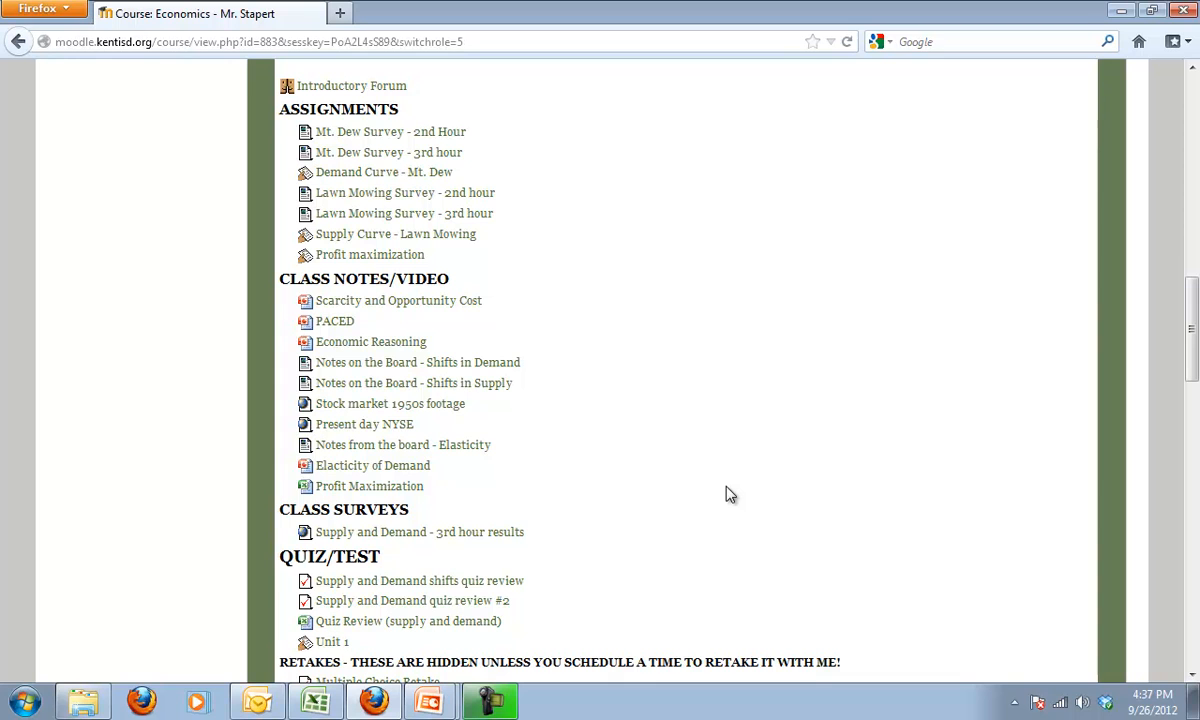
{"action": "mouse_move", "coordinate": [356, 532]}
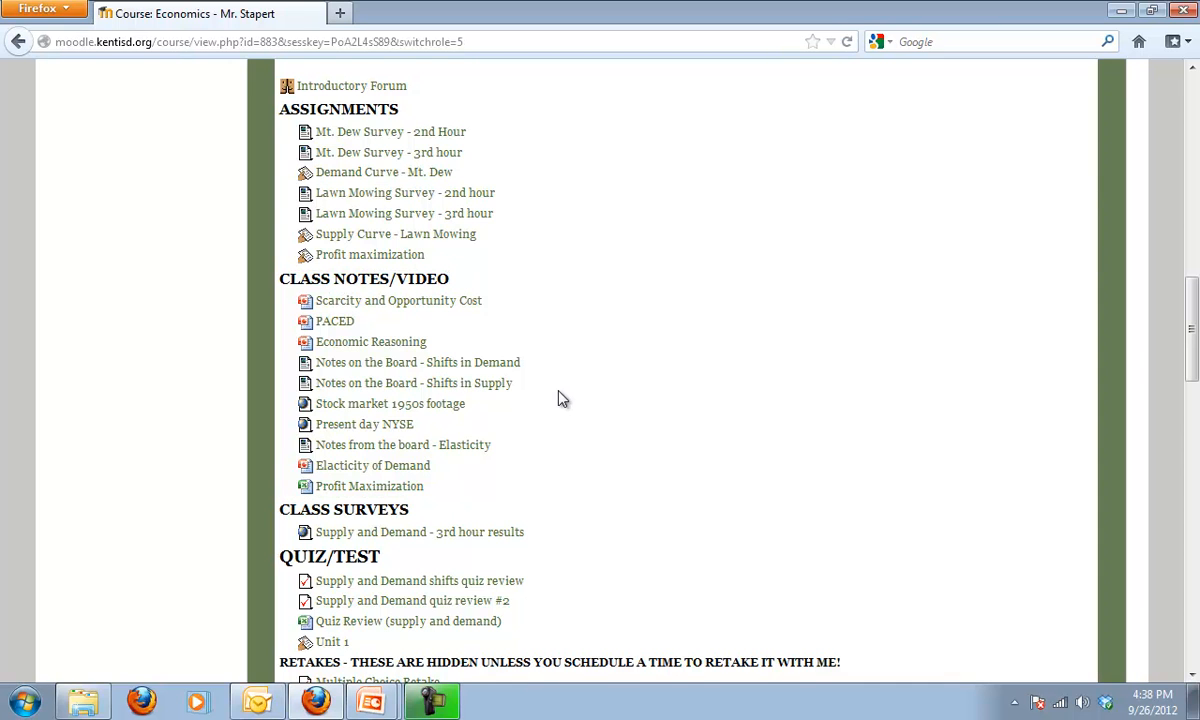
{"action": "mouse_move", "coordinate": [368, 486]}
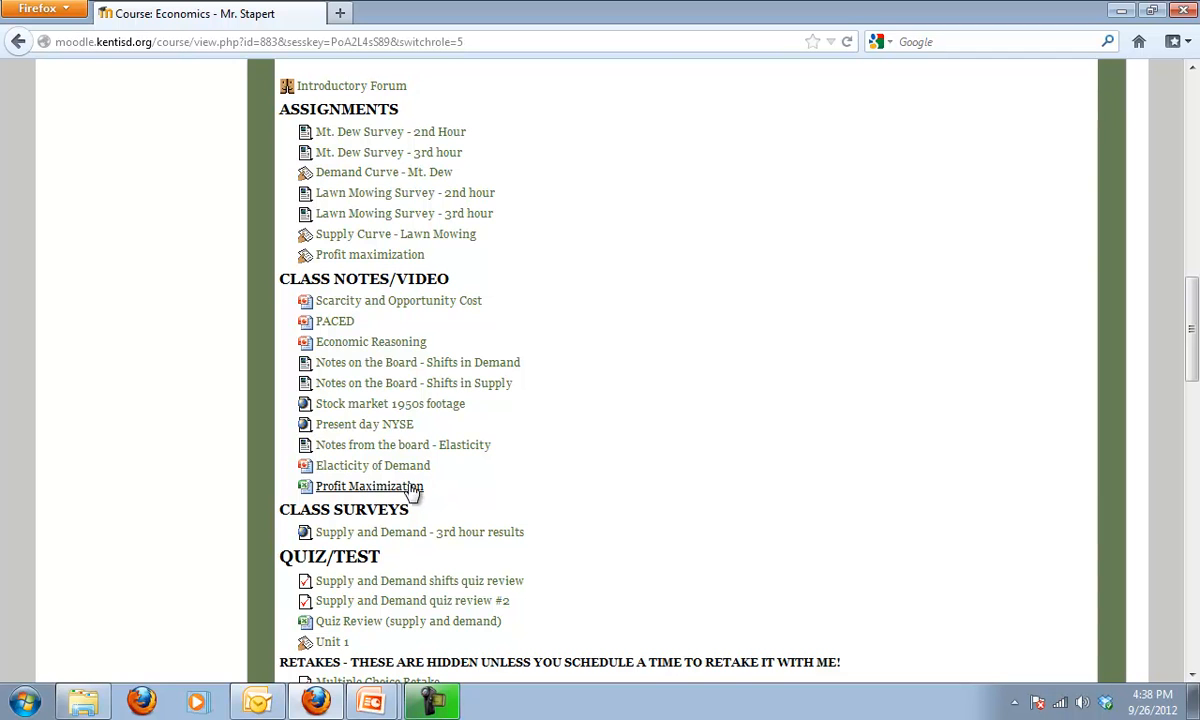
Open the Profit Maximization link under CLASS NOTES/VIDEO on the Moodle course page.
{"action": "left_click", "coordinate": [368, 486]}
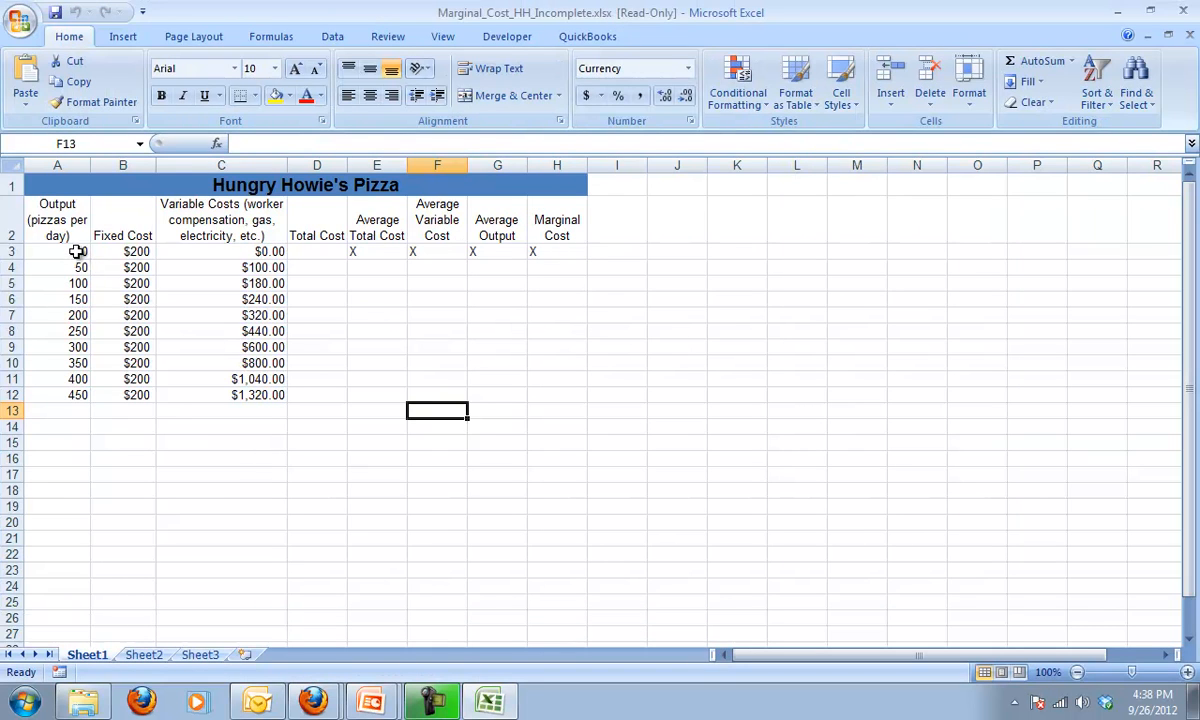
{"action": "left_click_drag", "start_coordinate": [56, 252], "coordinate": [56, 378]}
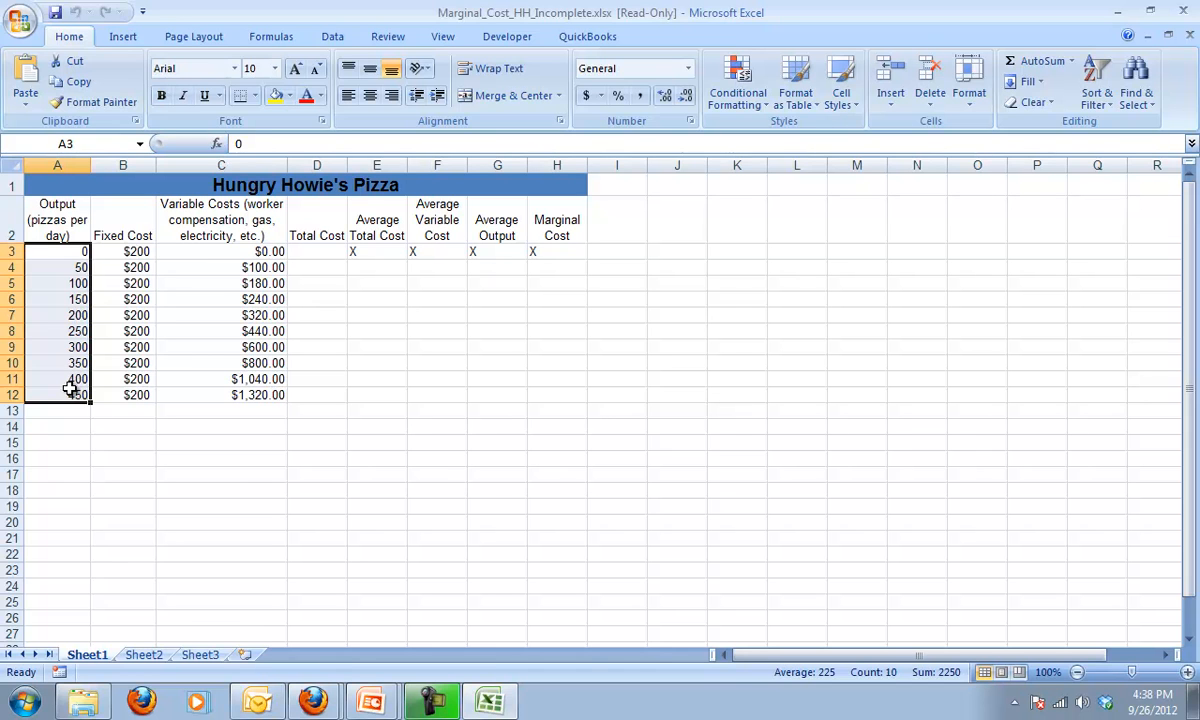
{"action": "left_click_drag", "start_coordinate": [56, 252], "coordinate": [136, 348]}
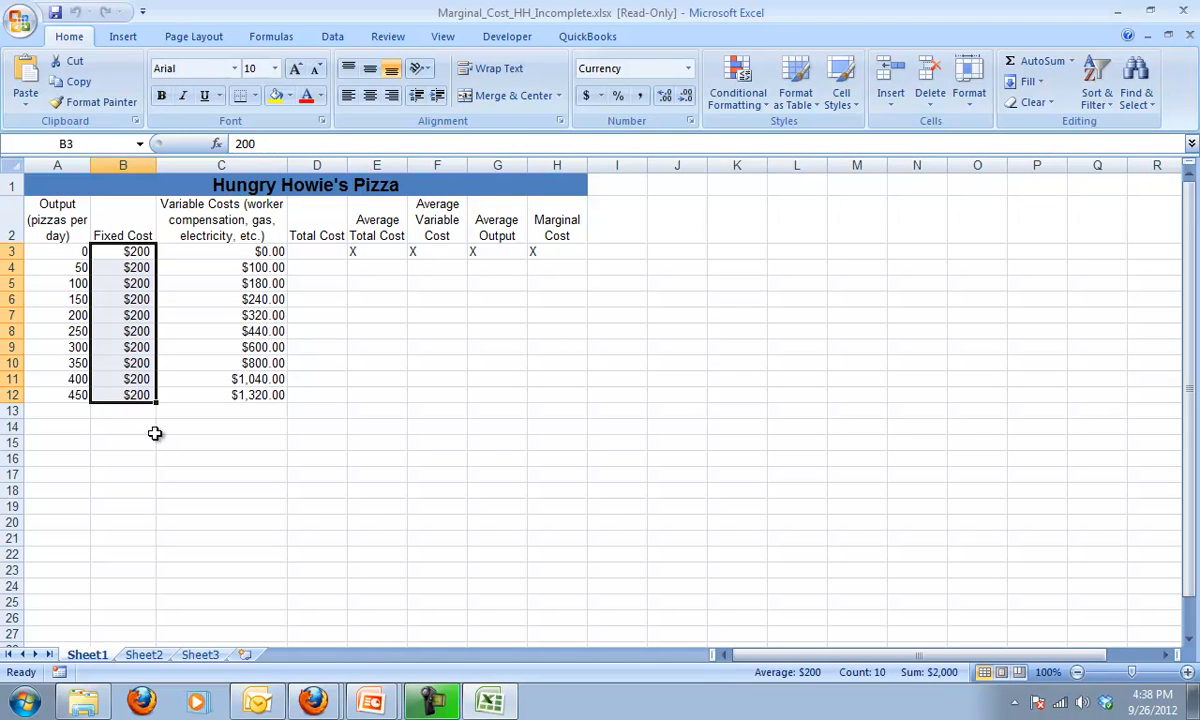
{"action": "mouse_move", "coordinate": [258, 280]}
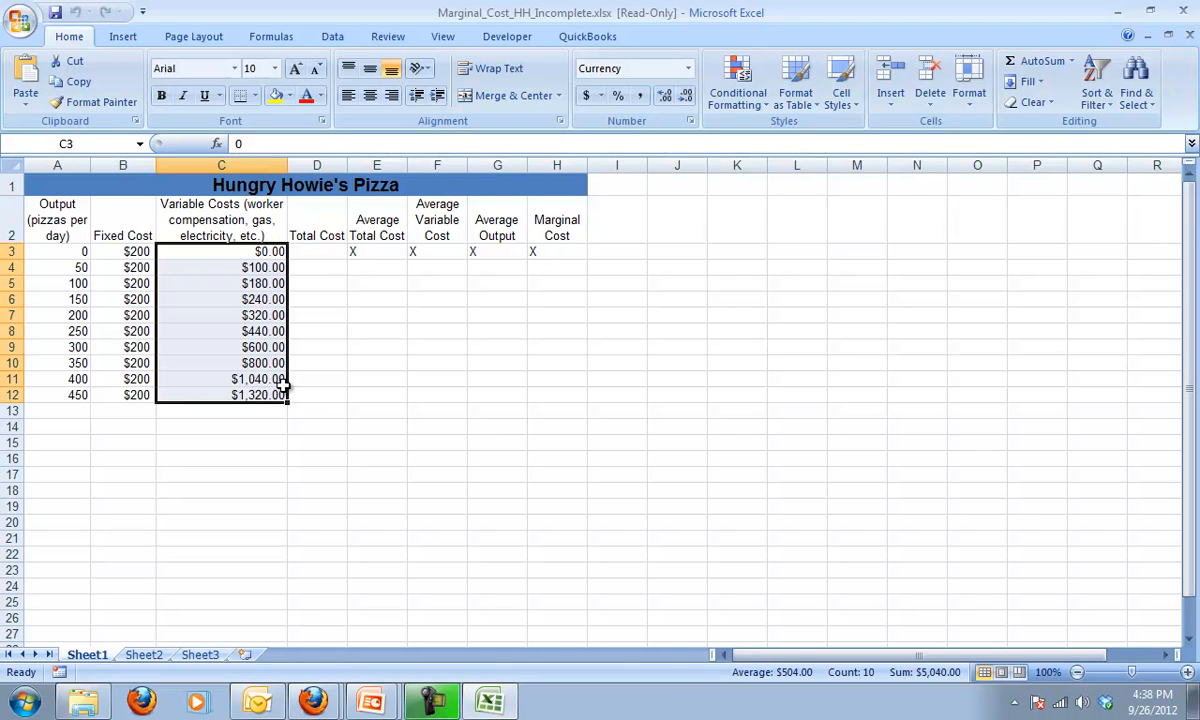
{"action": "mouse_move", "coordinate": [318, 254]}
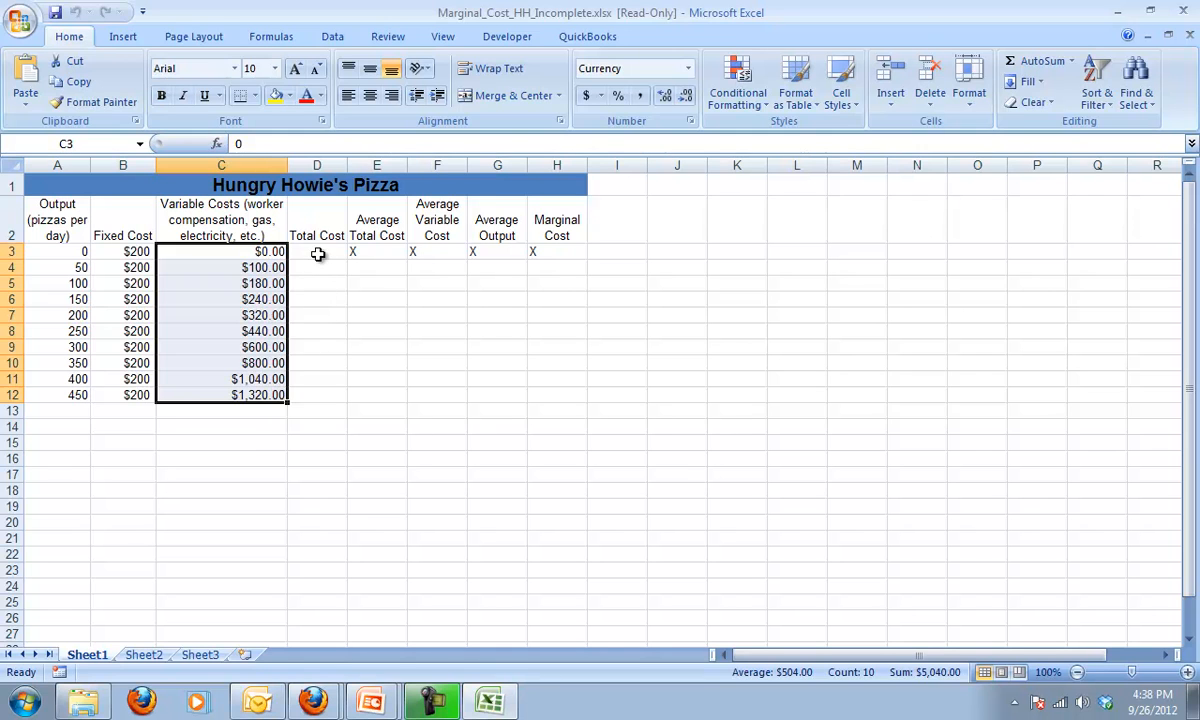
Enter the total cost formula =B3+C3 in D3 by referencing the fixed and variable cost cells.
{"action": "left_click", "coordinate": [316, 252]}
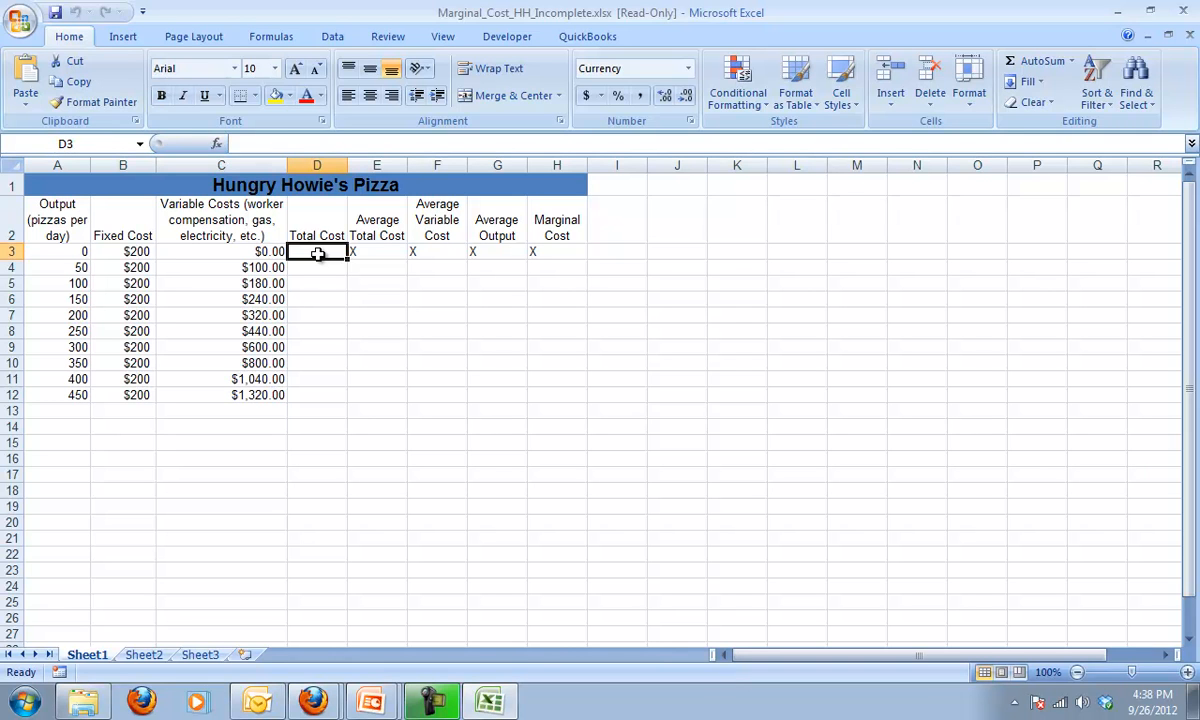
{"action": "double_click", "coordinate": [316, 252]}
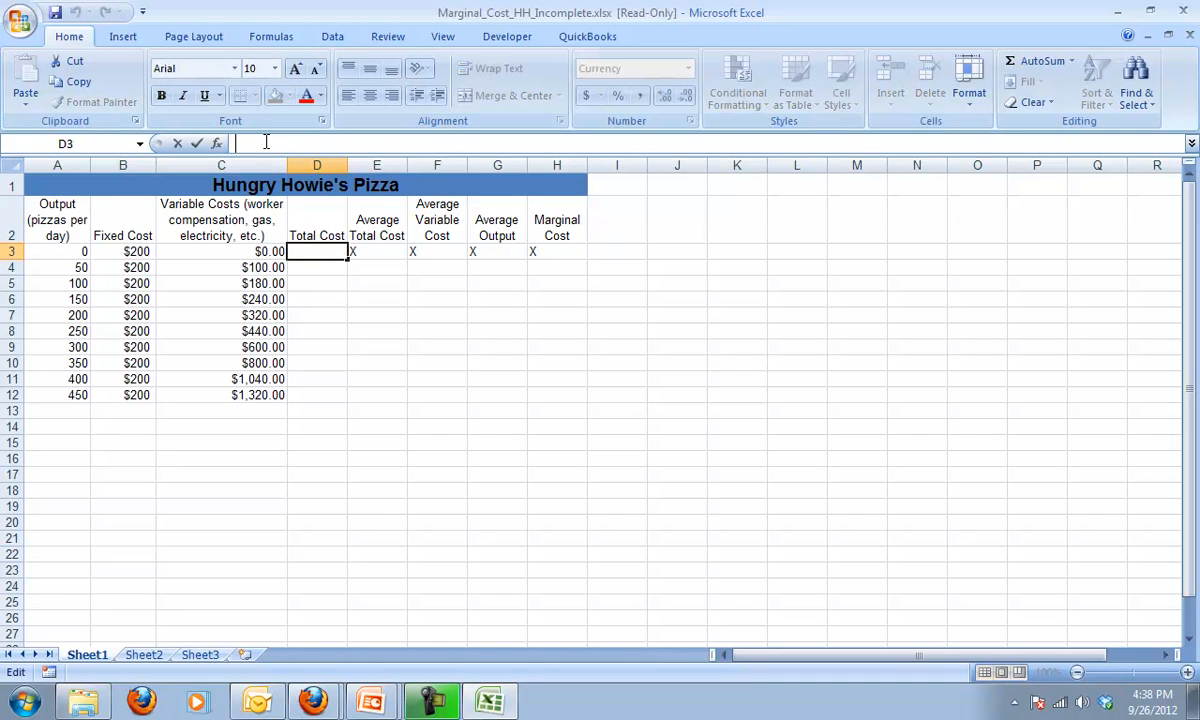
{"action": "type", "text": "="}
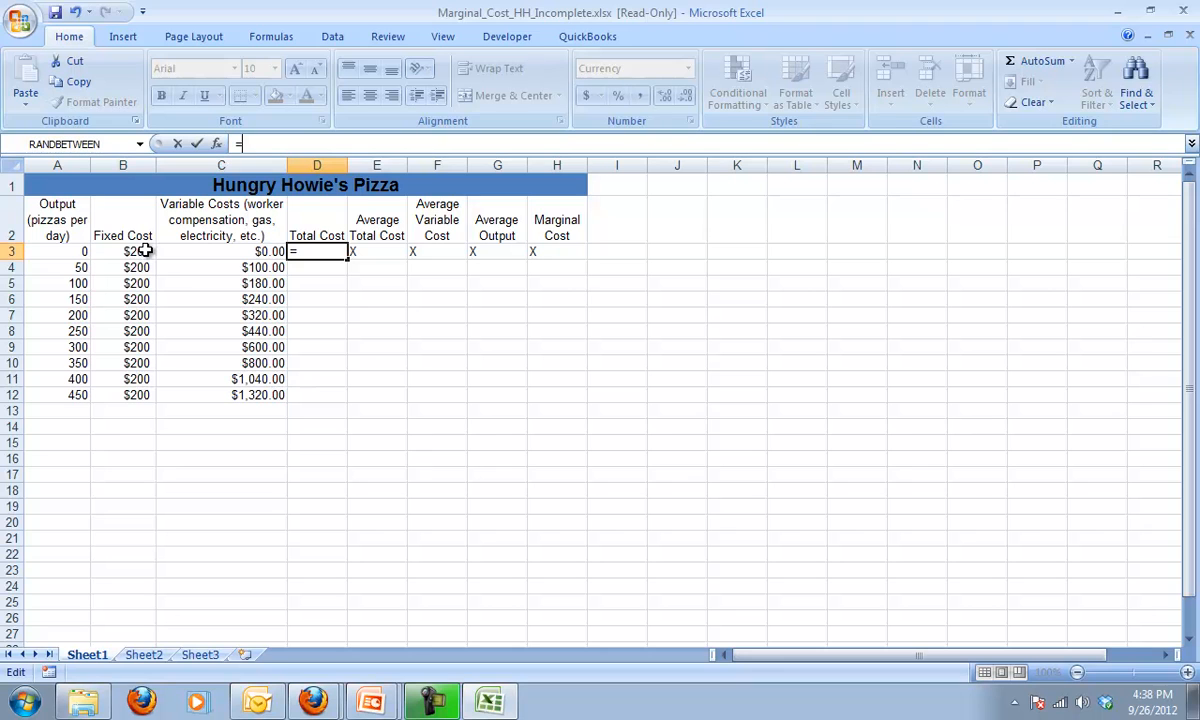
{"action": "mouse_move", "coordinate": [136, 252]}
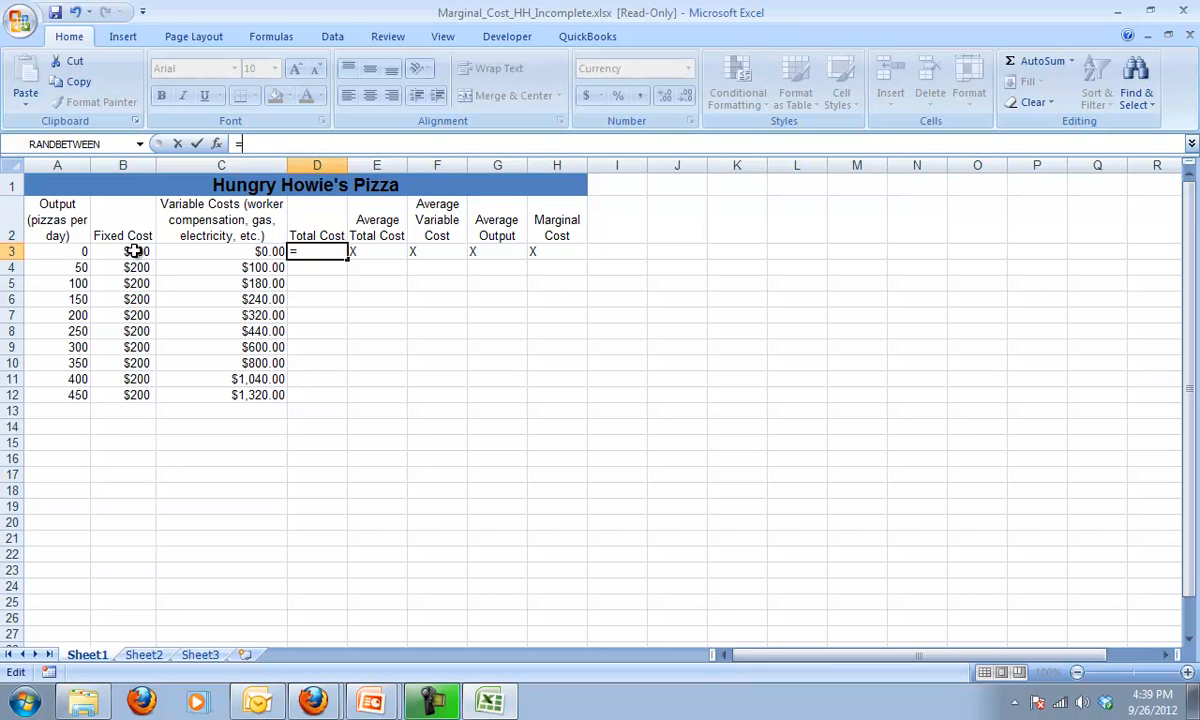
{"action": "left_click", "coordinate": [122, 252]}
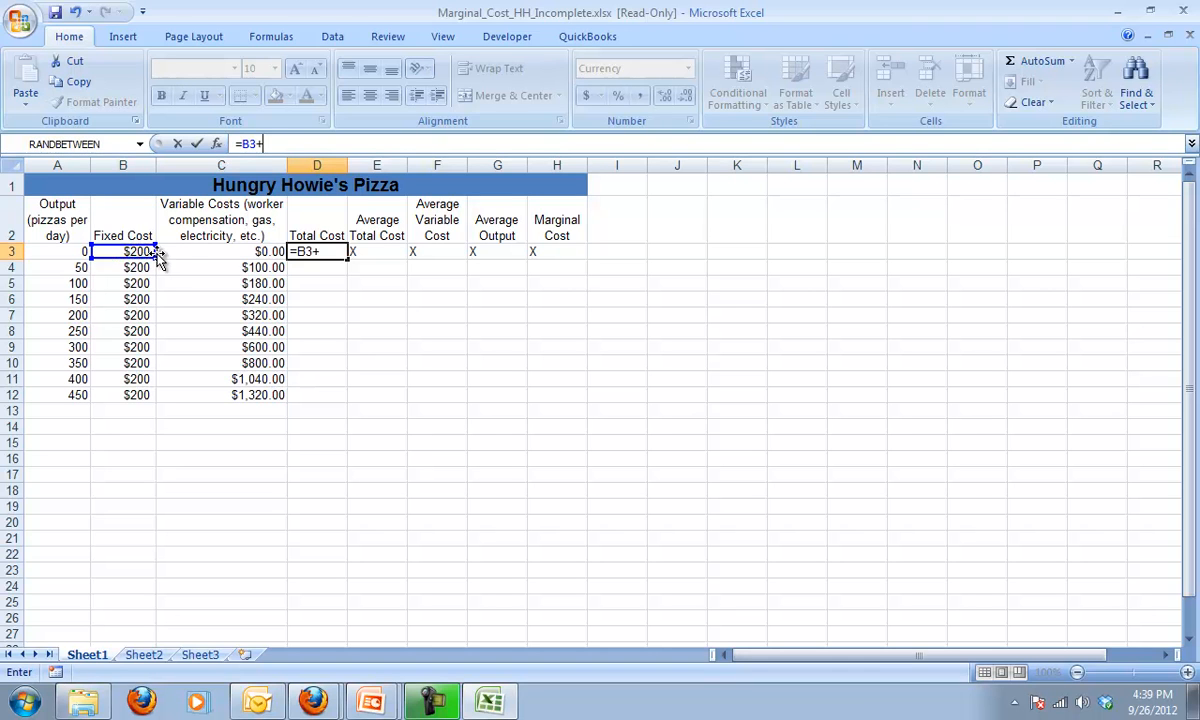
{"action": "left_click", "coordinate": [220, 252]}
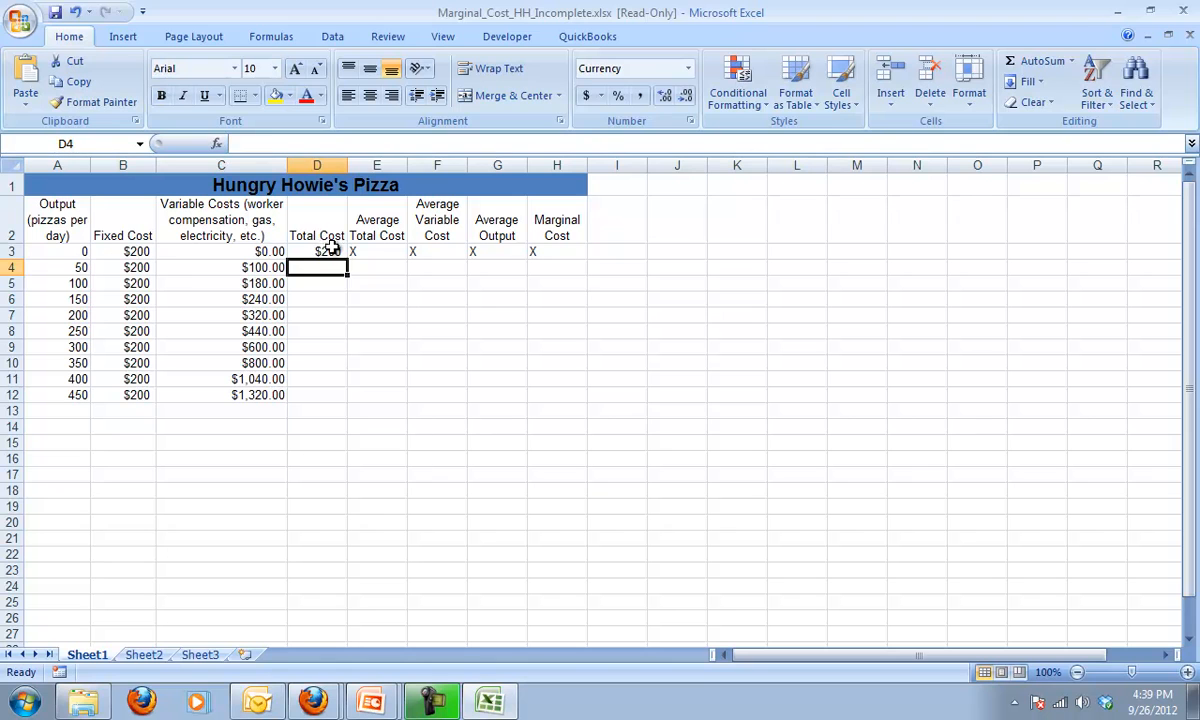
Fill the total cost formula down to D12, giving $200 through $1,520.
{"action": "left_click", "coordinate": [316, 252]}
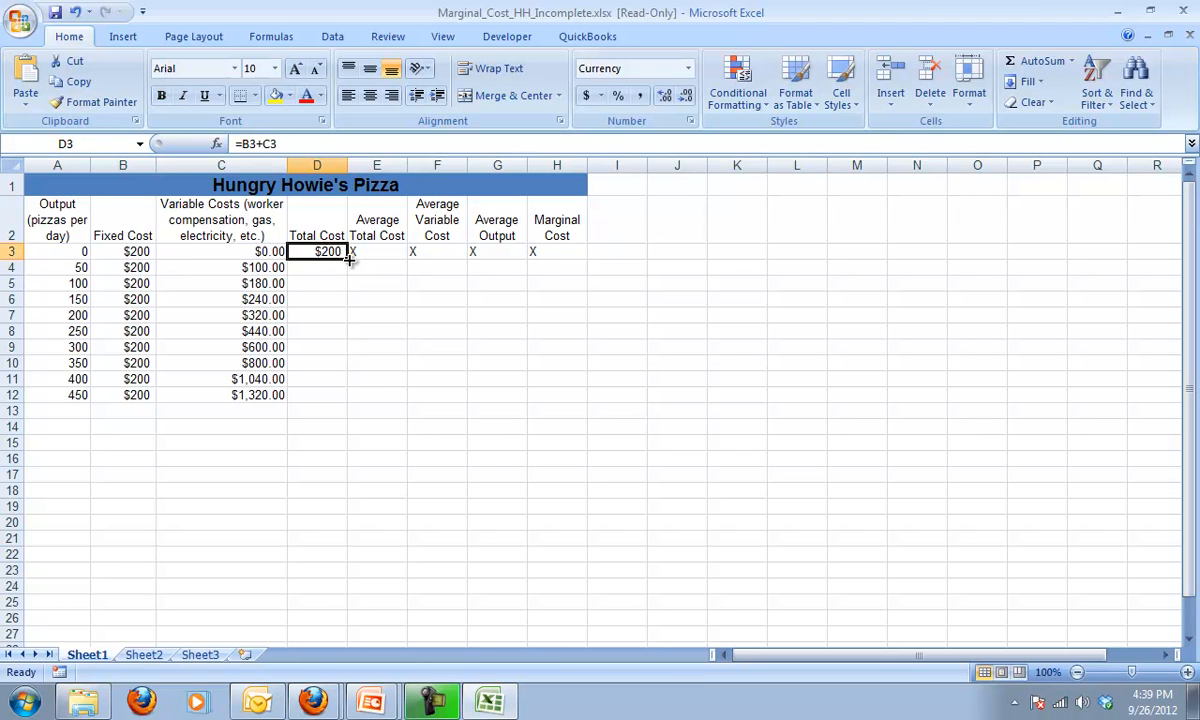
{"action": "left_click_drag", "start_coordinate": [350, 258], "coordinate": [348, 344]}
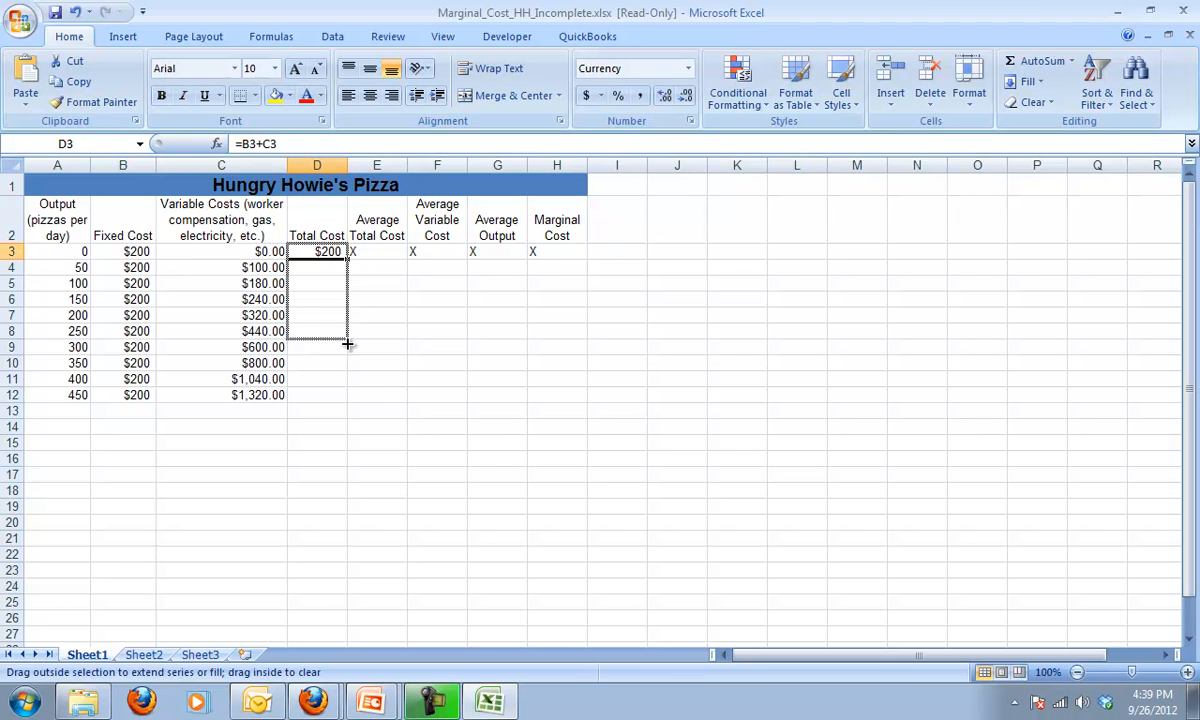
{"action": "left_click_drag", "start_coordinate": [348, 252], "coordinate": [348, 394]}
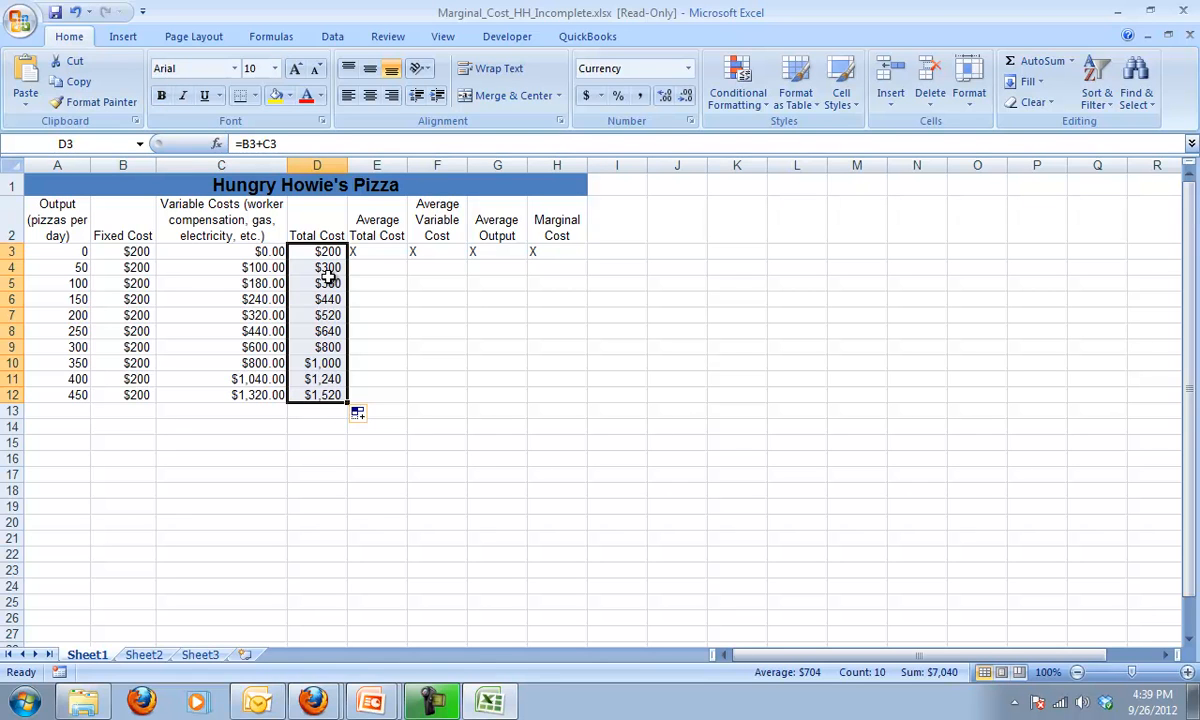
{"action": "left_click", "coordinate": [376, 268]}
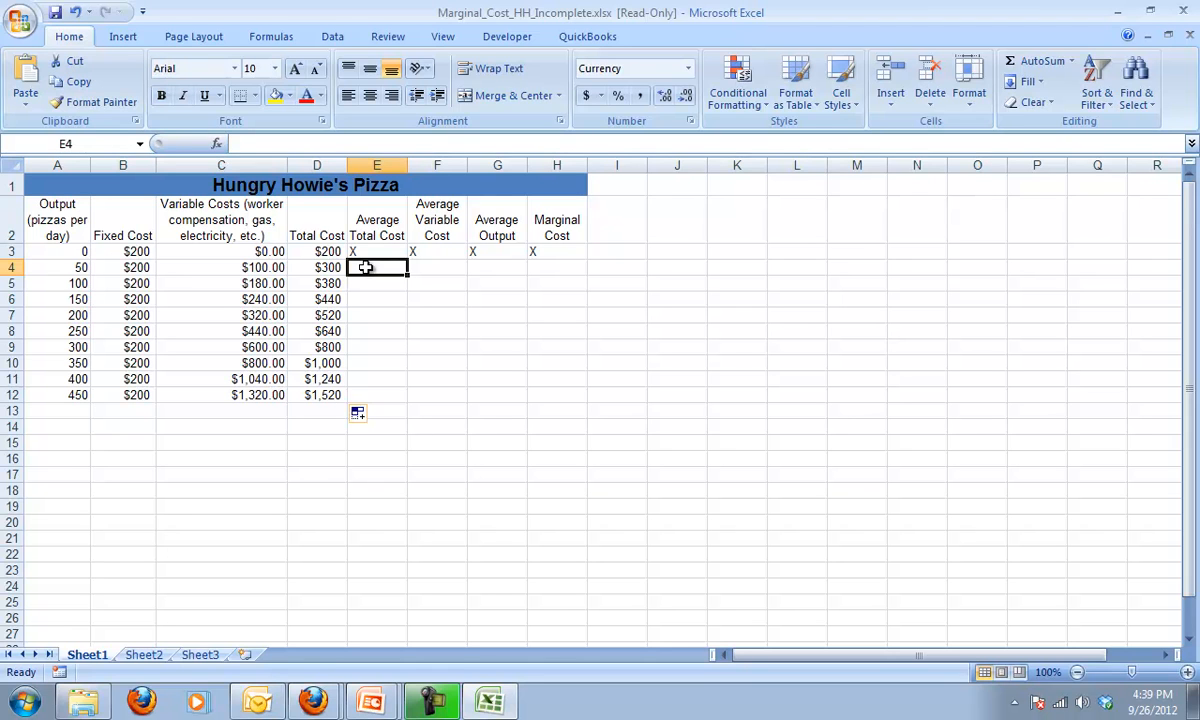
Enter =D4/A4 in E4 and fill it down to E12, giving average total cost from $6.00 to $3.38.
{"action": "type", "text": "="}
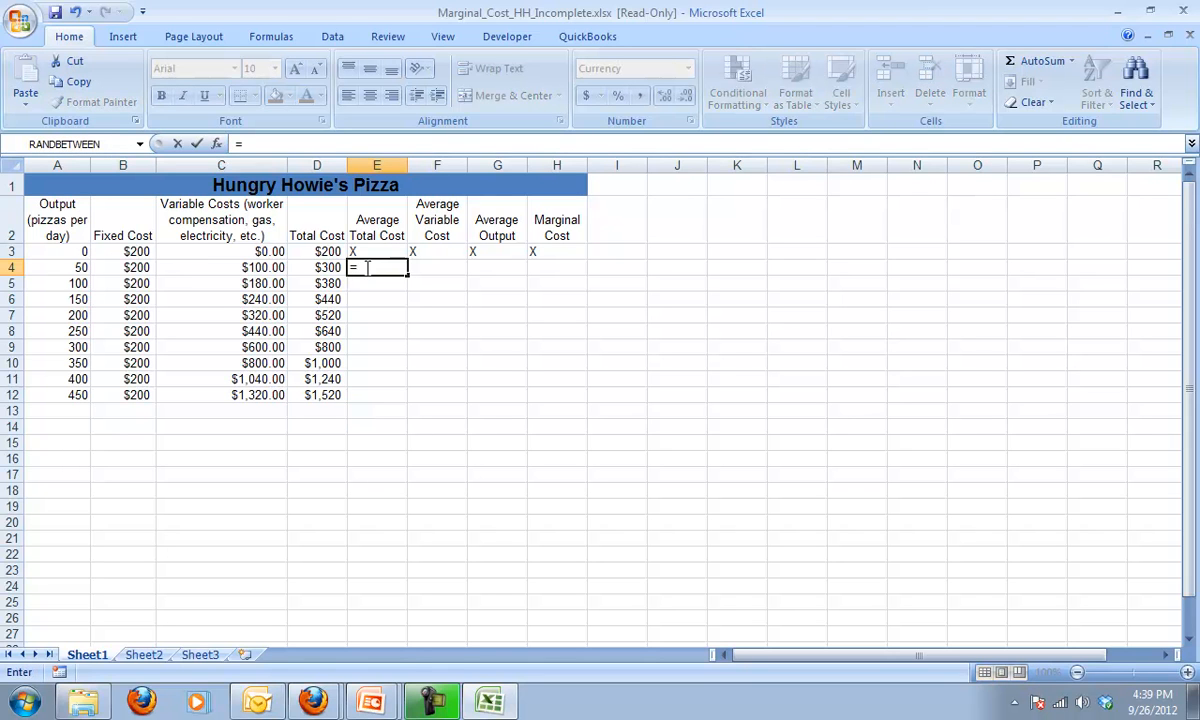
{"action": "left_click", "coordinate": [316, 268]}
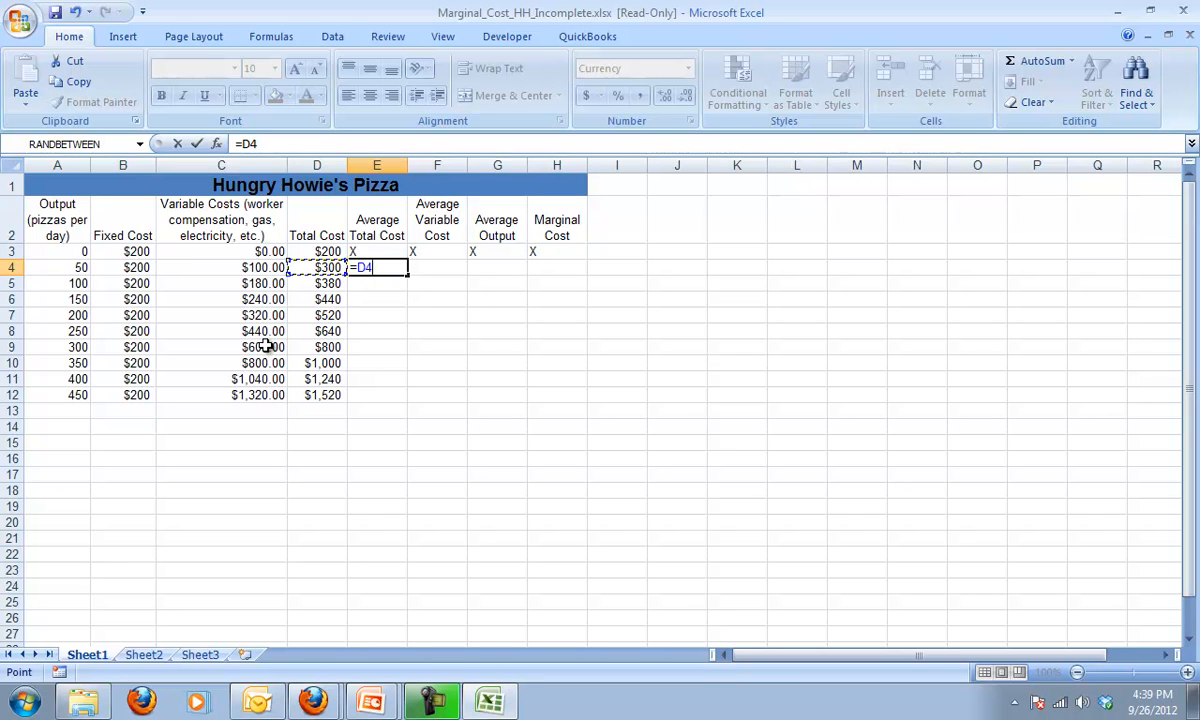
{"action": "left_click", "coordinate": [56, 268]}
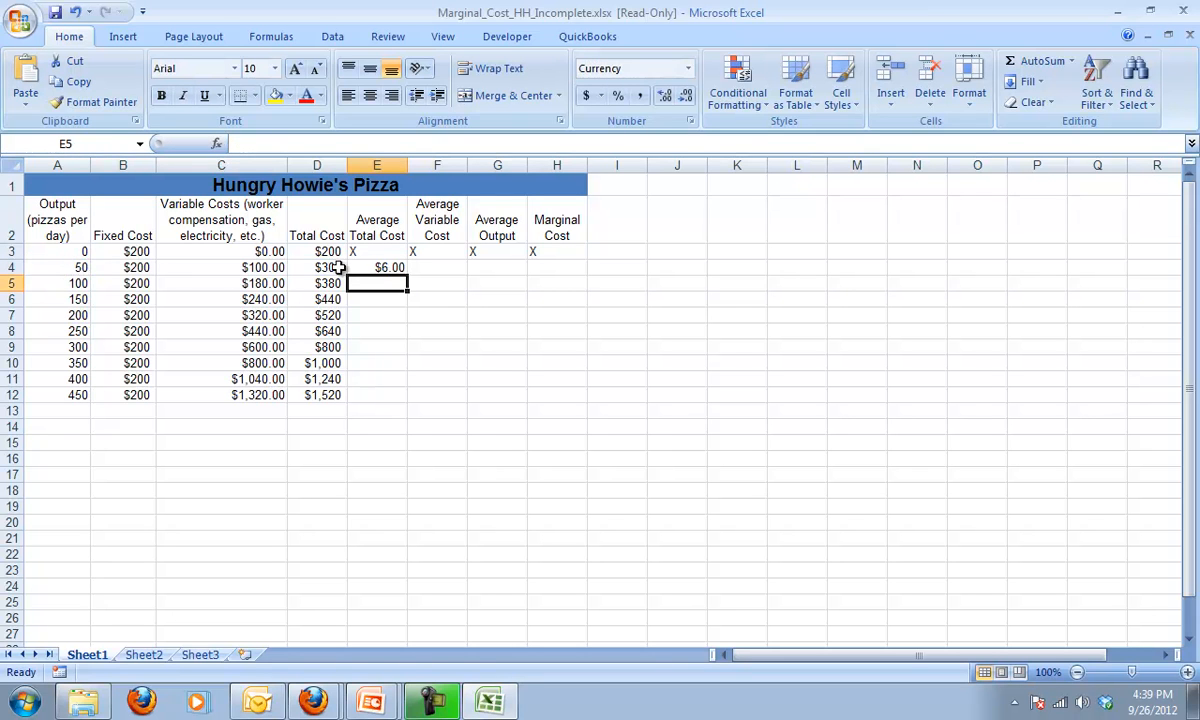
{"action": "left_click", "coordinate": [316, 268]}
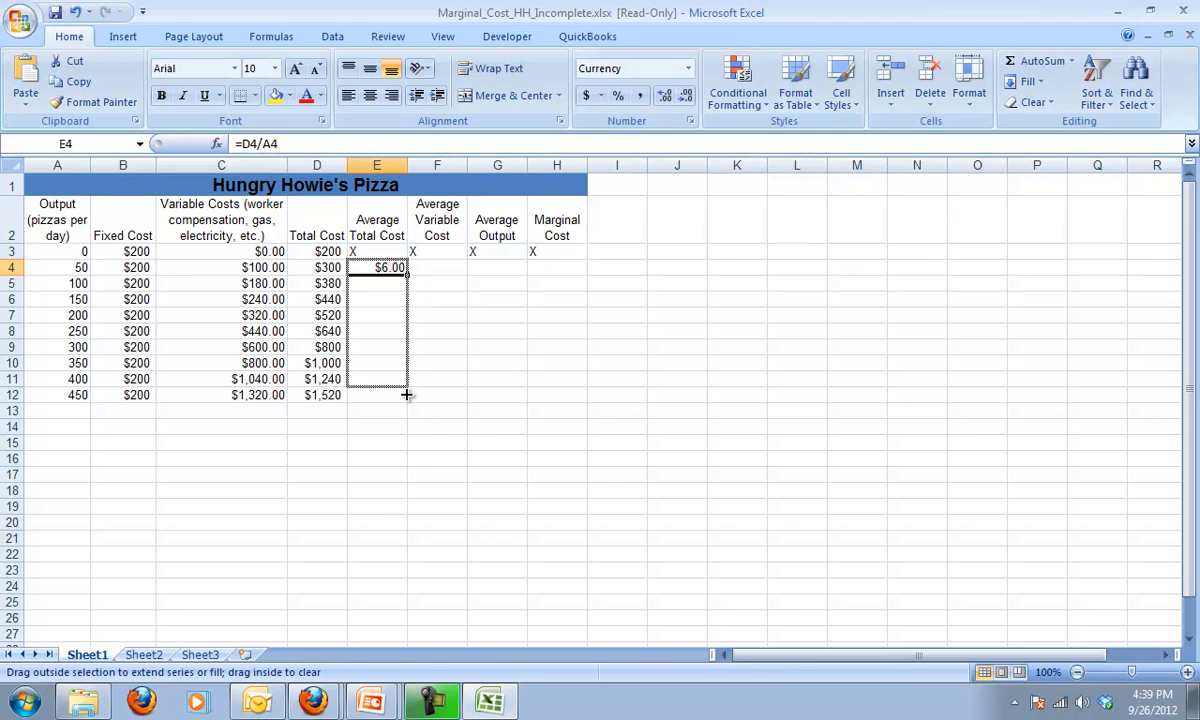
{"action": "left_click_drag", "start_coordinate": [404, 268], "coordinate": [404, 396]}
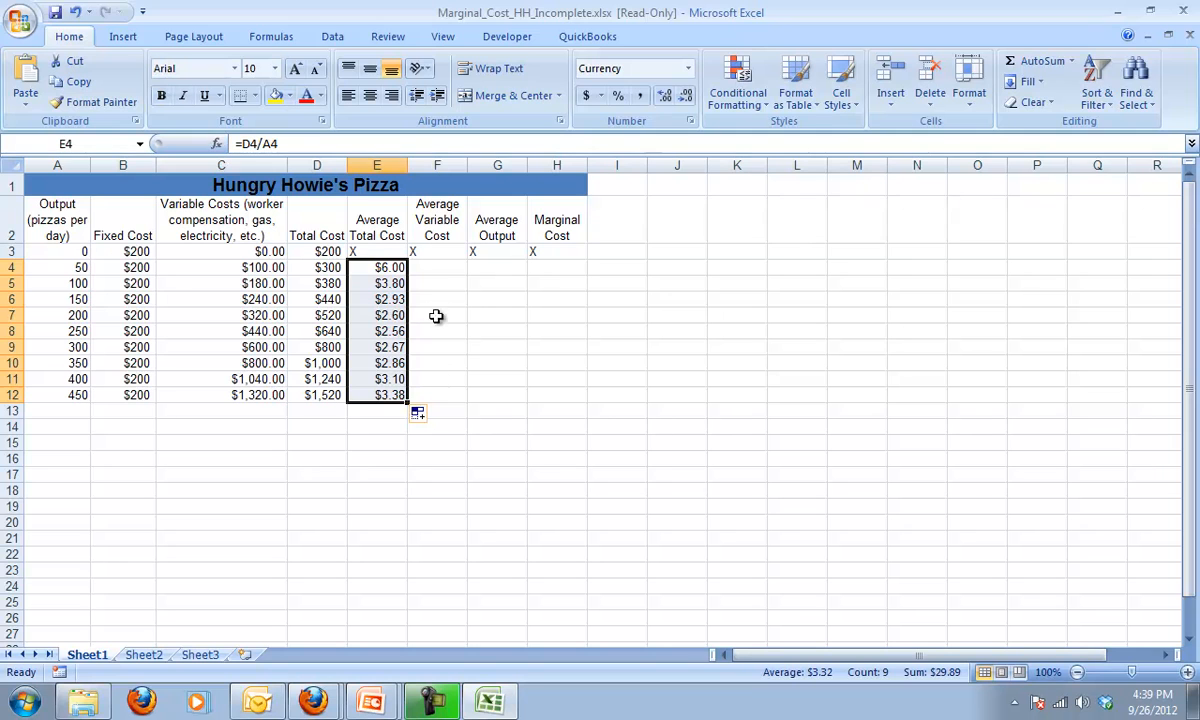
{"action": "mouse_move", "coordinate": [438, 268]}
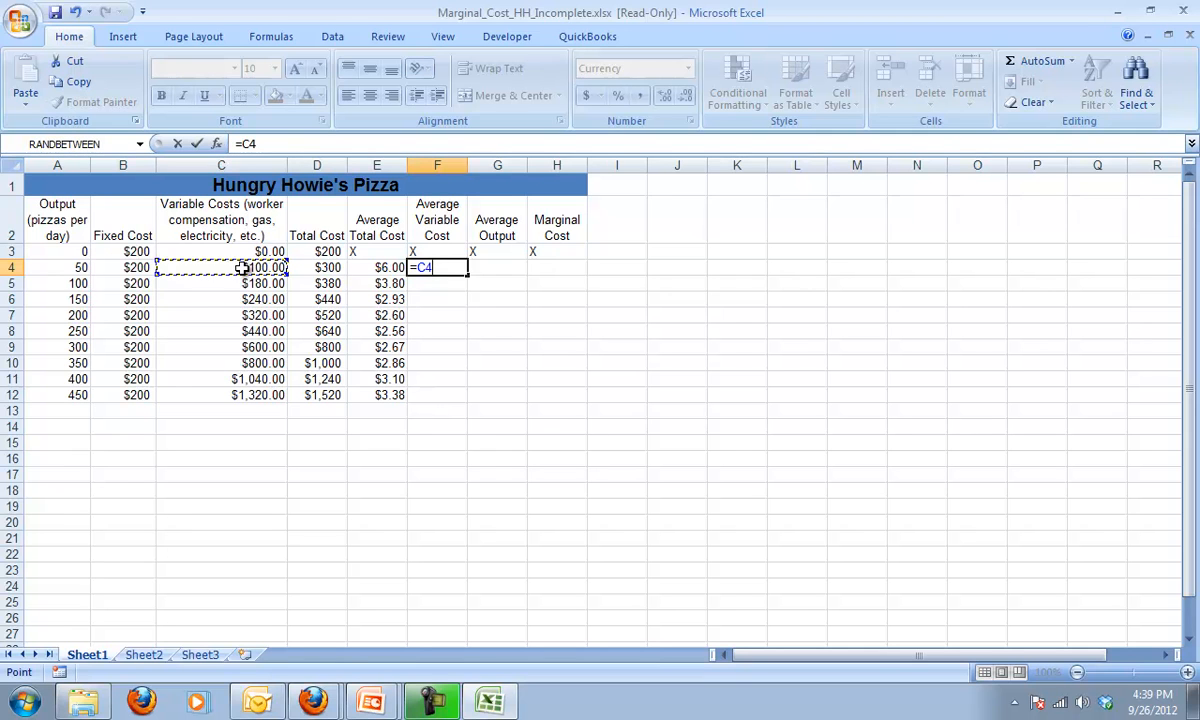
Complete =C4/A4 in F4 and fill it down to F12, average variable cost starting at $2.00.
{"action": "left_click", "coordinate": [56, 268]}
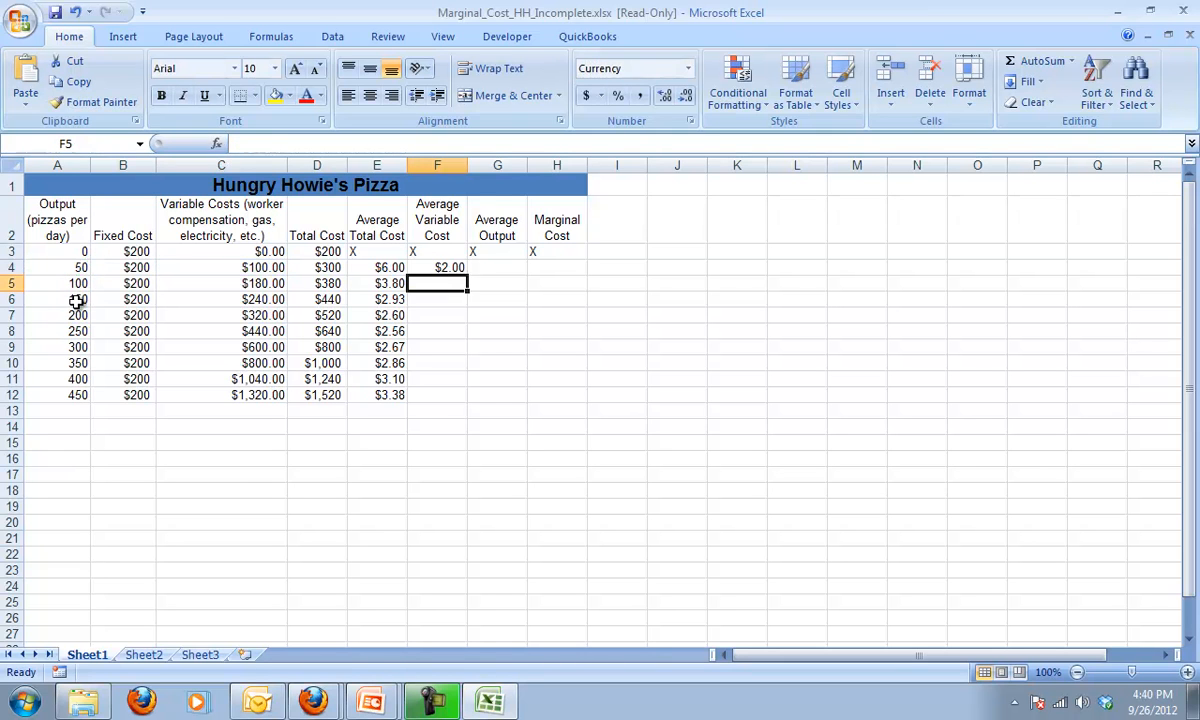
{"action": "left_click", "coordinate": [438, 268]}
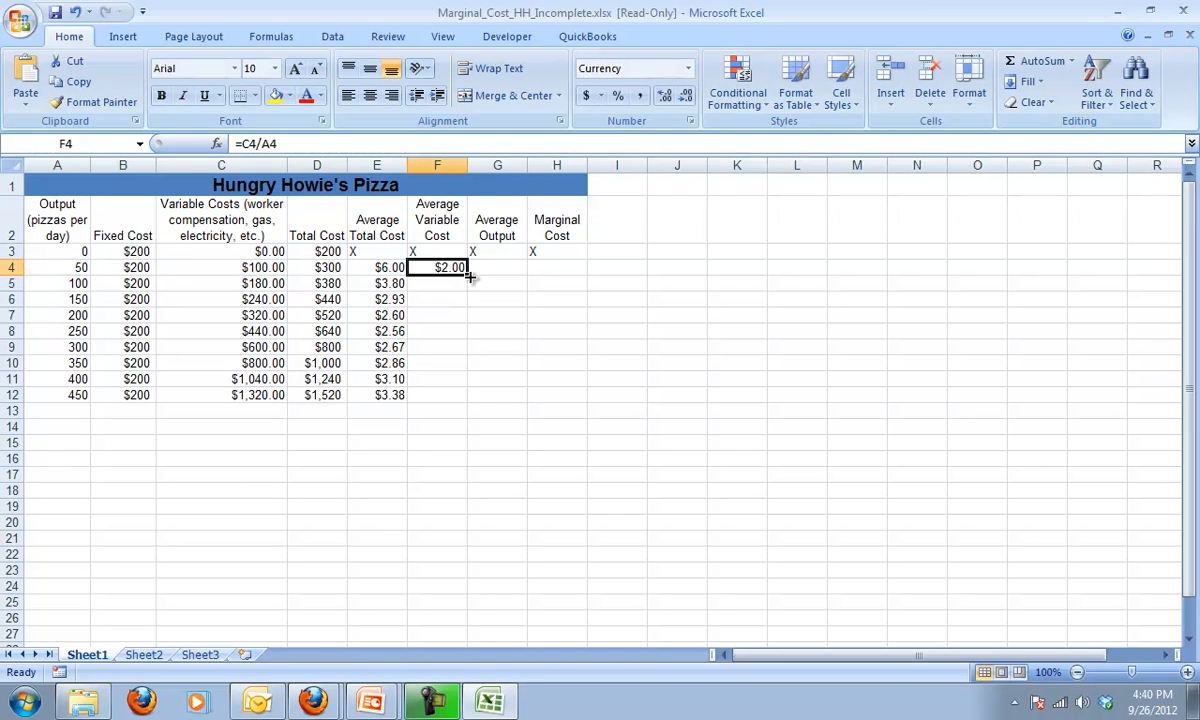
{"action": "left_click_drag", "start_coordinate": [470, 276], "coordinate": [460, 396]}
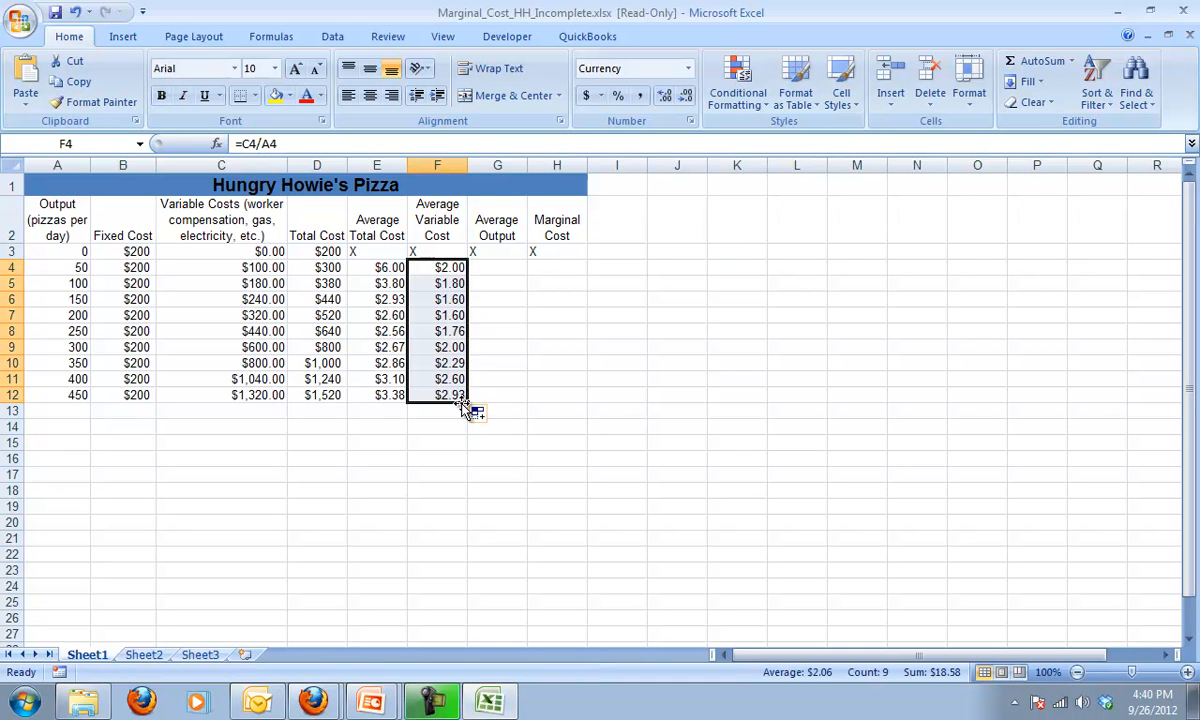
{"action": "mouse_move", "coordinate": [492, 264]}
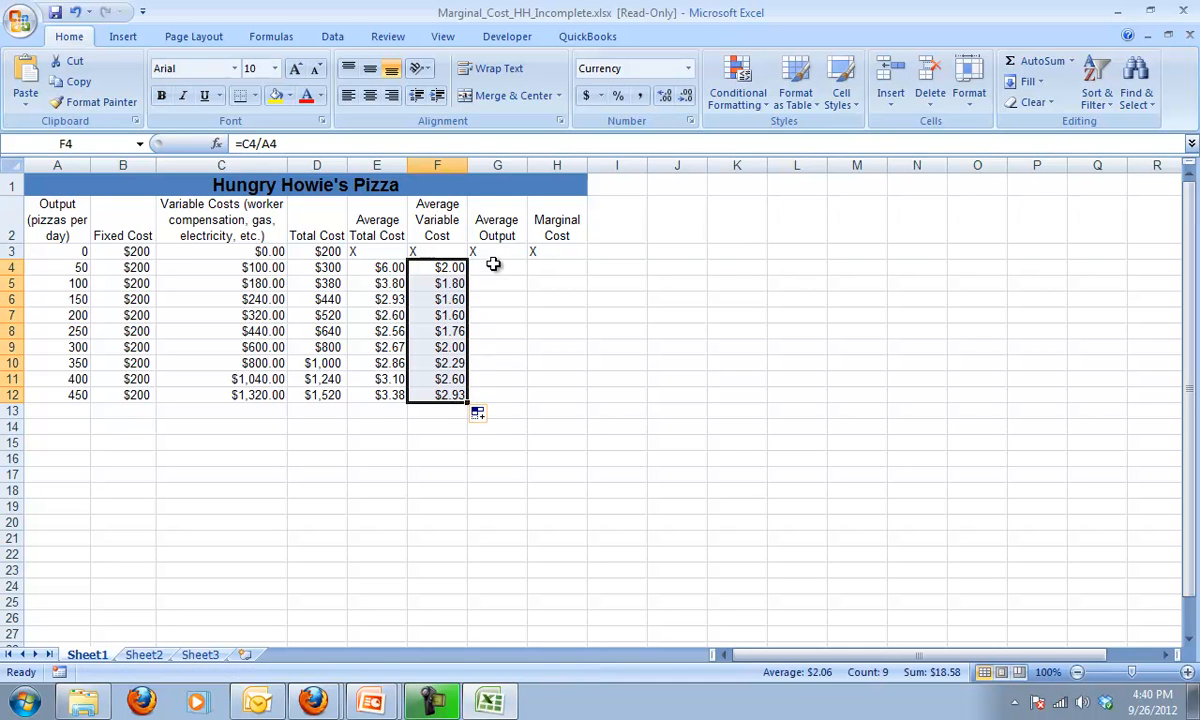
{"action": "mouse_move", "coordinate": [508, 258]}
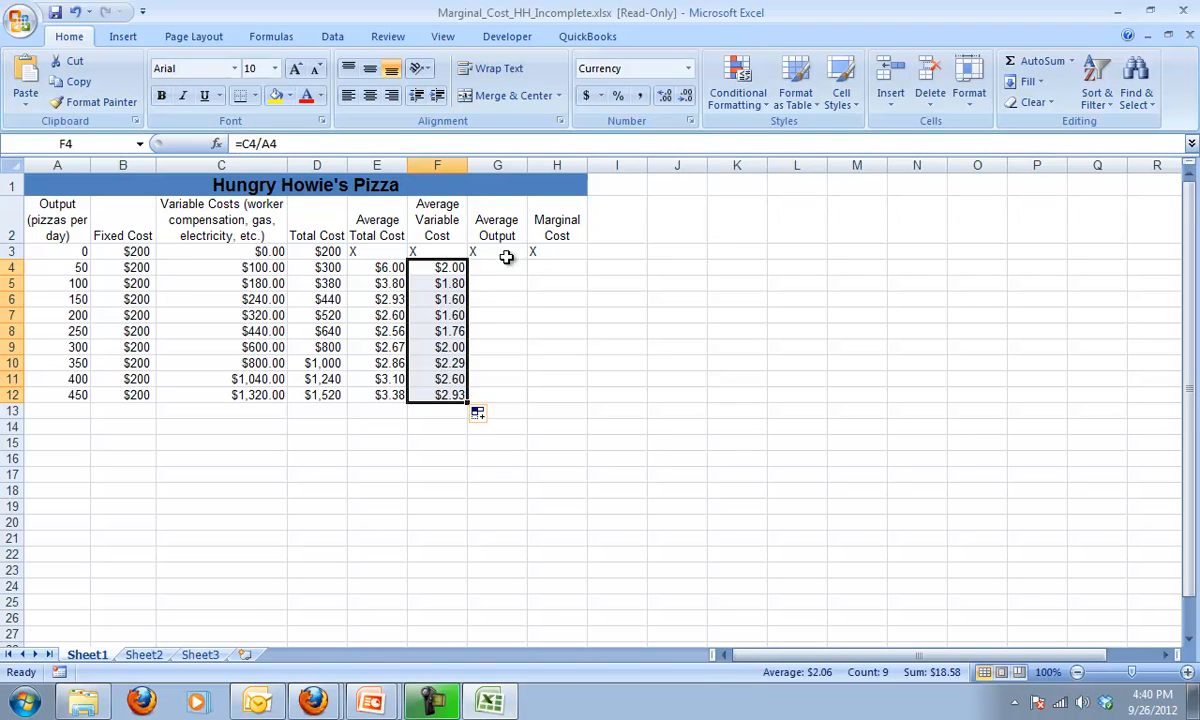
{"action": "left_click", "coordinate": [556, 268]}
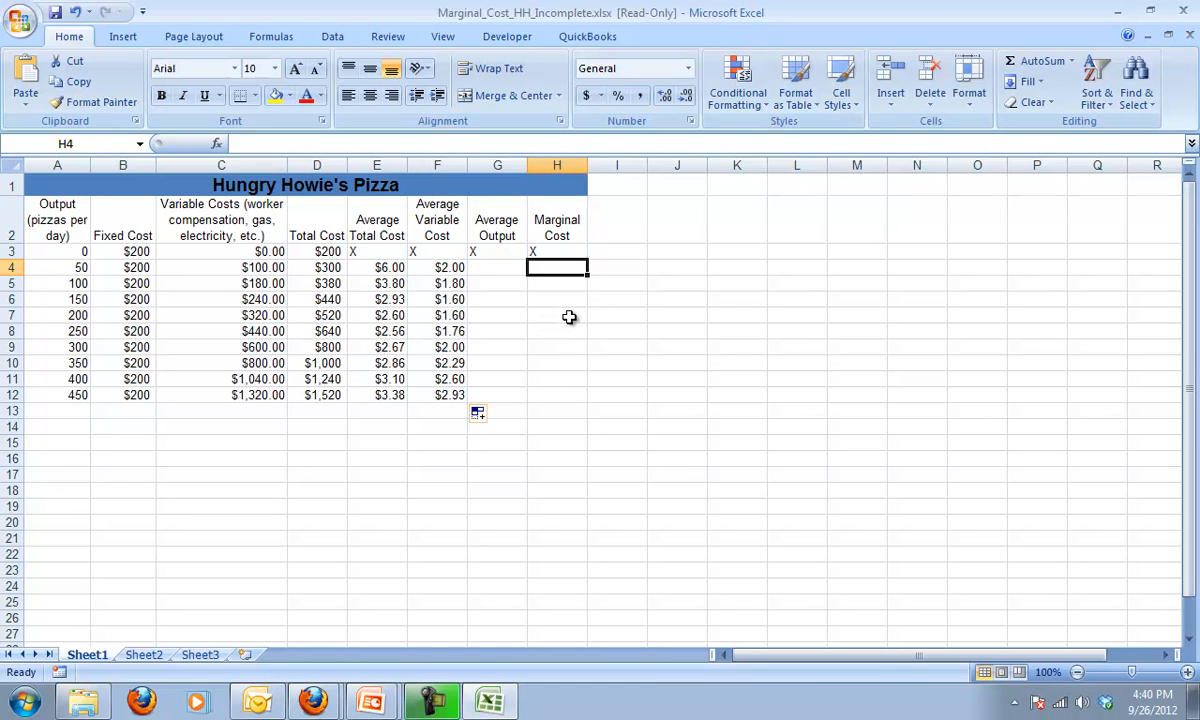
{"action": "mouse_move", "coordinate": [262, 316]}
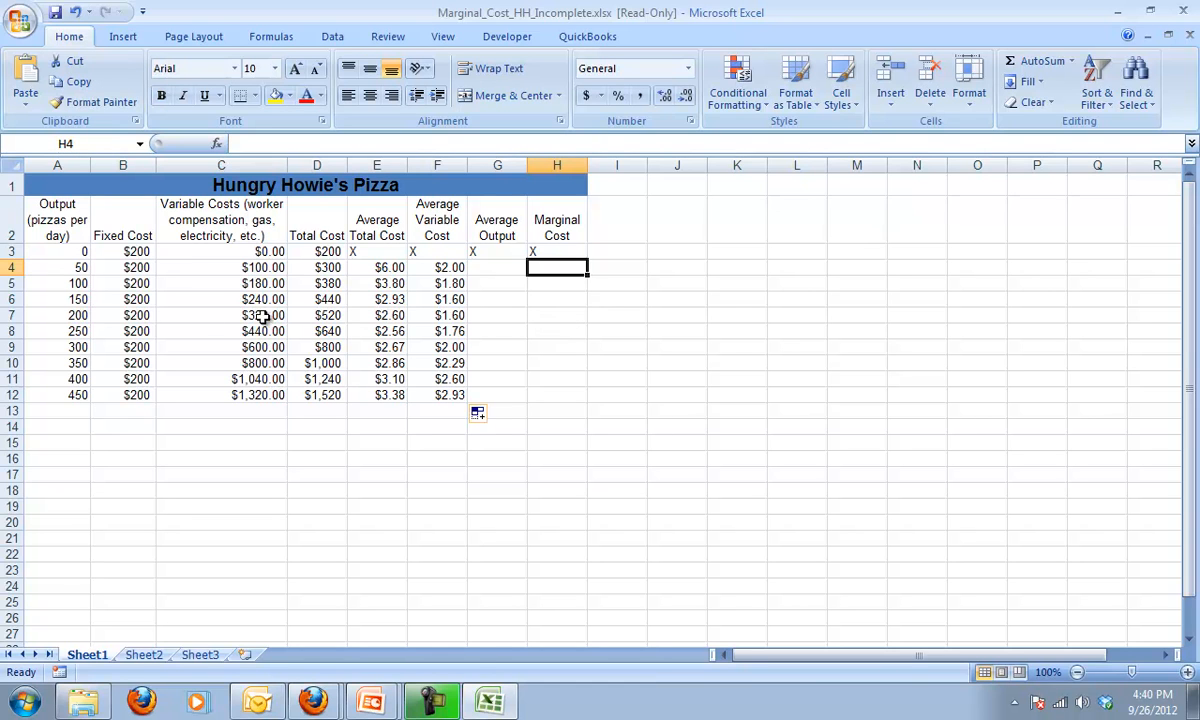
{"action": "mouse_move", "coordinate": [222, 306]}
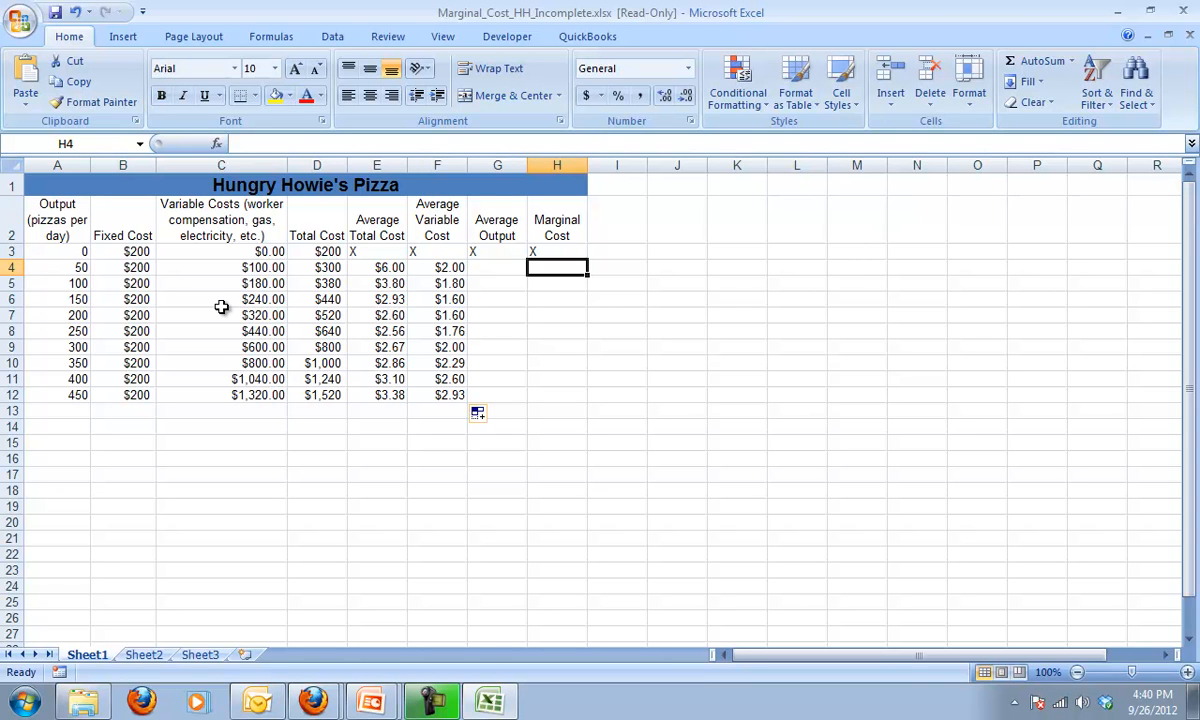
{"action": "mouse_move", "coordinate": [84, 252]}
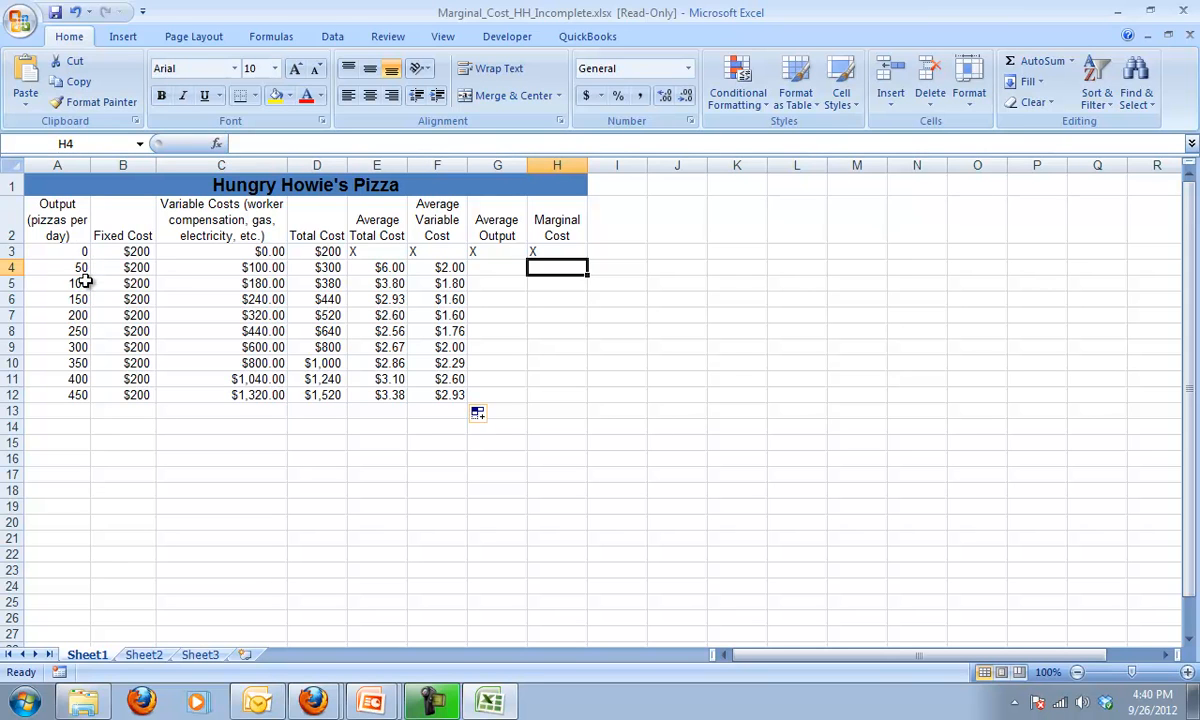
{"action": "mouse_move", "coordinate": [212, 284]}
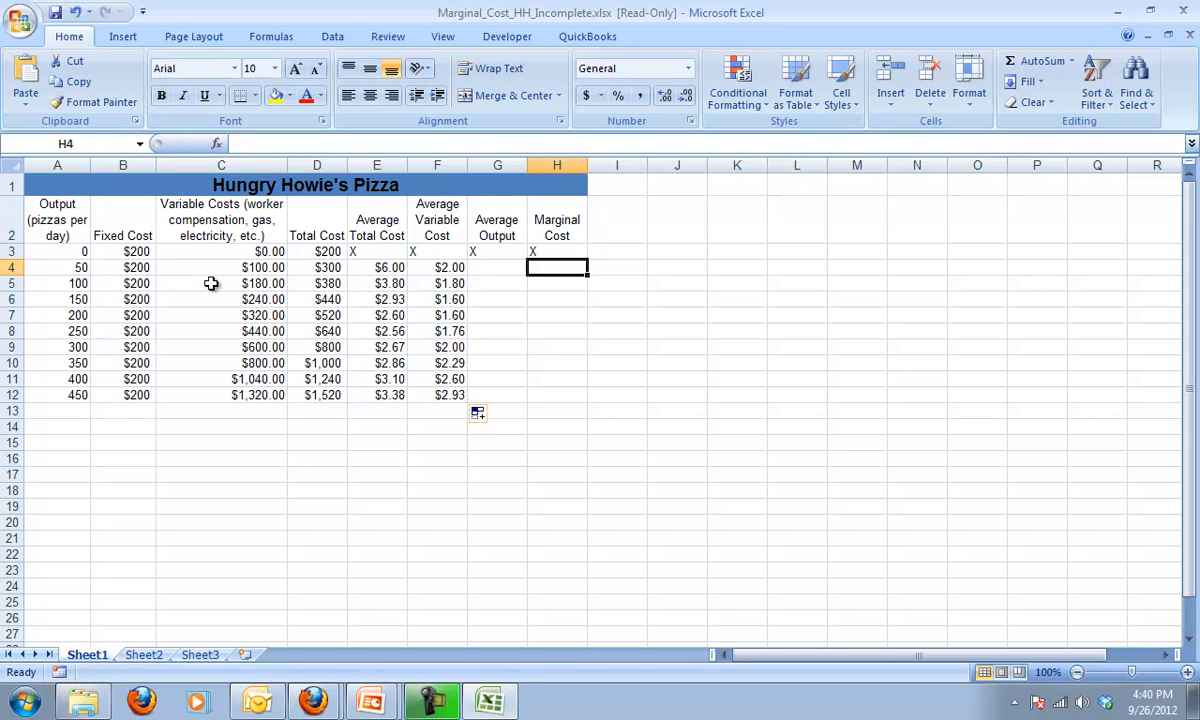
Enter the marginal cost formula =(D4-D3)/50 in H4, showing 2, and select column H.
{"action": "type", "text": "=("}
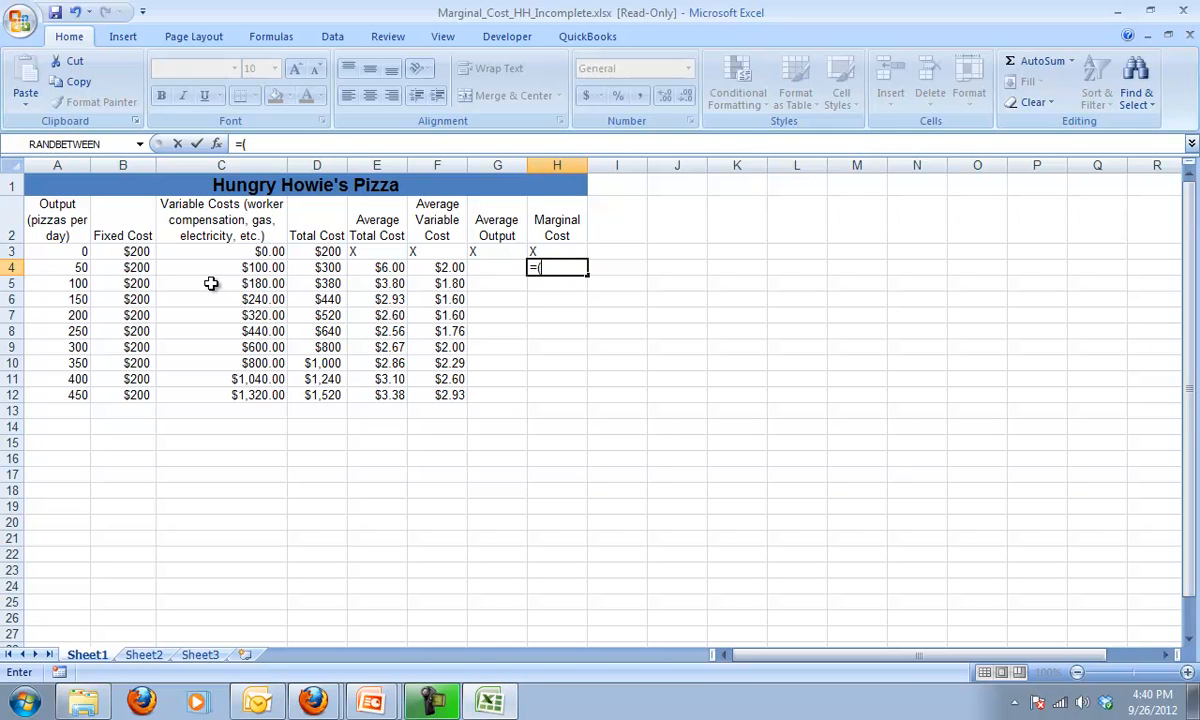
{"action": "mouse_move", "coordinate": [108, 272]}
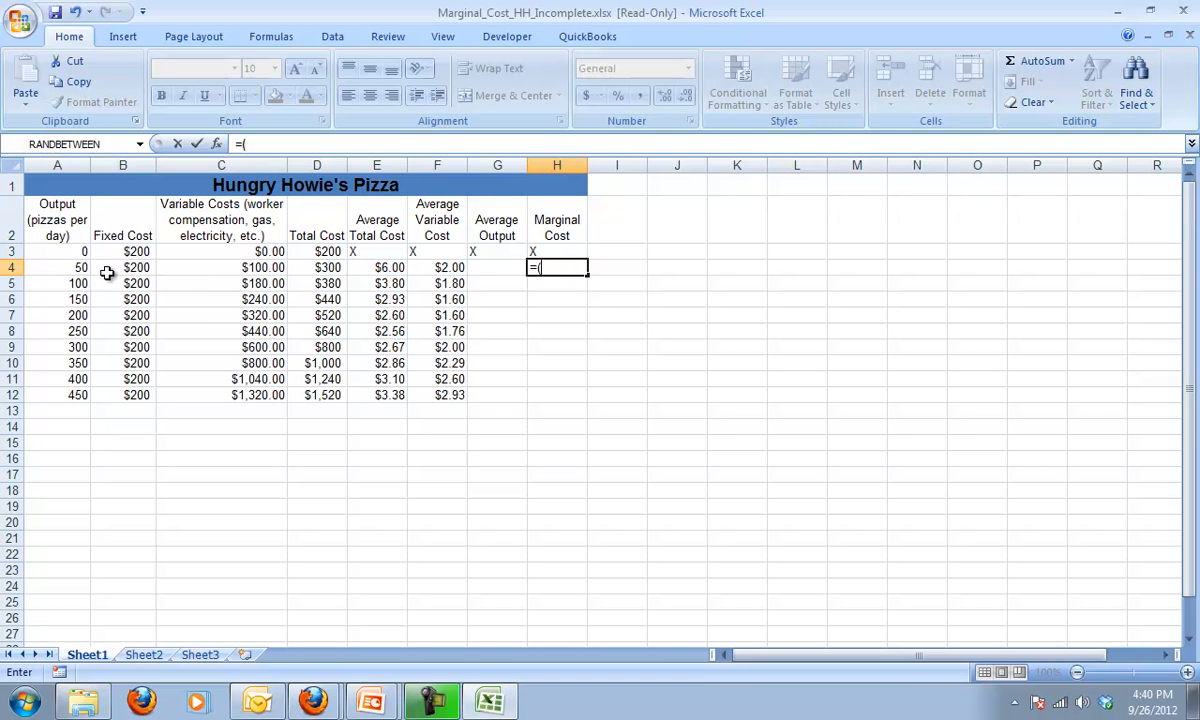
{"action": "mouse_move", "coordinate": [318, 268]}
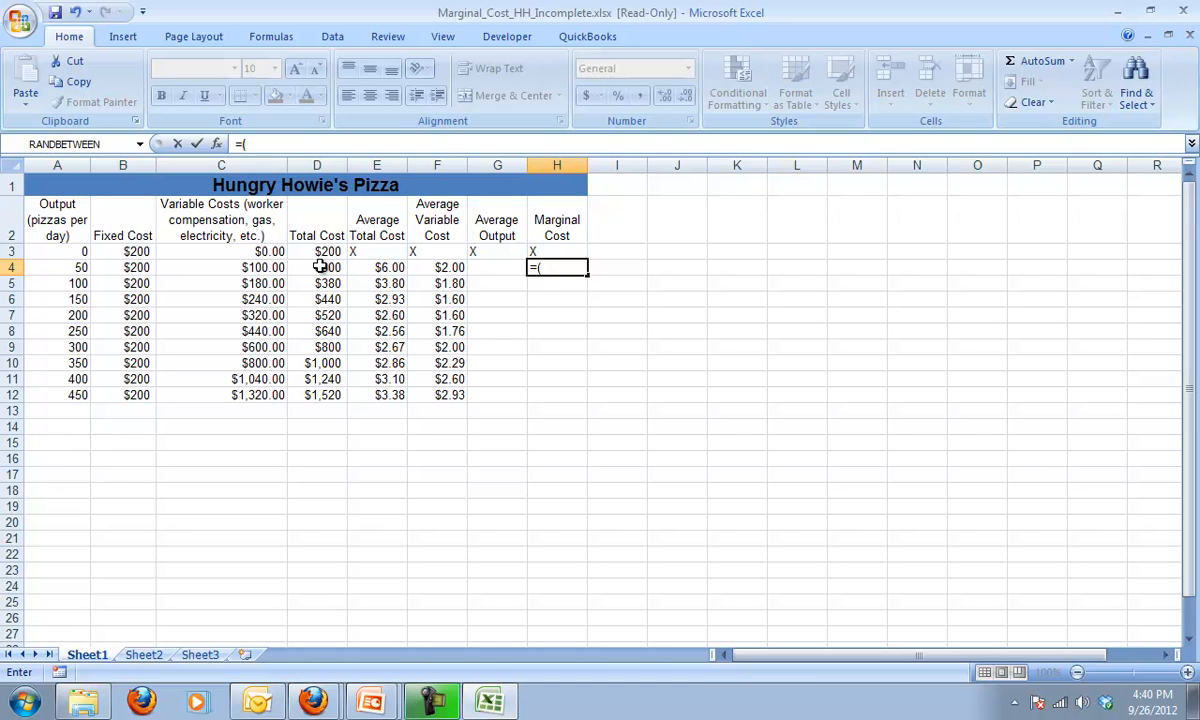
{"action": "mouse_move", "coordinate": [278, 268]}
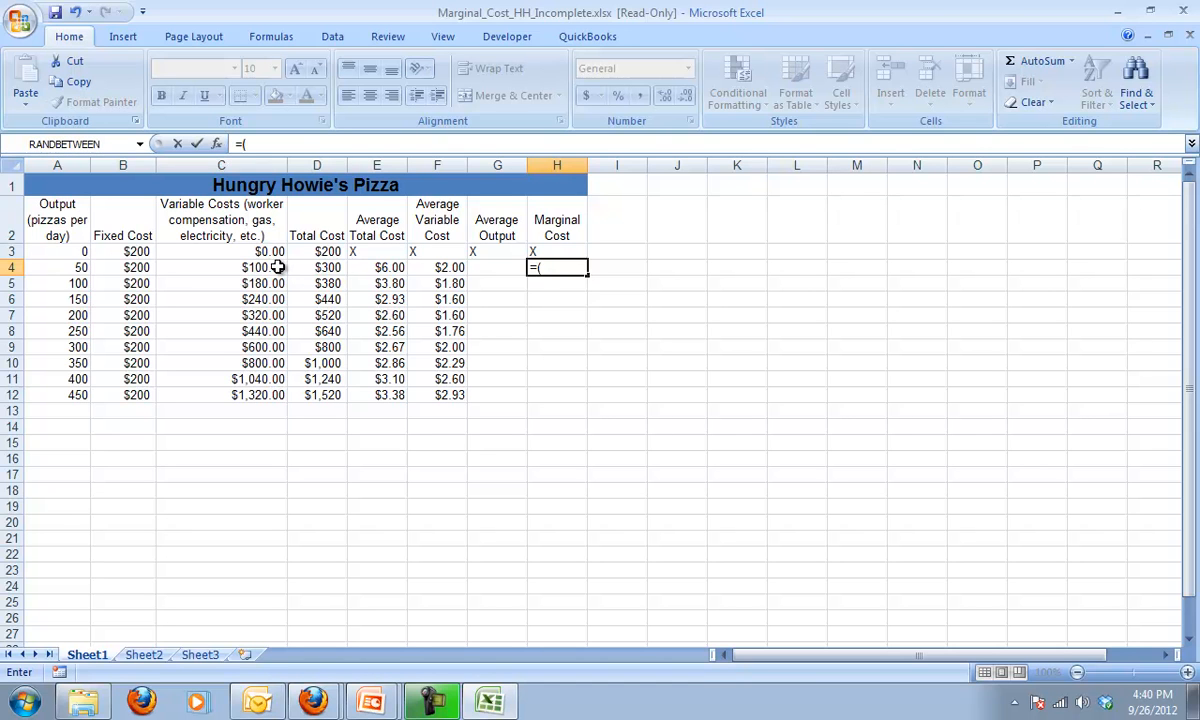
{"action": "left_click", "coordinate": [316, 268]}
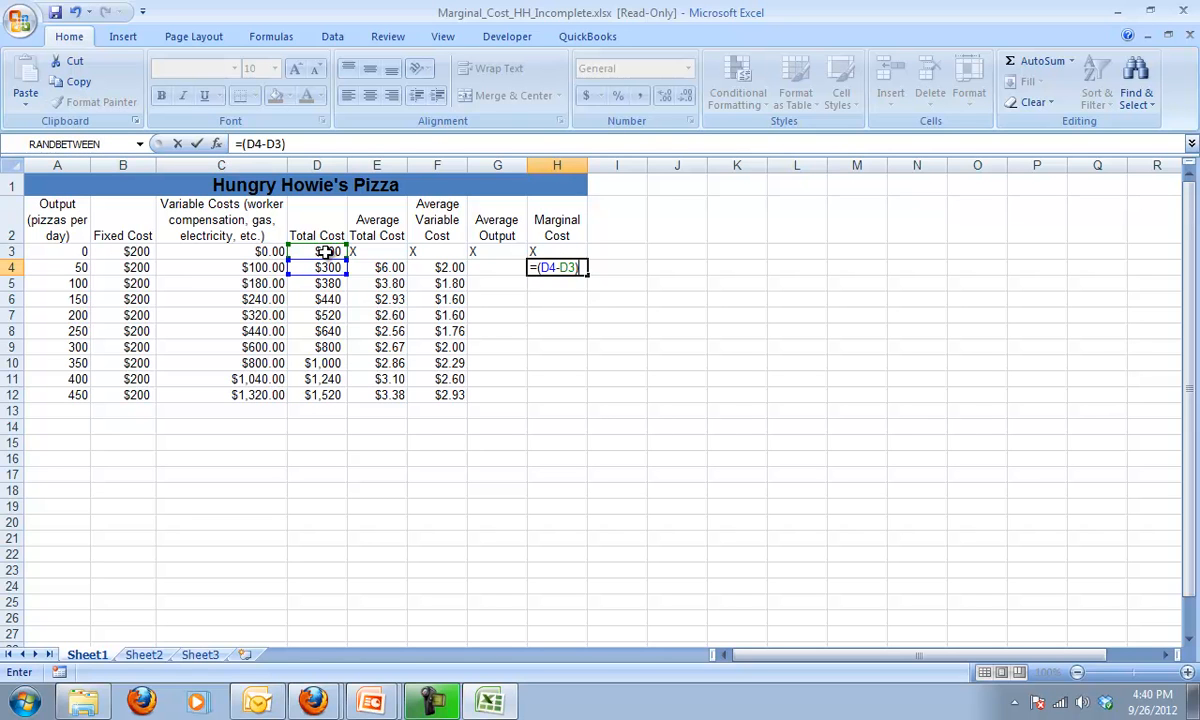
{"action": "type", "text": "/"}
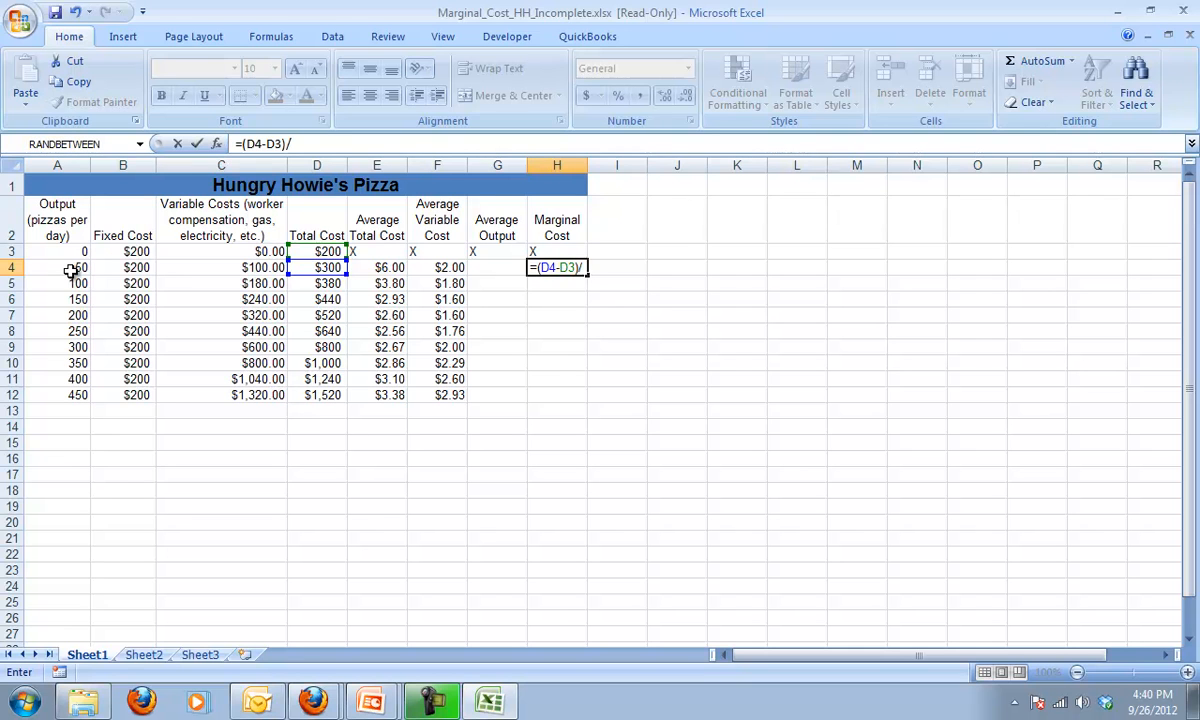
{"action": "mouse_move", "coordinate": [72, 272]}
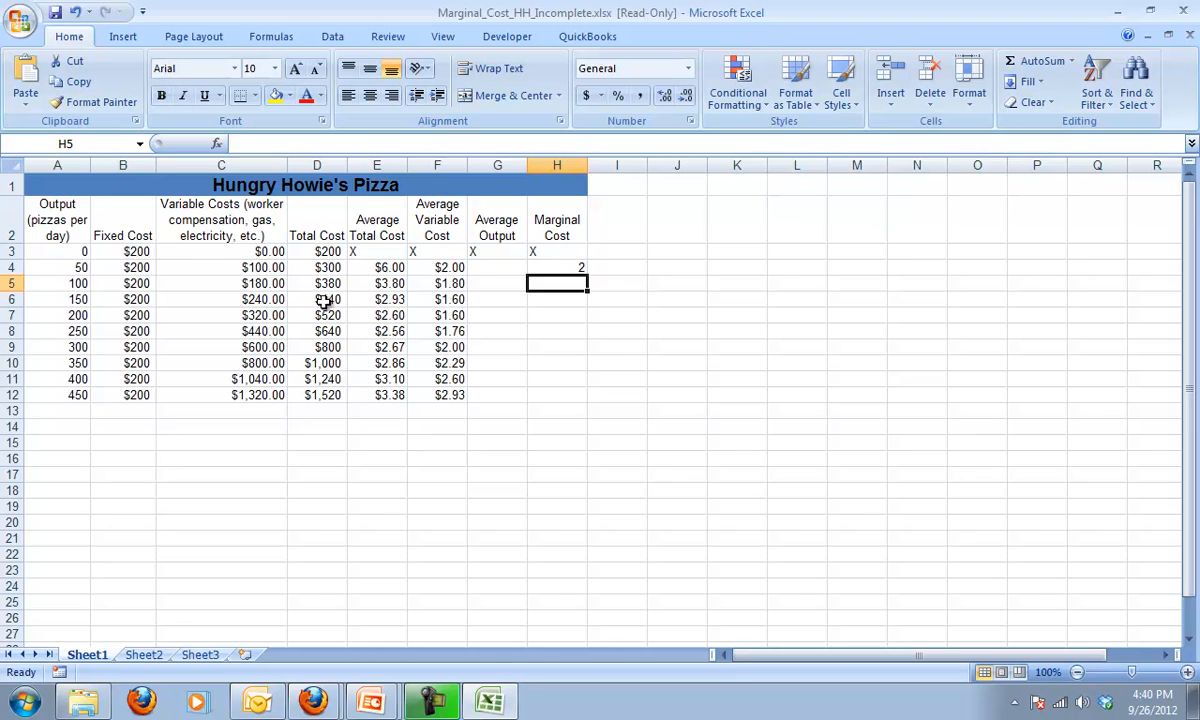
{"action": "left_click", "coordinate": [556, 268]}
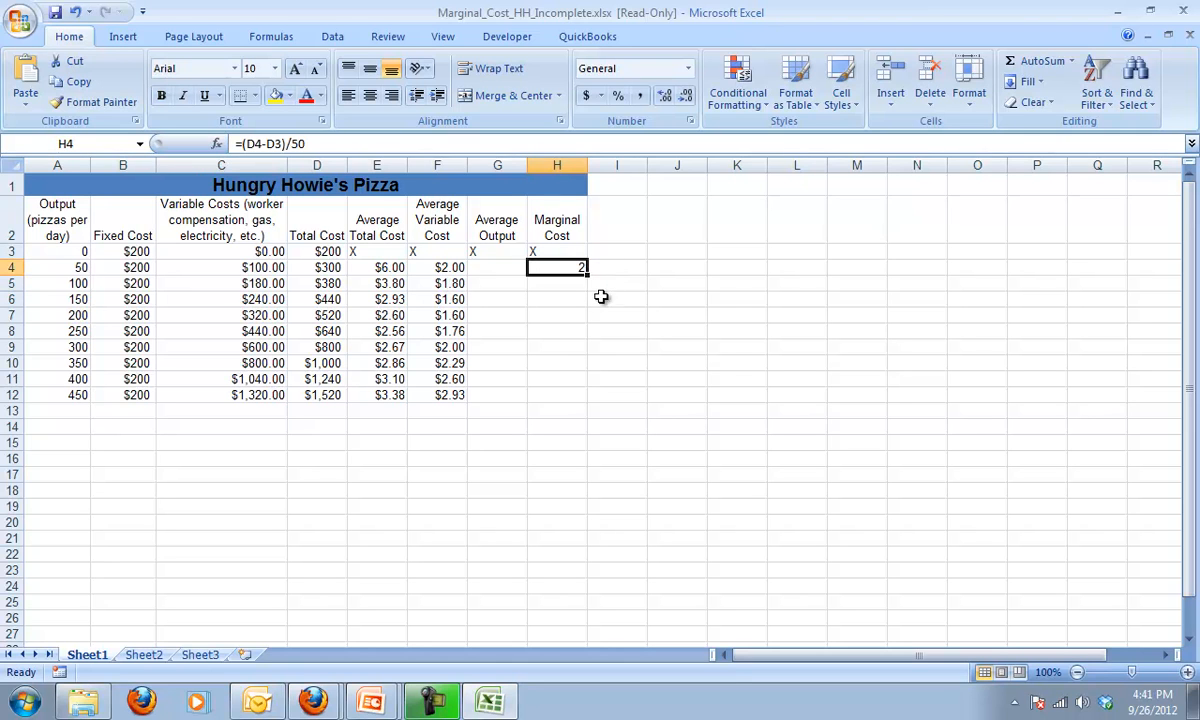
{"action": "mouse_move", "coordinate": [556, 164]}
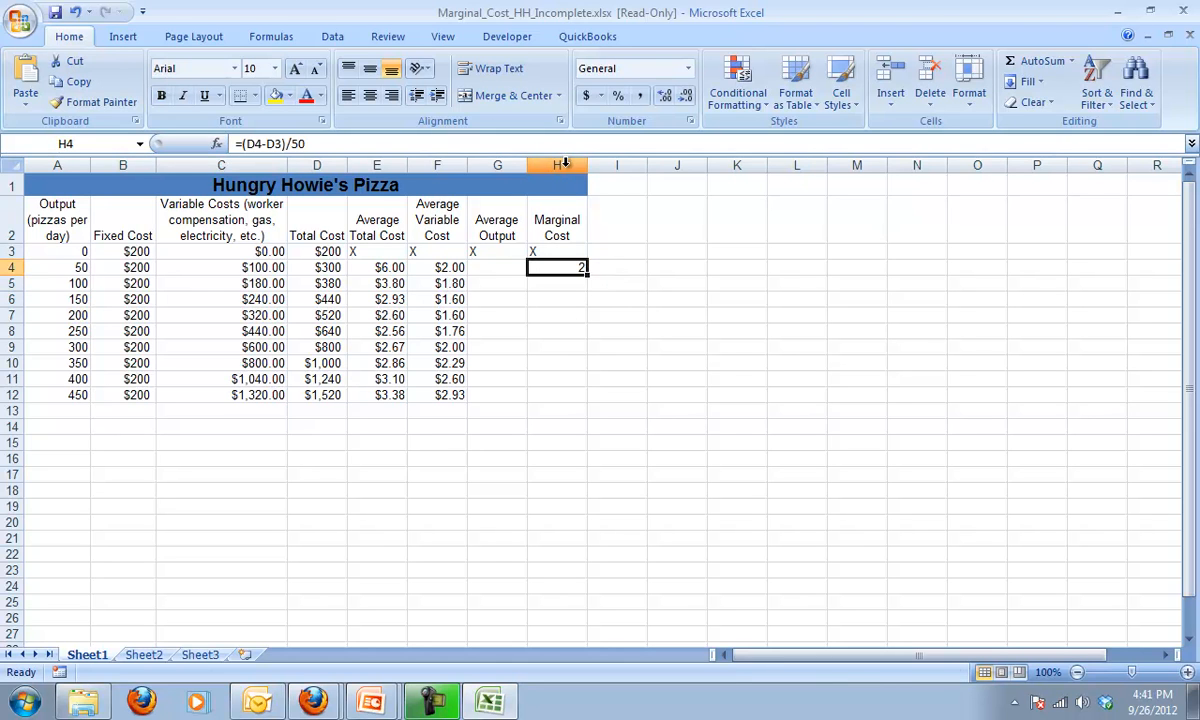
{"action": "left_click", "coordinate": [556, 164]}
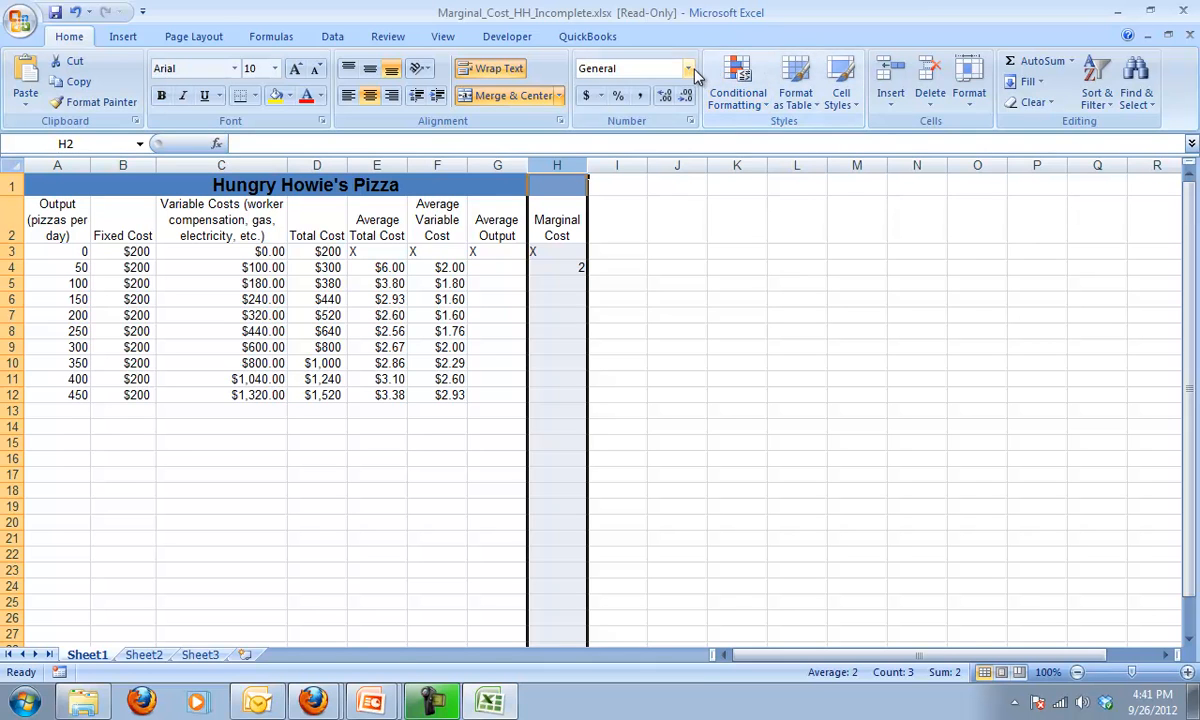
Format column H as Currency and fill the marginal cost formula down to H12, $2.00 to $5.60.
{"action": "left_click", "coordinate": [688, 68]}
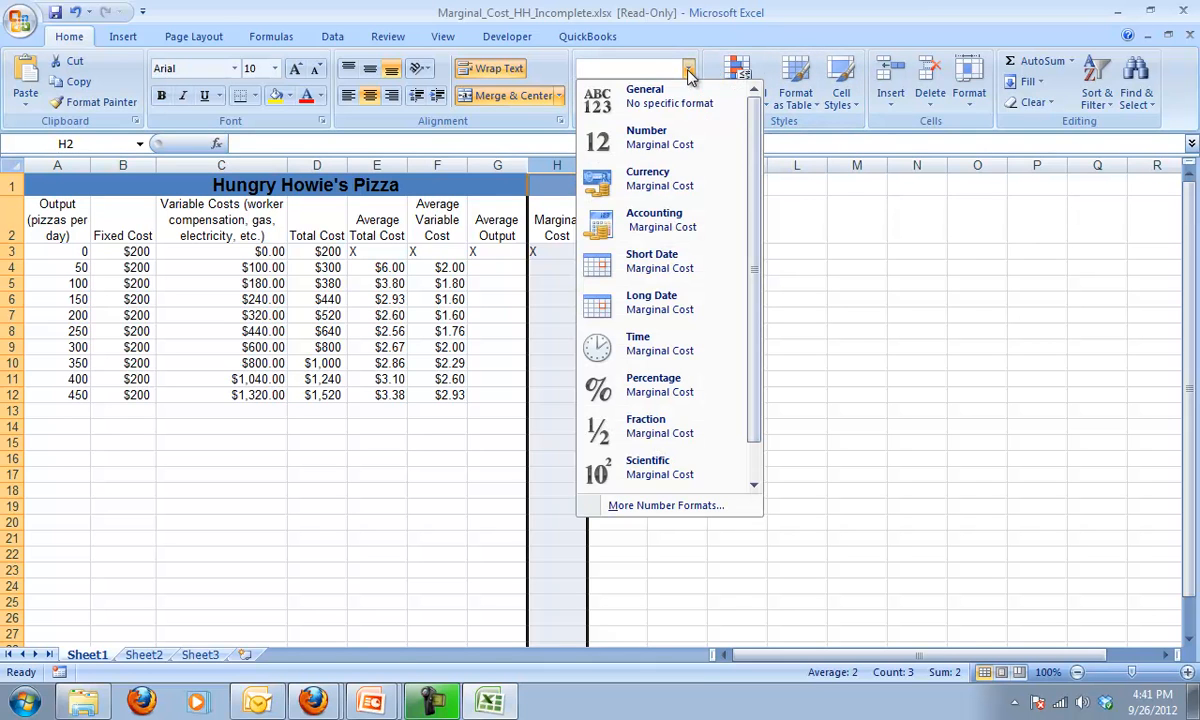
{"action": "left_click", "coordinate": [648, 180]}
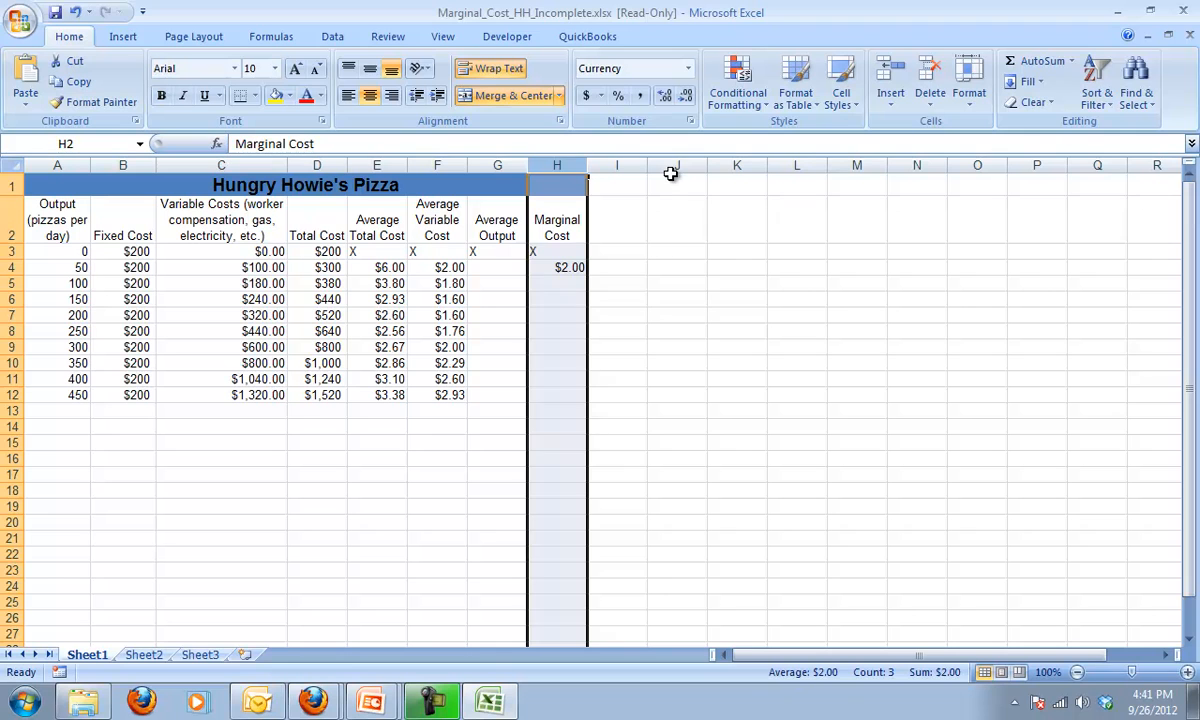
{"action": "left_click", "coordinate": [556, 268]}
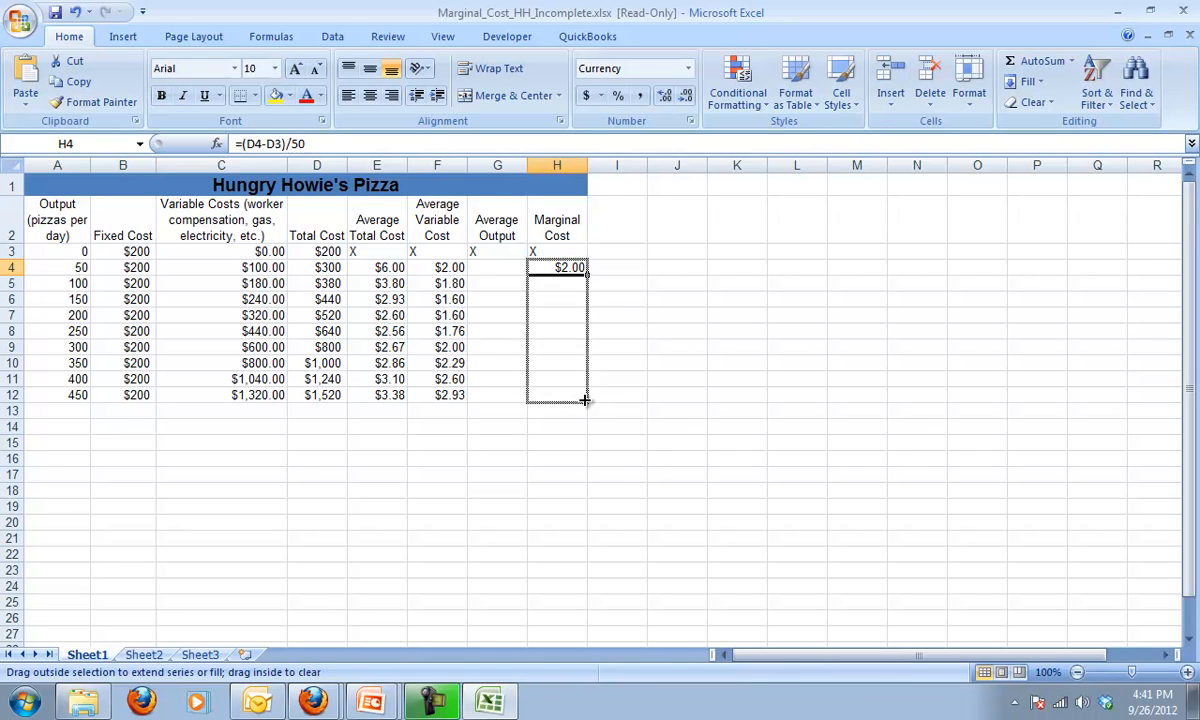
{"action": "left_click_drag", "start_coordinate": [584, 268], "coordinate": [584, 400]}
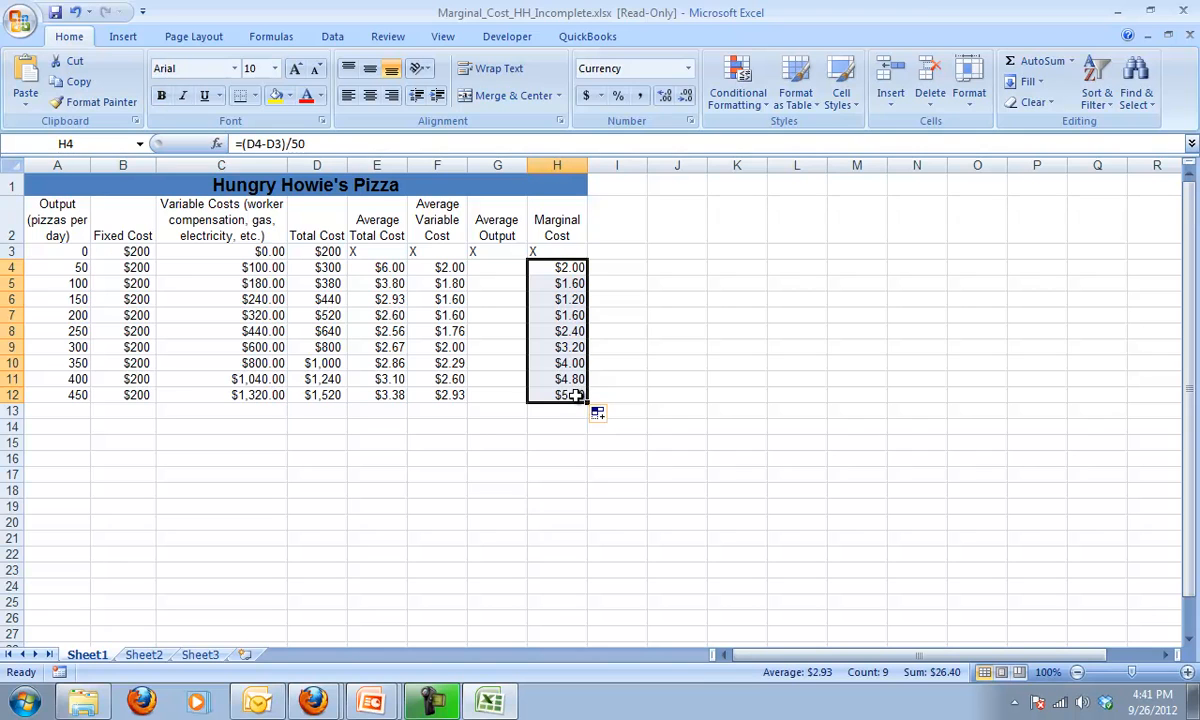
{"action": "mouse_move", "coordinate": [500, 462]}
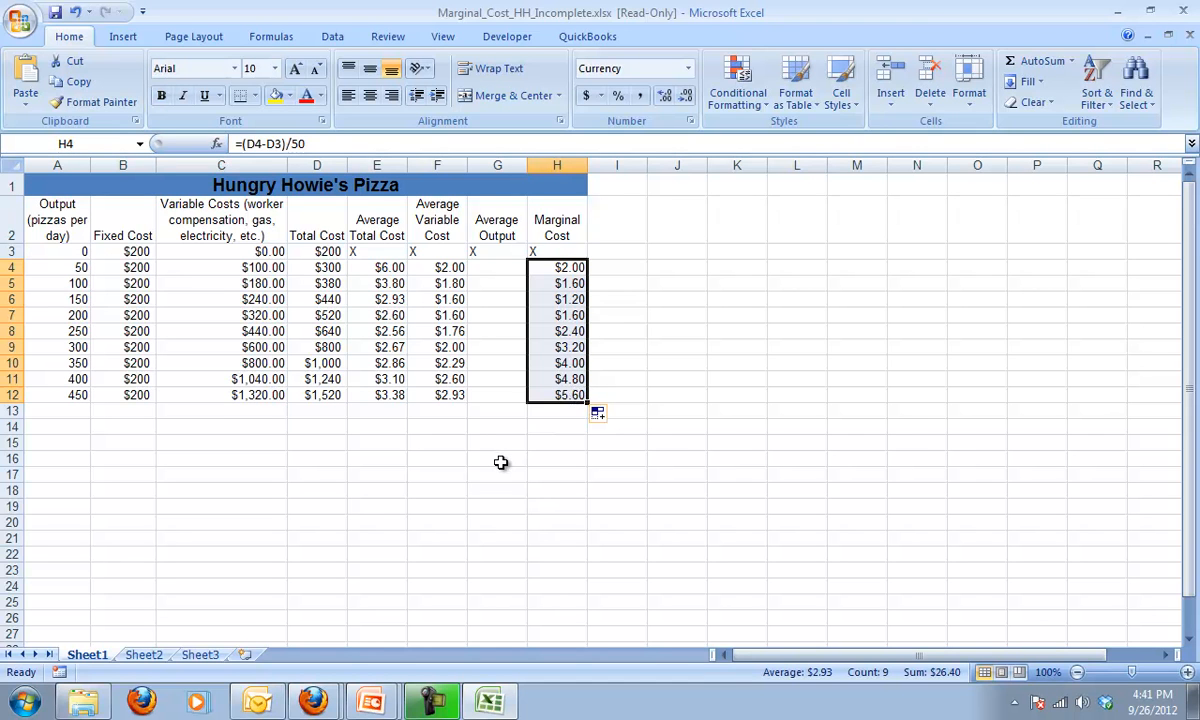
{"action": "mouse_move", "coordinate": [492, 440]}
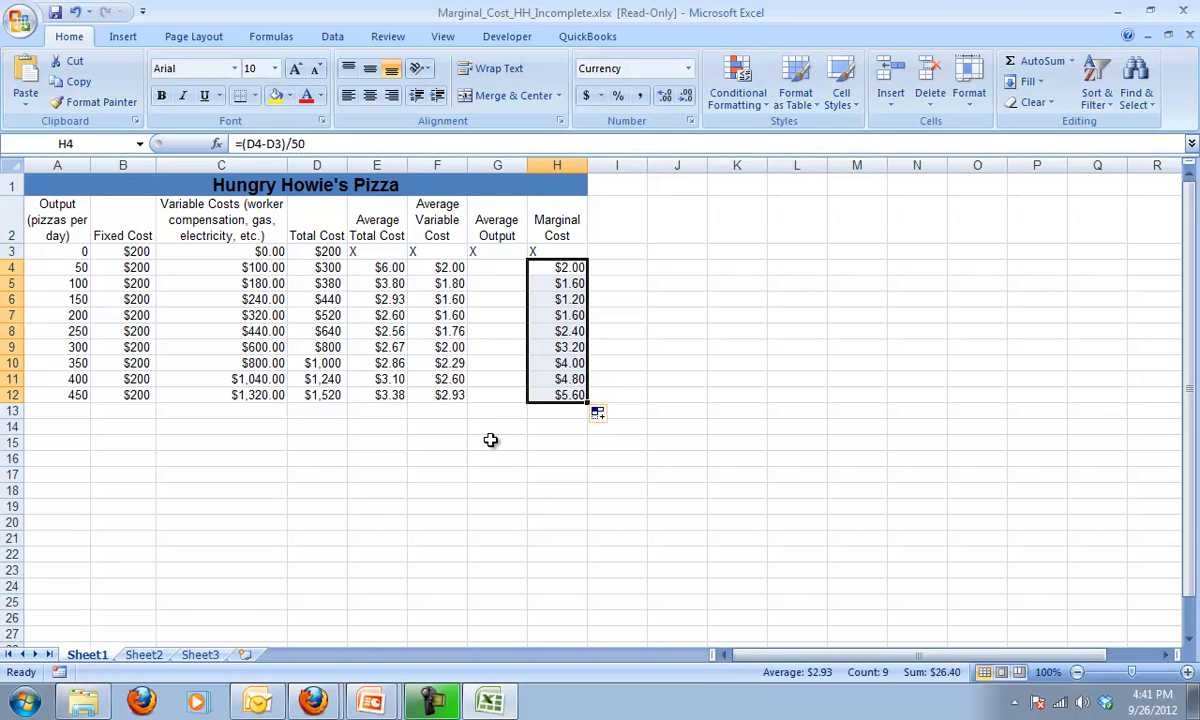
{"action": "mouse_move", "coordinate": [504, 280]}
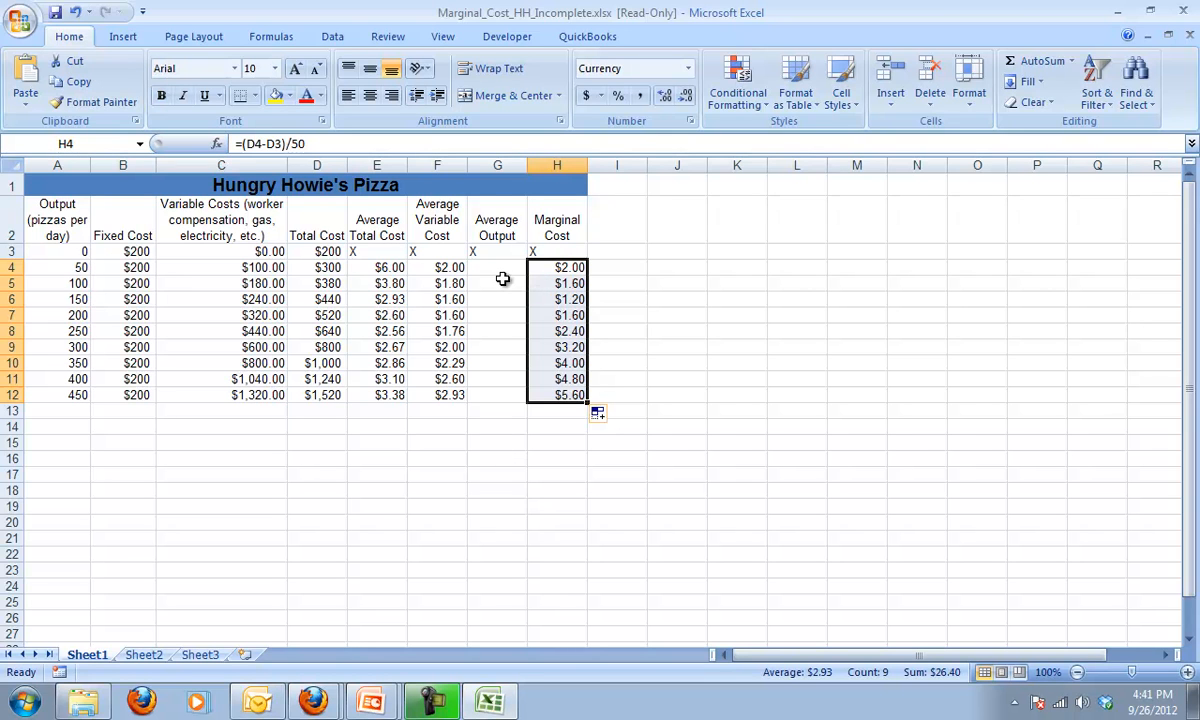
{"action": "mouse_move", "coordinate": [552, 268]}
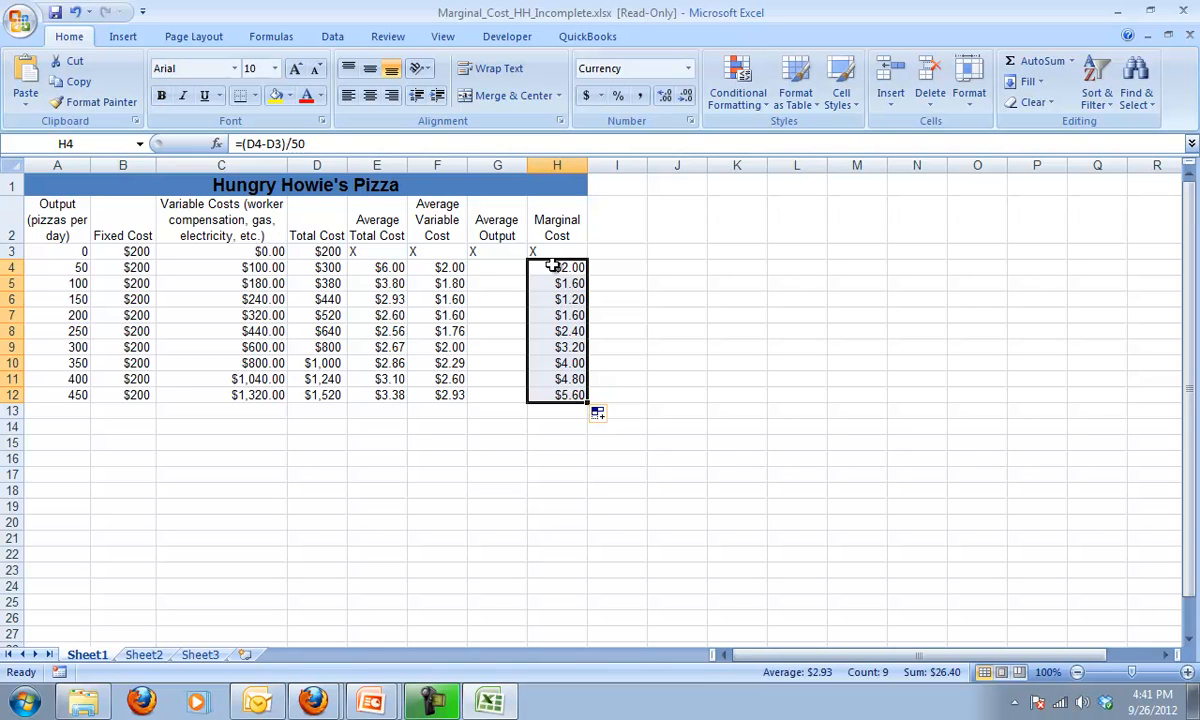
{"action": "left_click", "coordinate": [556, 268]}
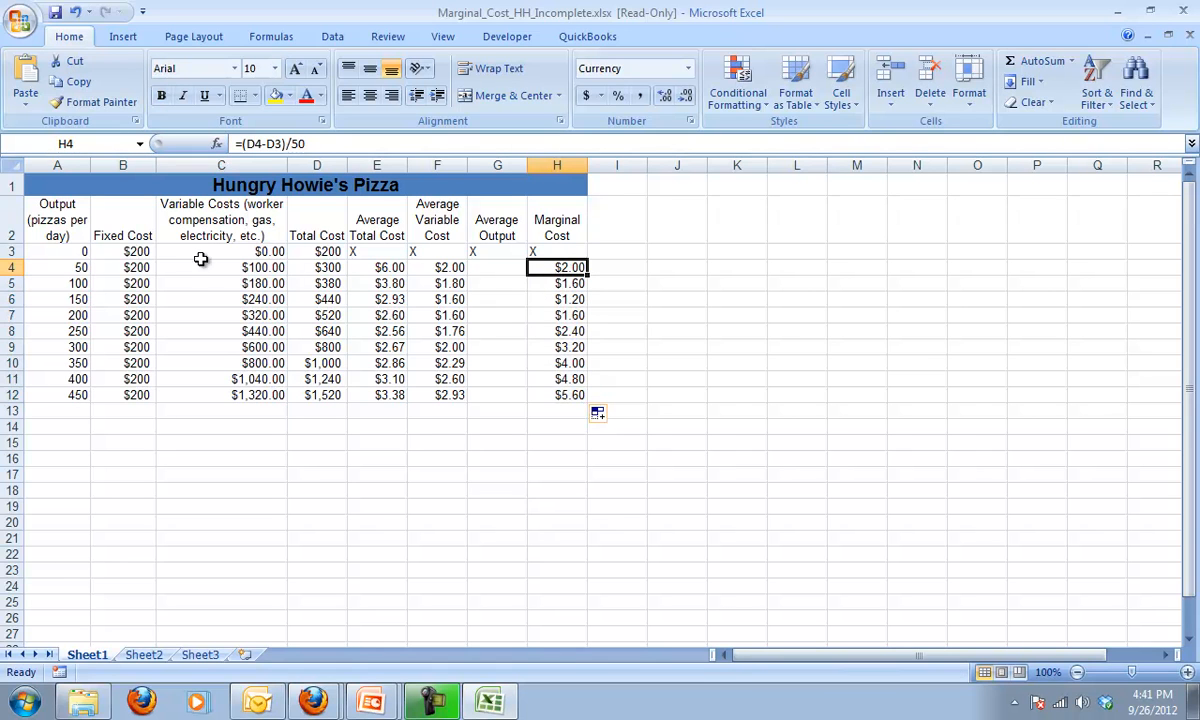
{"action": "mouse_move", "coordinate": [88, 248]}
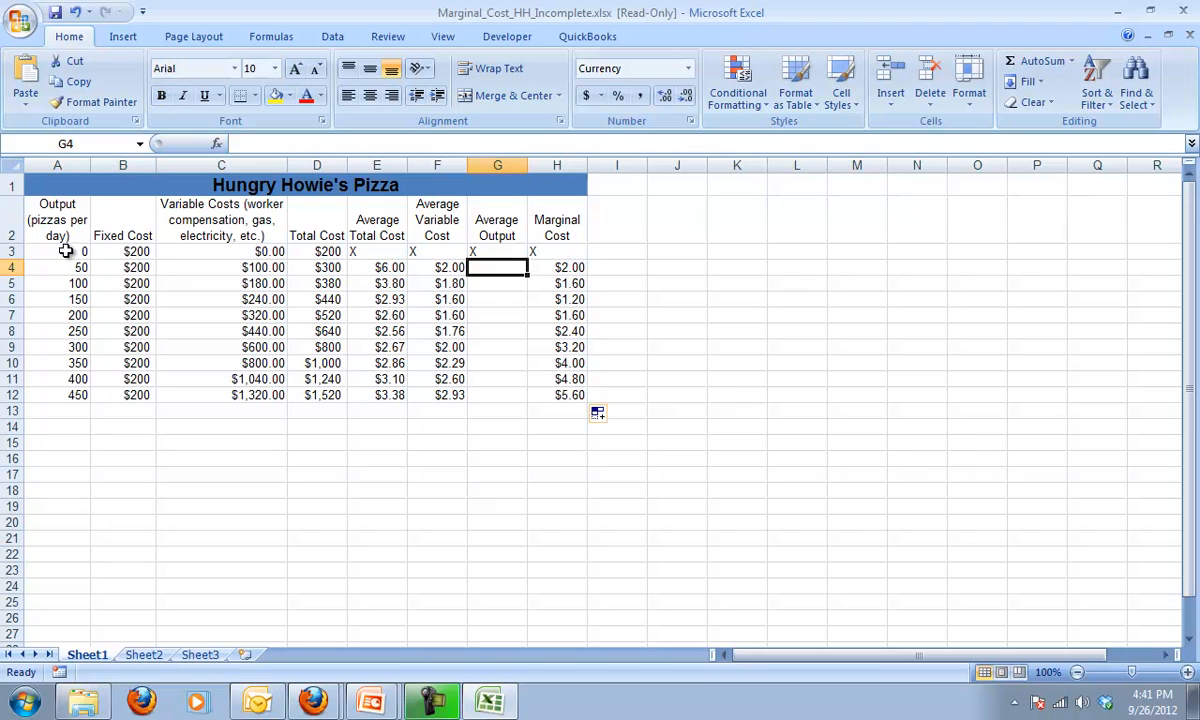
{"action": "mouse_move", "coordinate": [256, 388]}
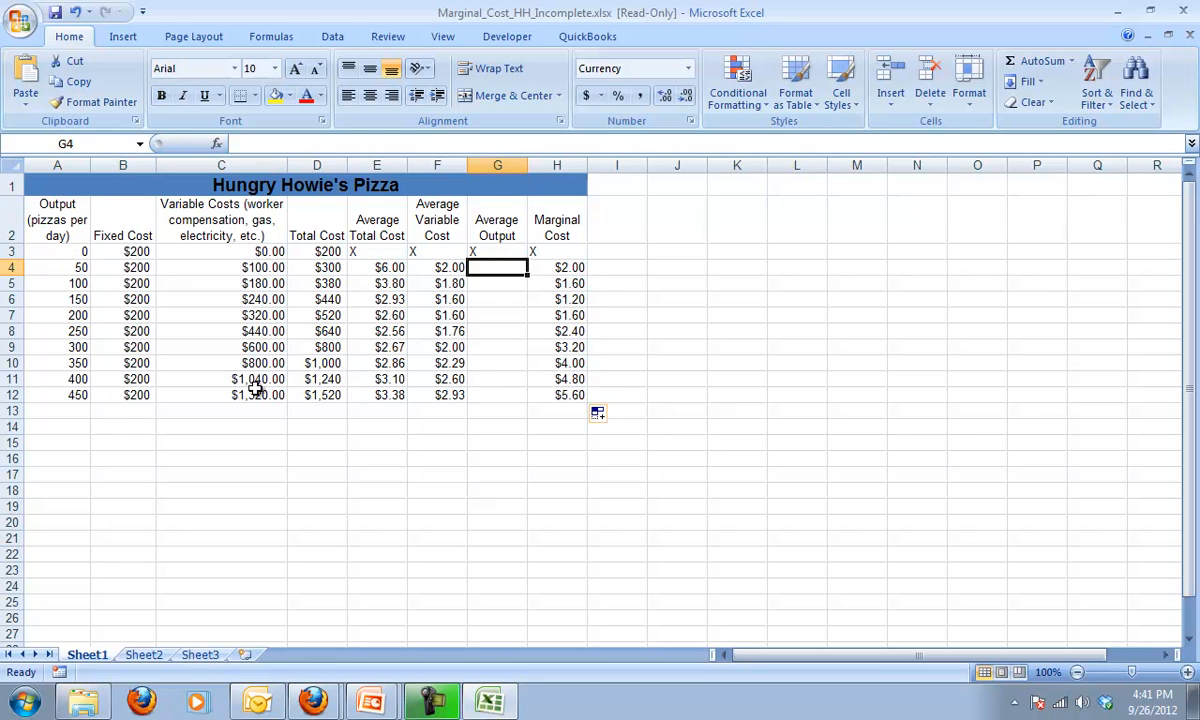
Enter =AVERAGE(A3:A4) in G4 and set the Average Output column to General number format.
{"action": "type", "text": "="}
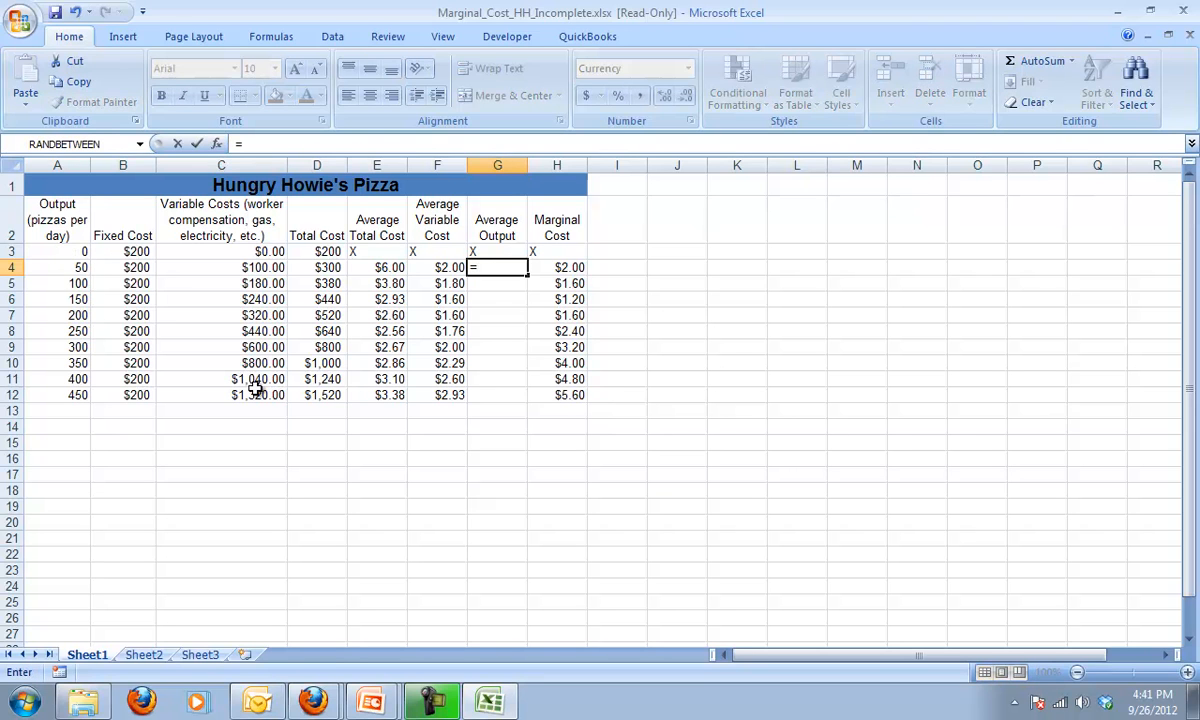
{"action": "type", "text": "AVERAGE("}
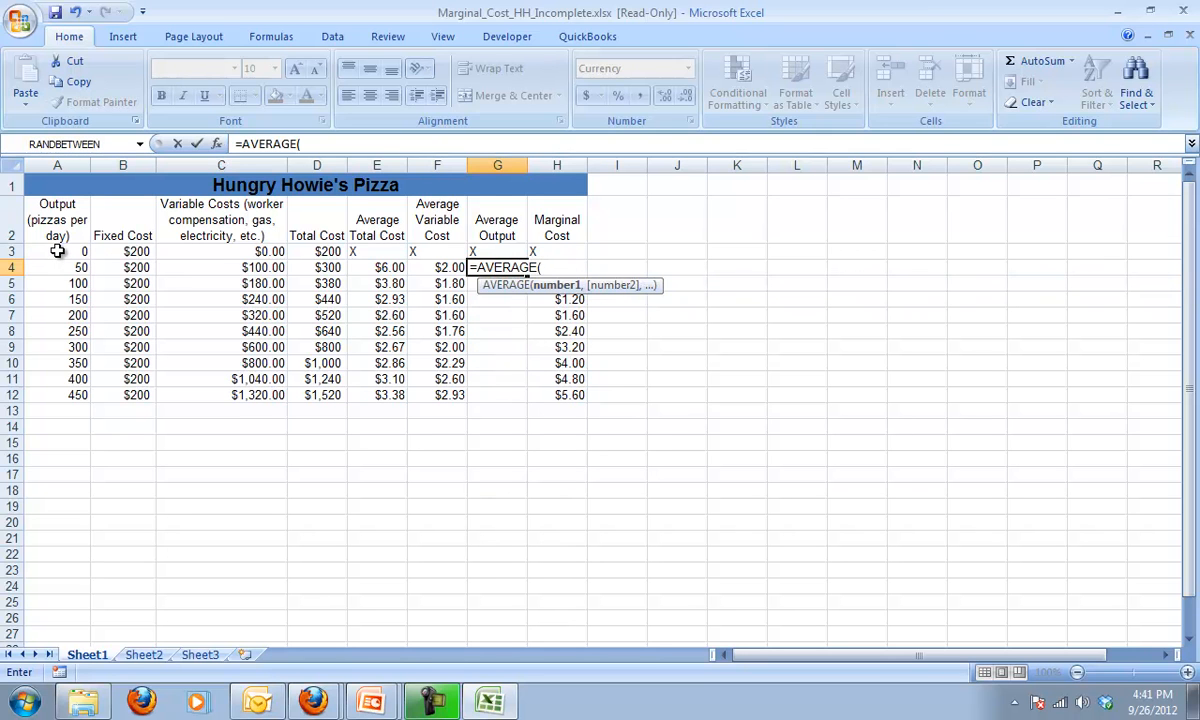
{"action": "left_click_drag", "start_coordinate": [56, 252], "coordinate": [56, 268]}
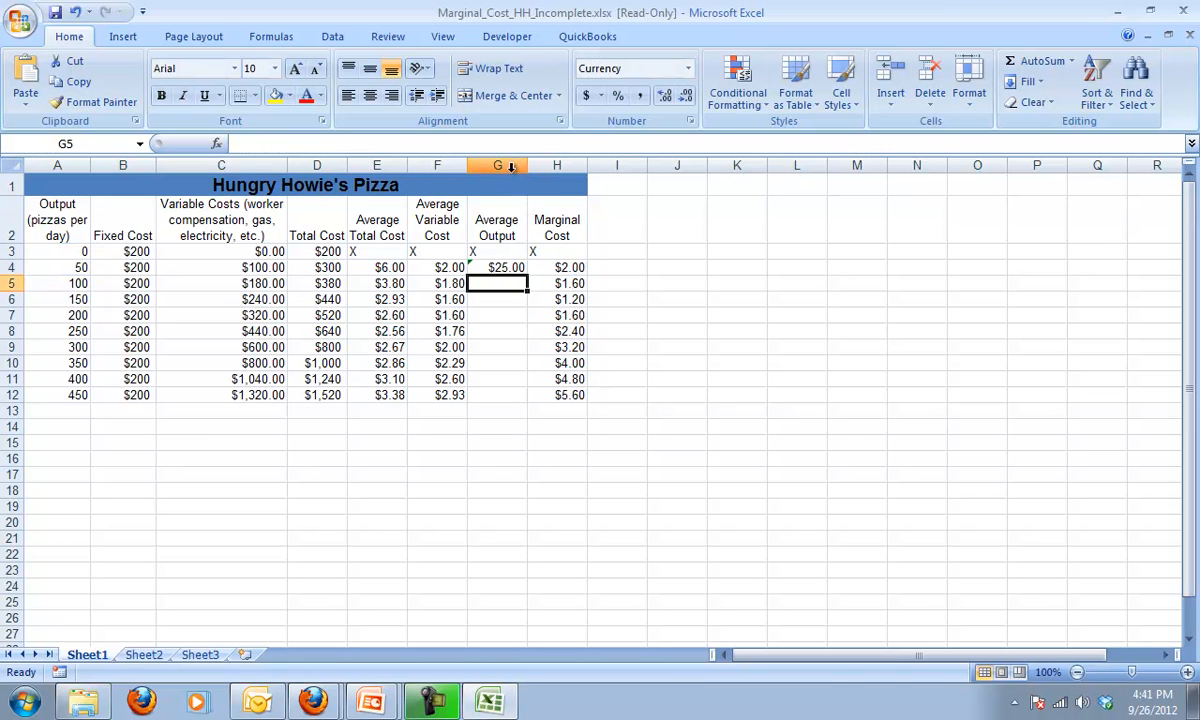
{"action": "left_click", "coordinate": [496, 164]}
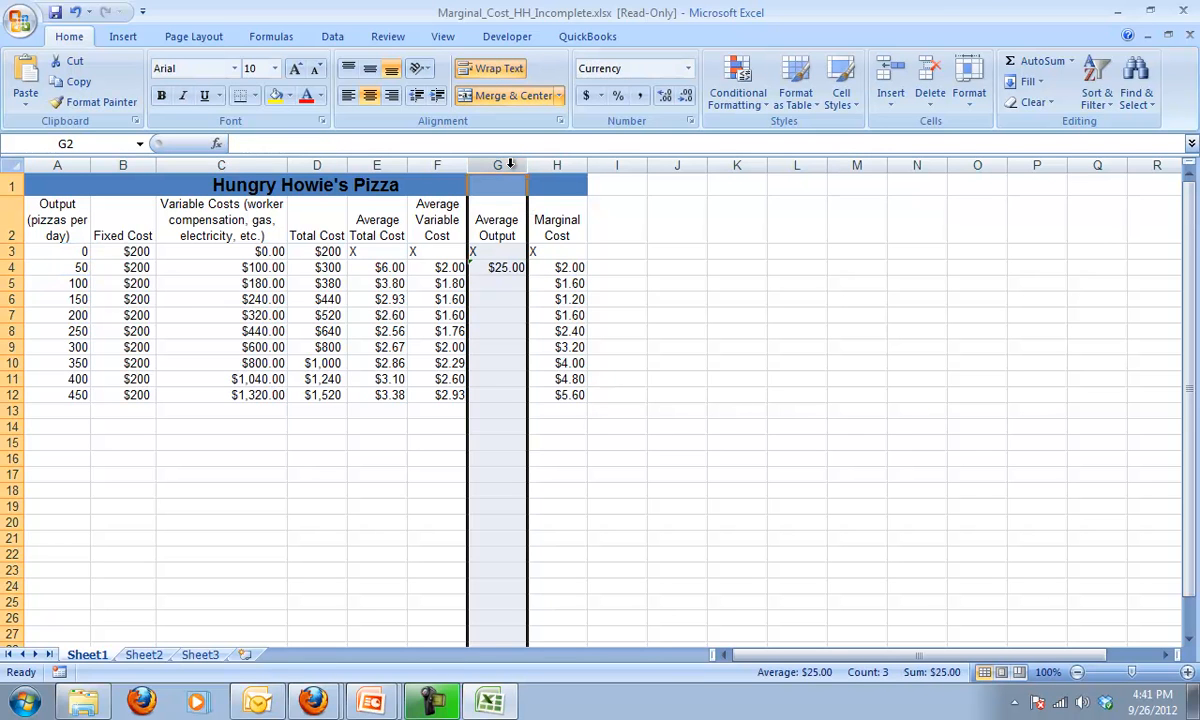
{"action": "left_click", "coordinate": [688, 68]}
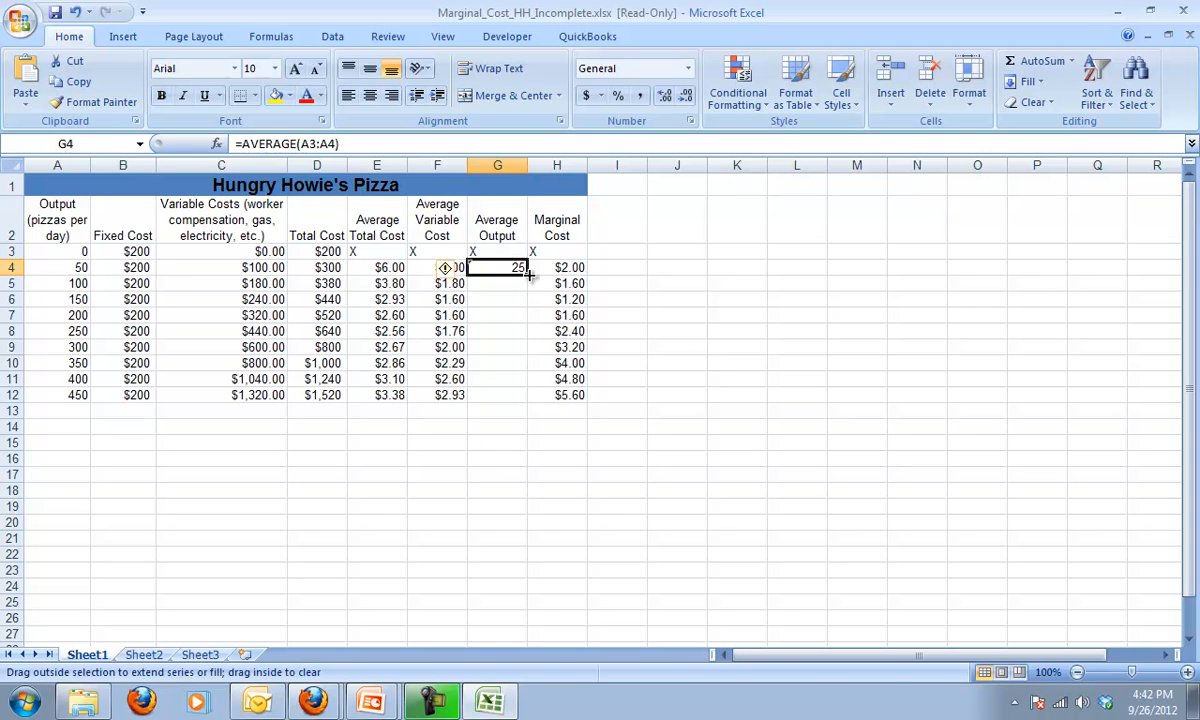
Fill the average formula down to G12 (25 through 425) and ignore the adjacent-cells warning.
{"action": "left_click_drag", "start_coordinate": [528, 268], "coordinate": [512, 396]}
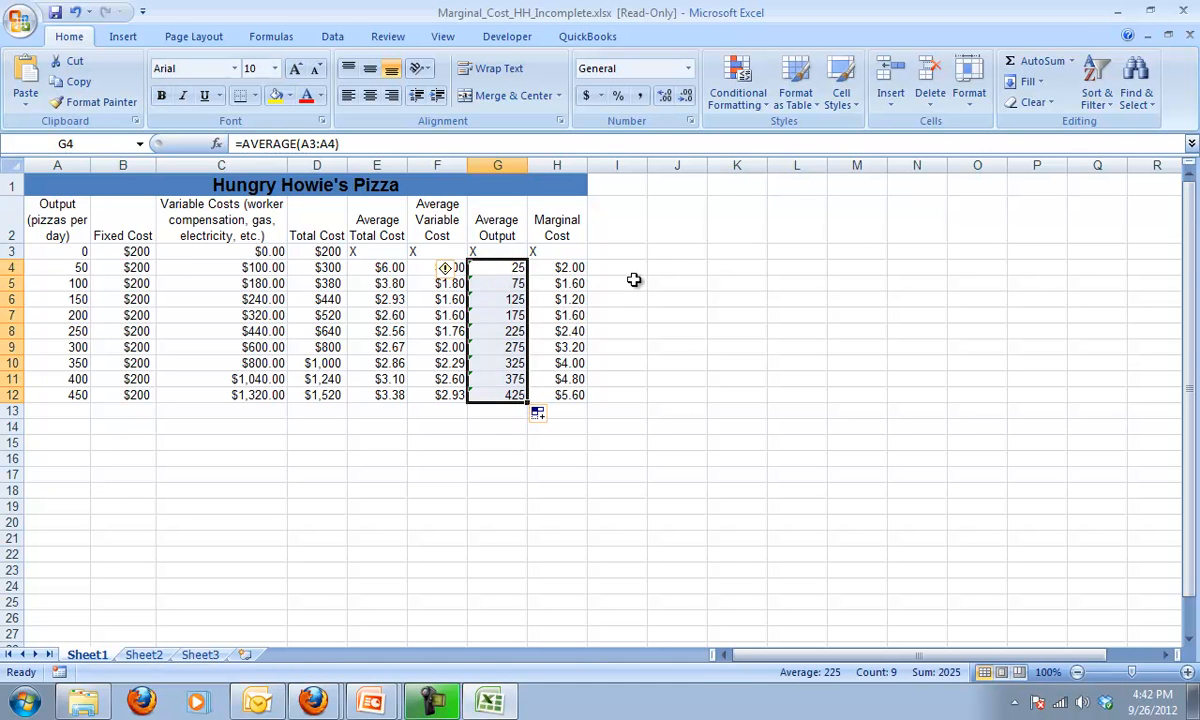
{"action": "mouse_move", "coordinate": [448, 268]}
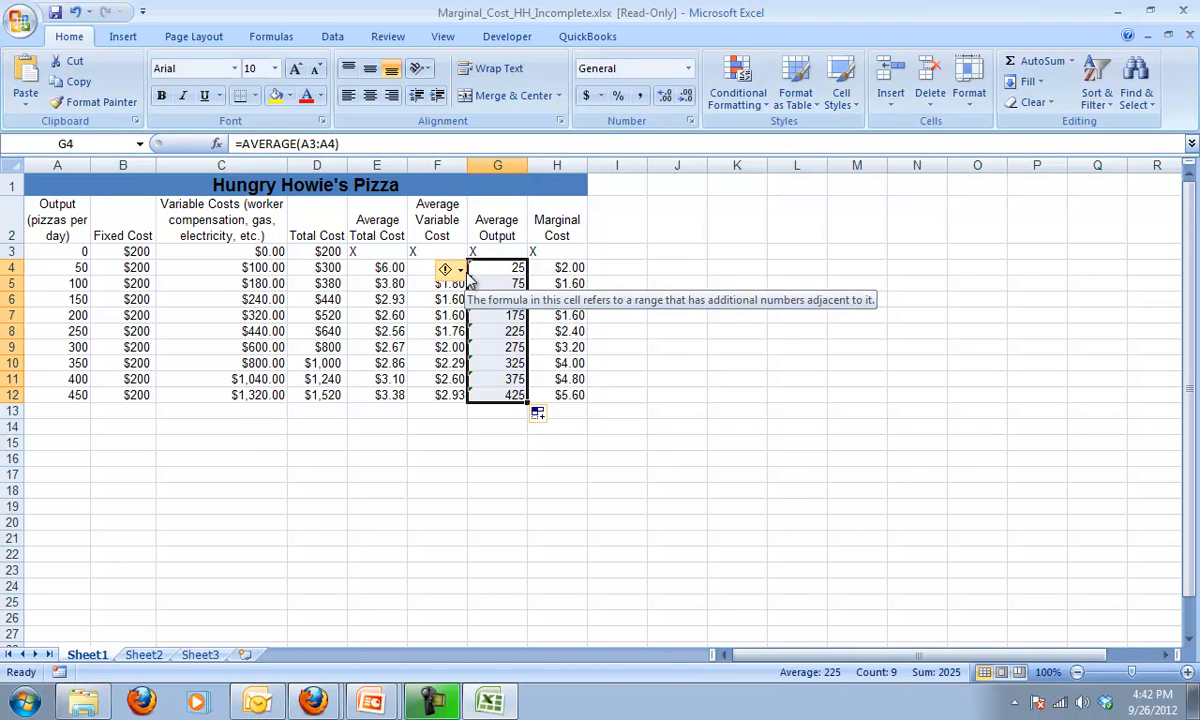
{"action": "left_click", "coordinate": [460, 272]}
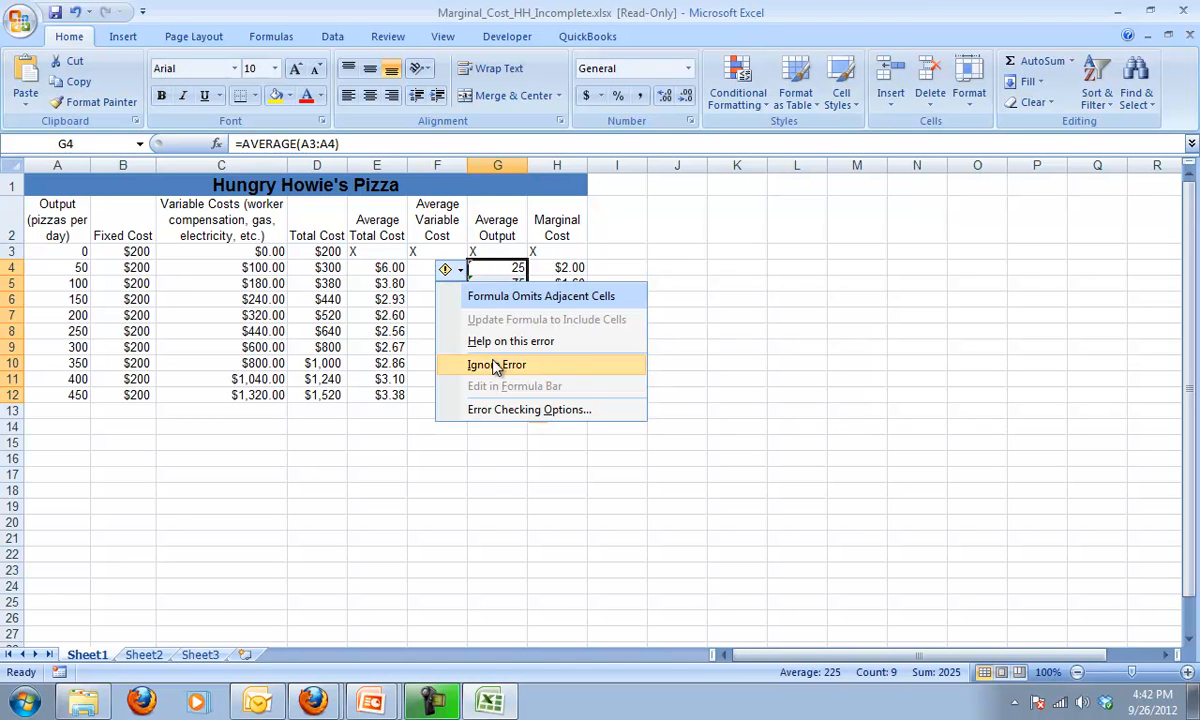
{"action": "left_click", "coordinate": [496, 364]}
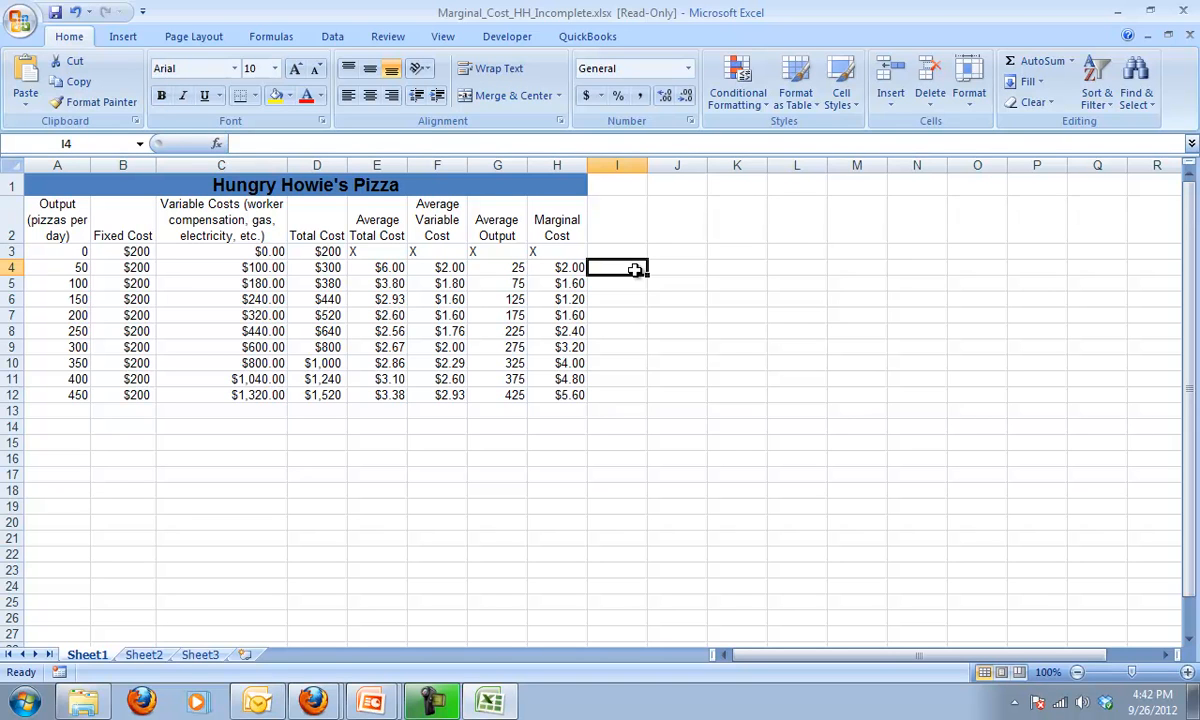
{"action": "mouse_move", "coordinate": [428, 132]}
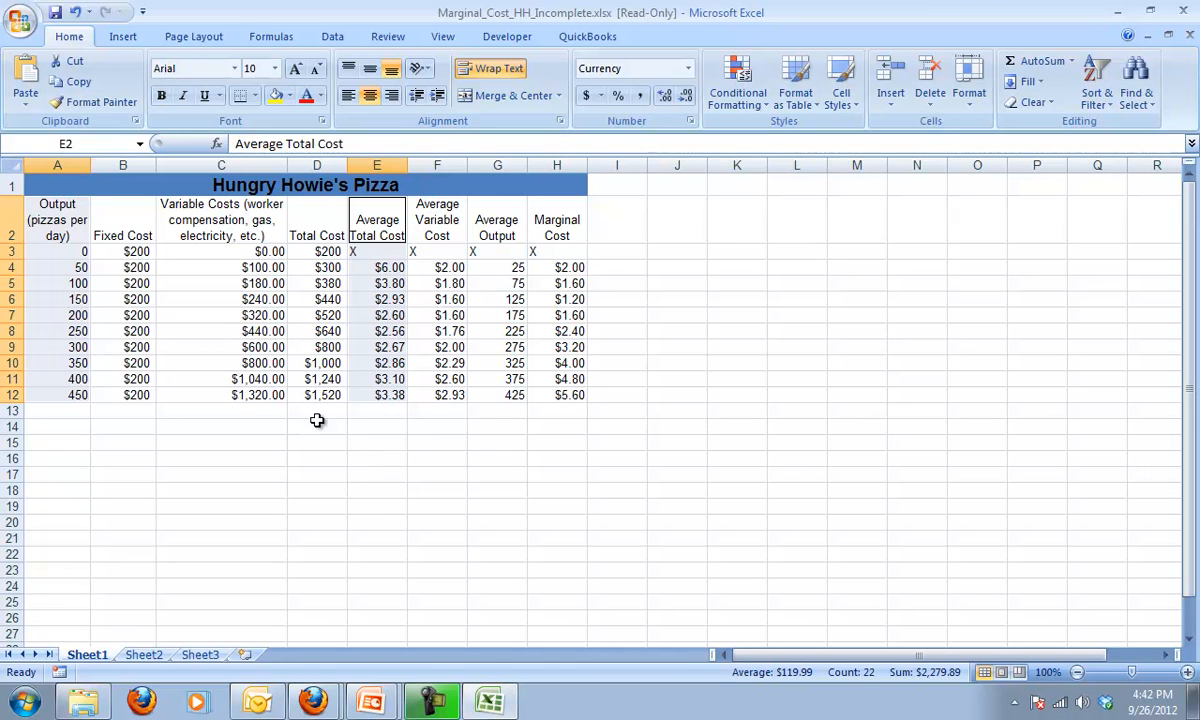
Insert a Scatter with Smooth Lines and Markers chart of Average Total Cost.
{"action": "left_click", "coordinate": [122, 36]}
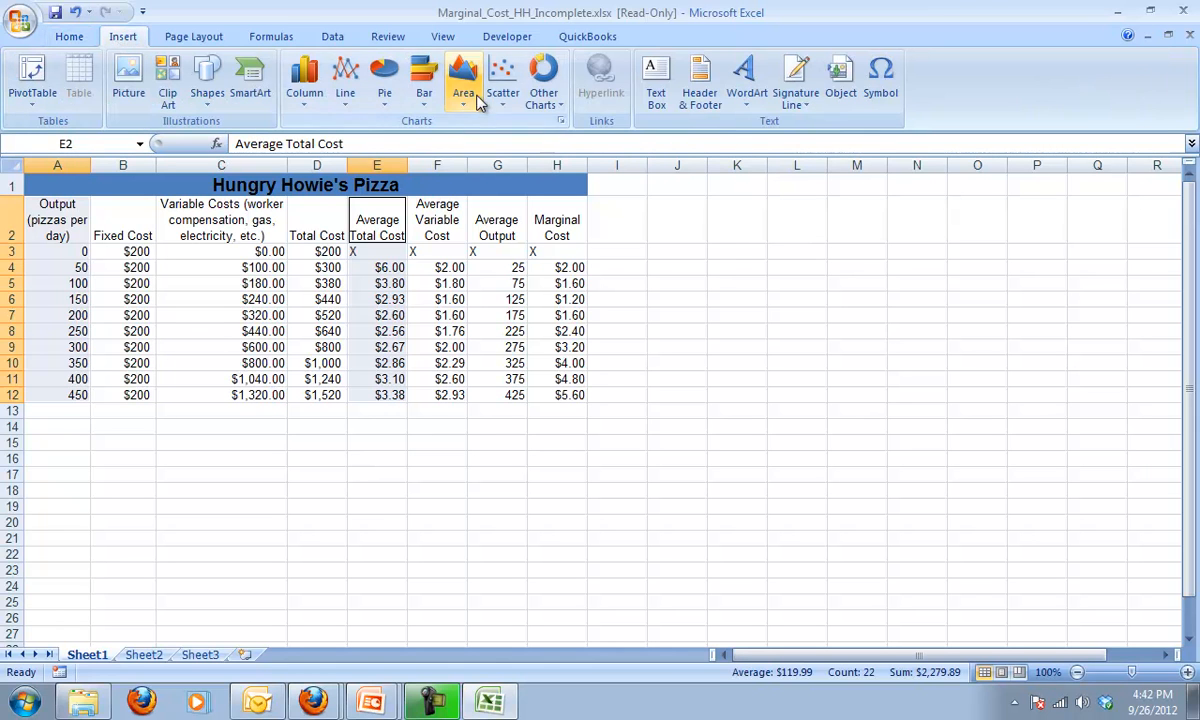
{"action": "left_click", "coordinate": [504, 80]}
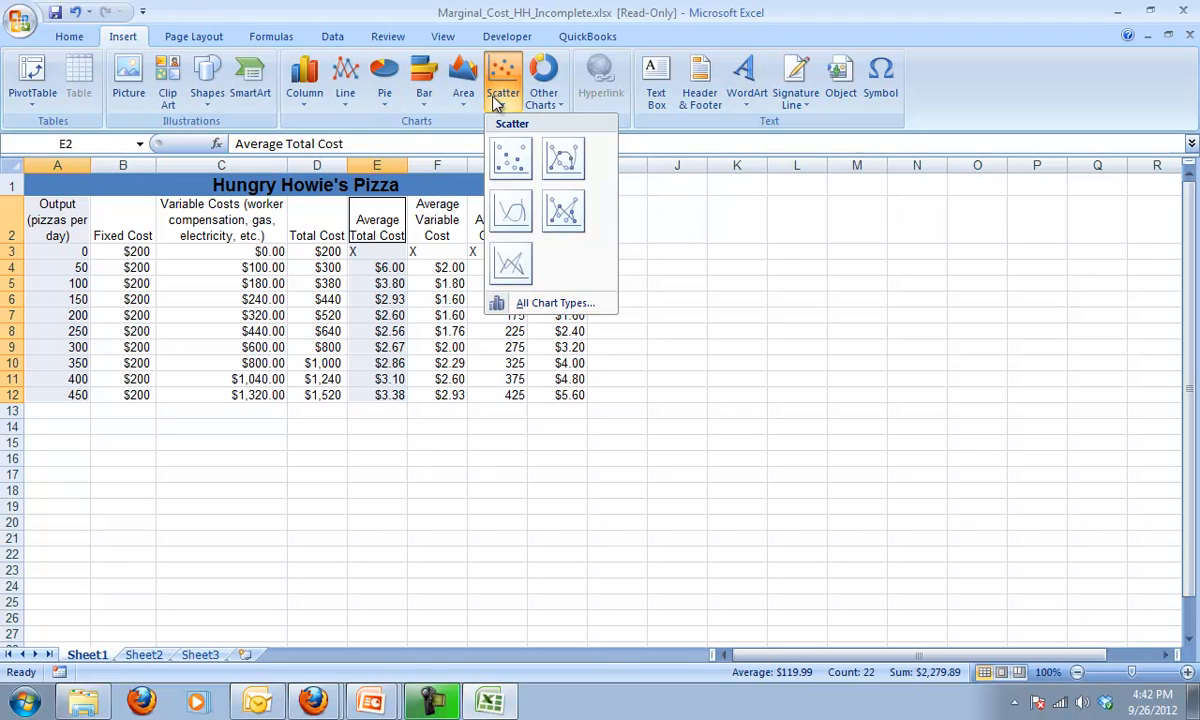
{"action": "mouse_move", "coordinate": [564, 160]}
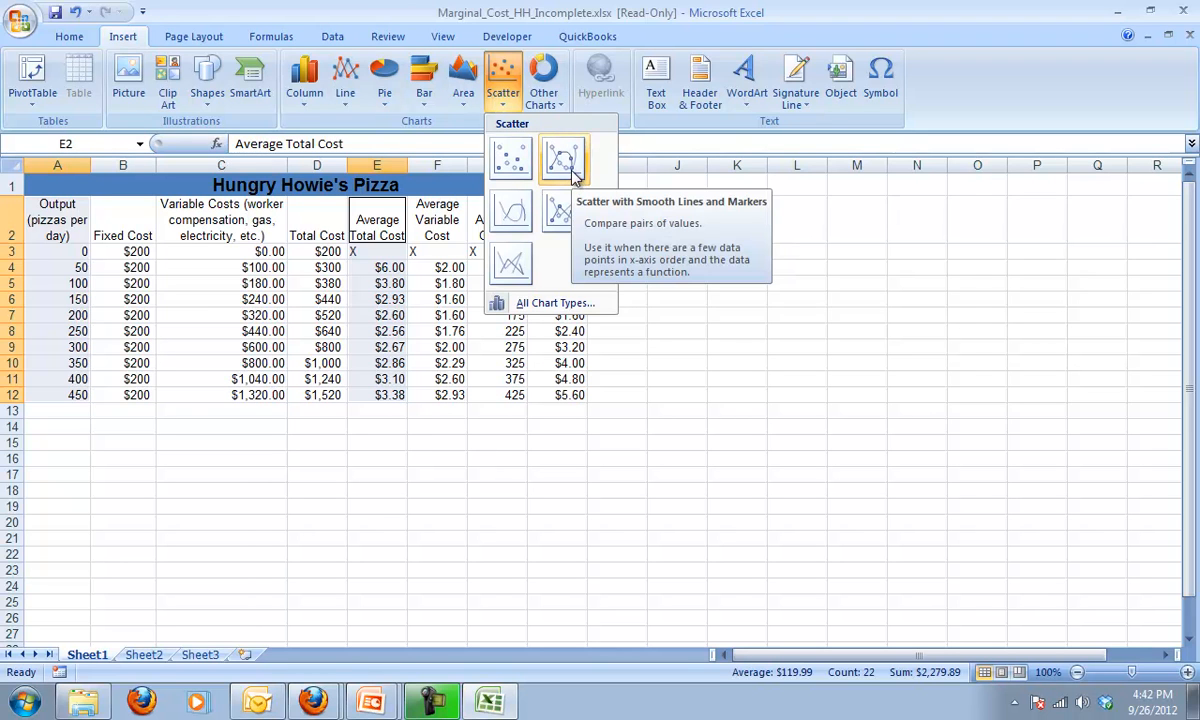
{"action": "left_click", "coordinate": [564, 160]}
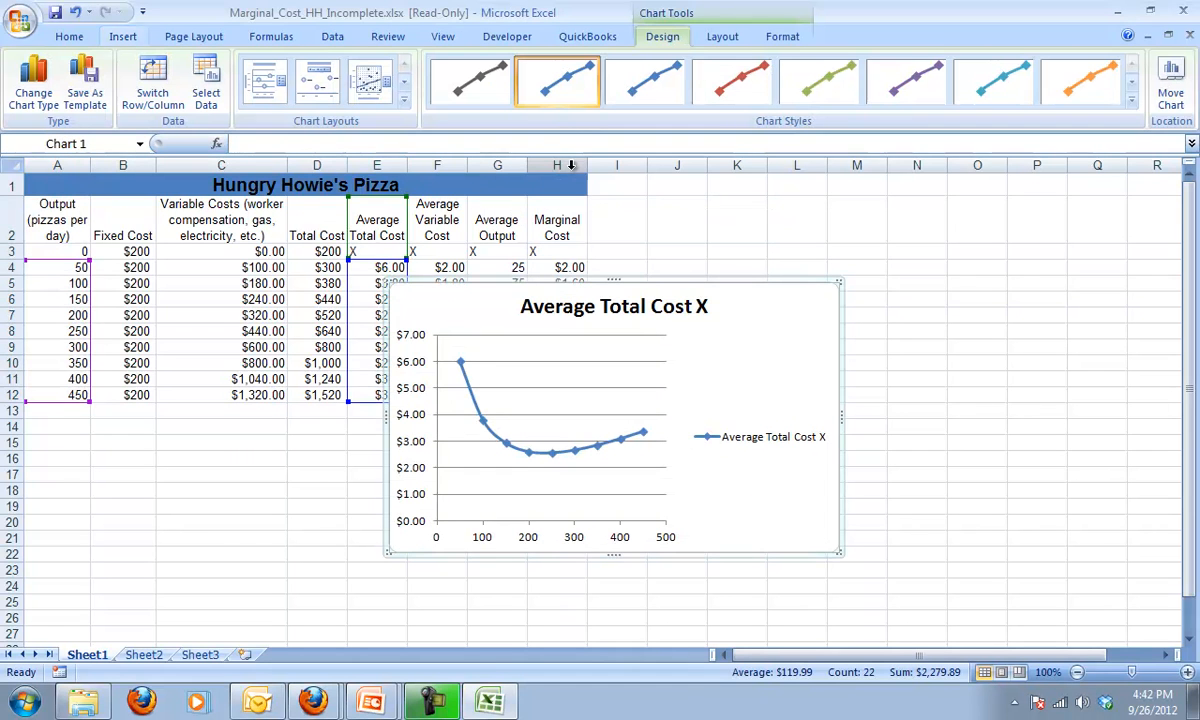
{"action": "mouse_move", "coordinate": [900, 322]}
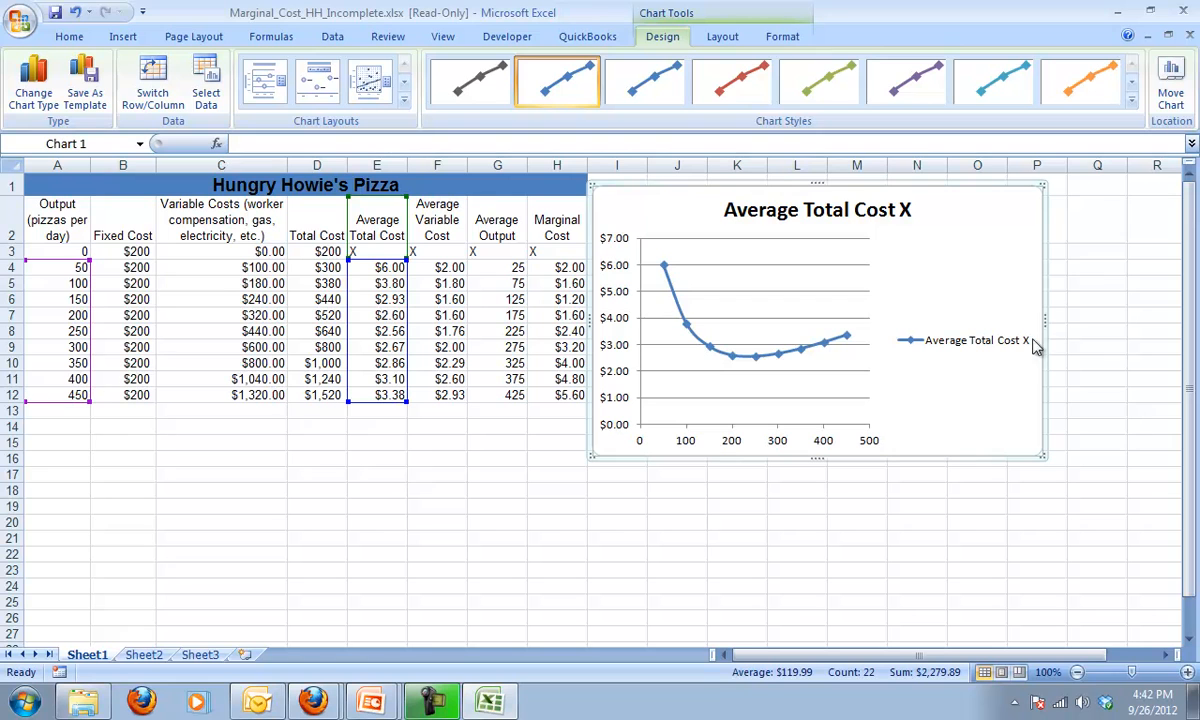
{"action": "mouse_move", "coordinate": [1156, 318]}
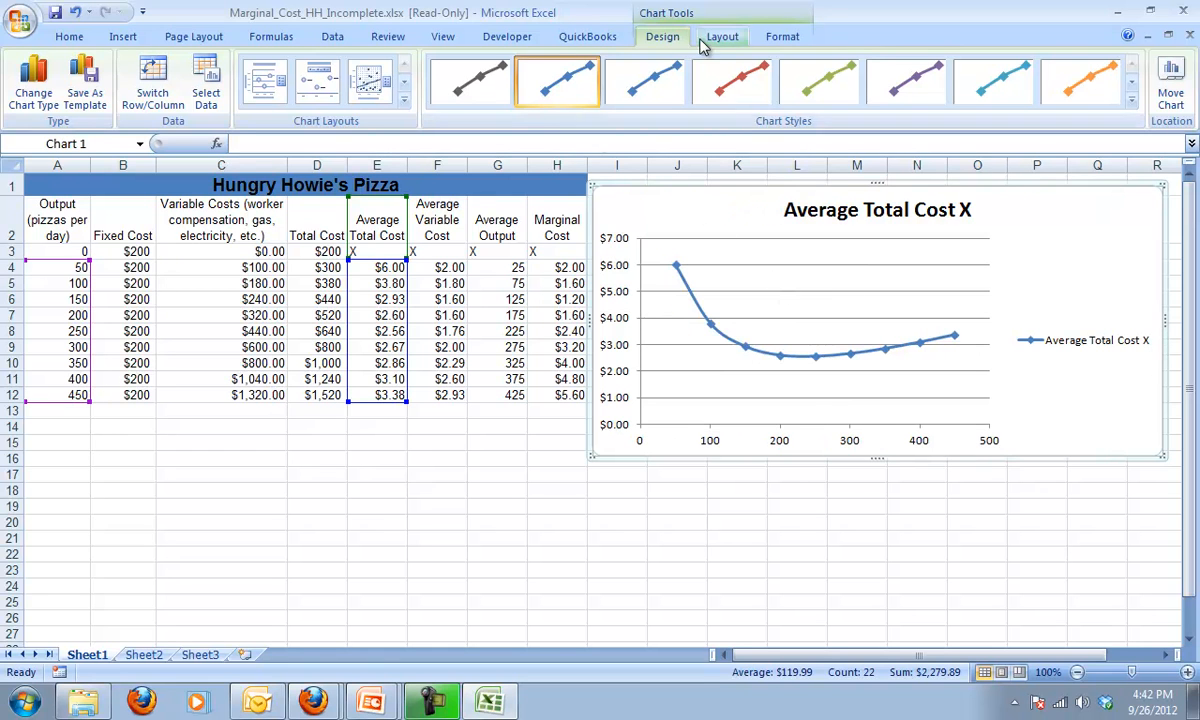
Add the horizontal axis title Quantity and start the vertical axis title Price via Layout > Axis Titles.
{"action": "left_click", "coordinate": [722, 36]}
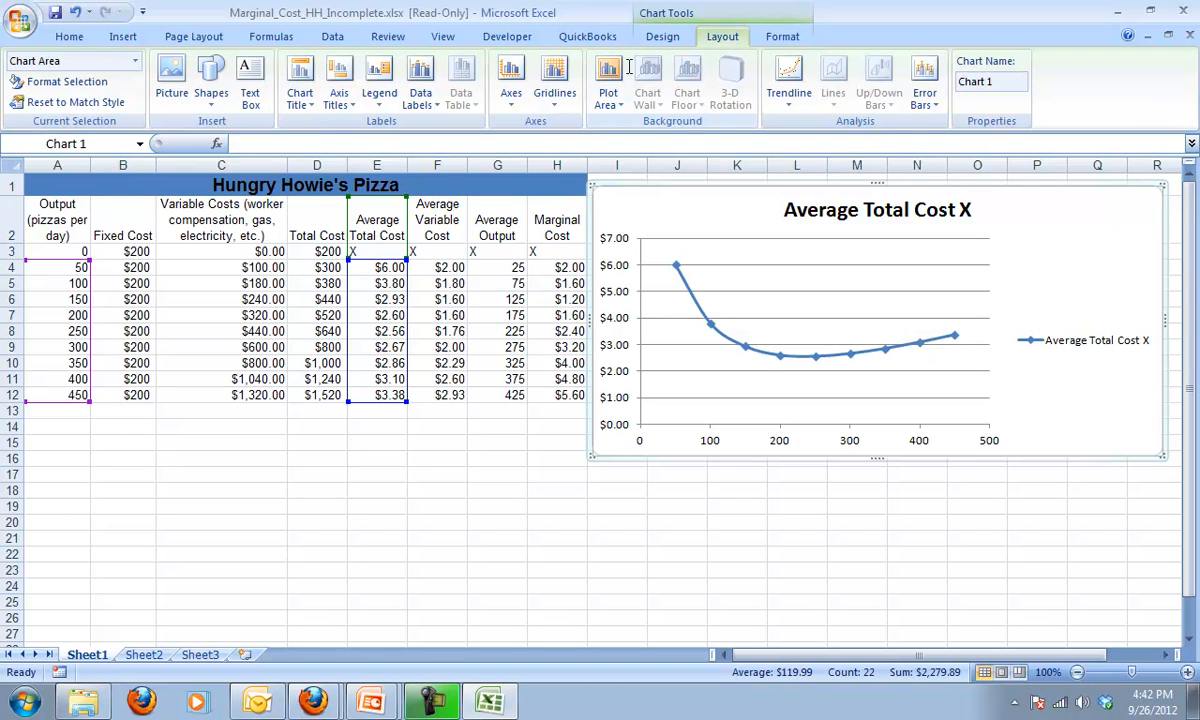
{"action": "left_click", "coordinate": [338, 80]}
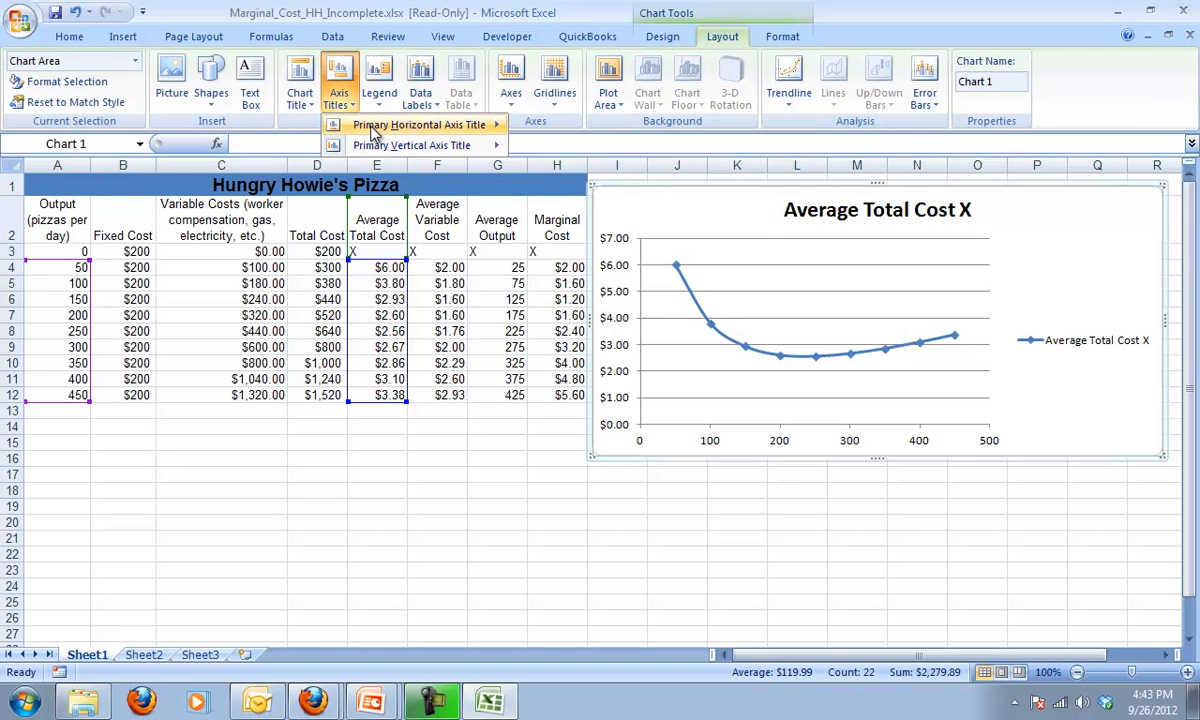
{"action": "left_click", "coordinate": [412, 124]}
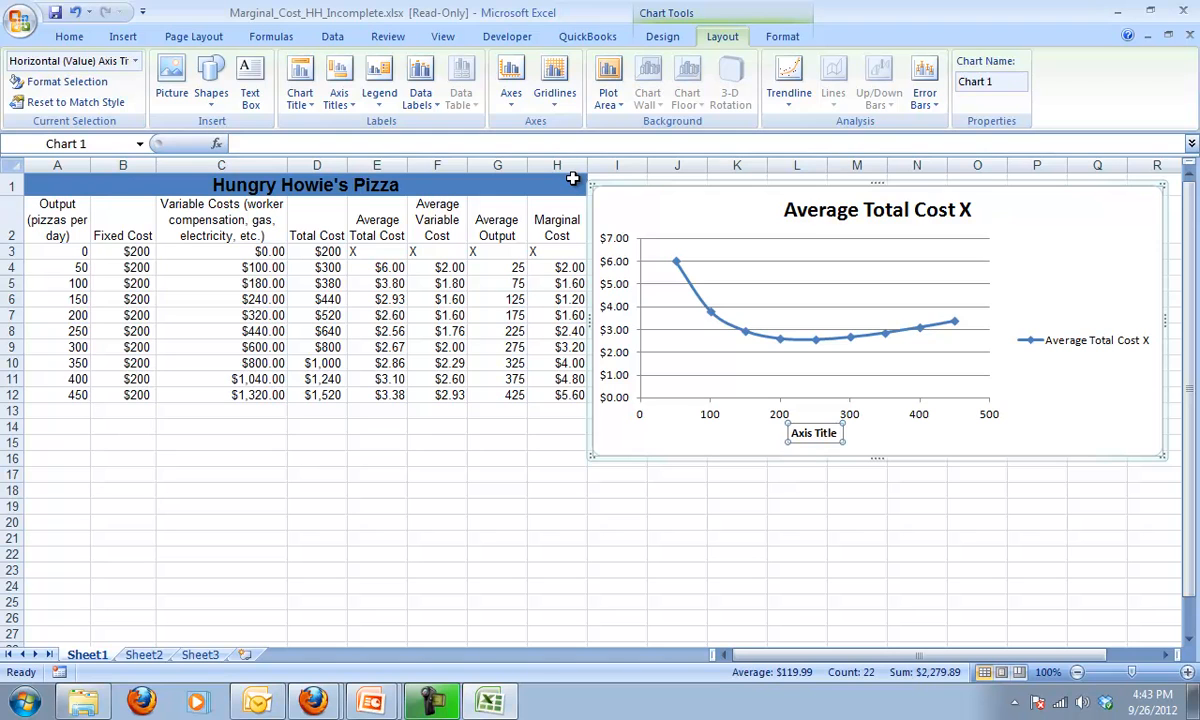
{"action": "type", "text": "Q"}
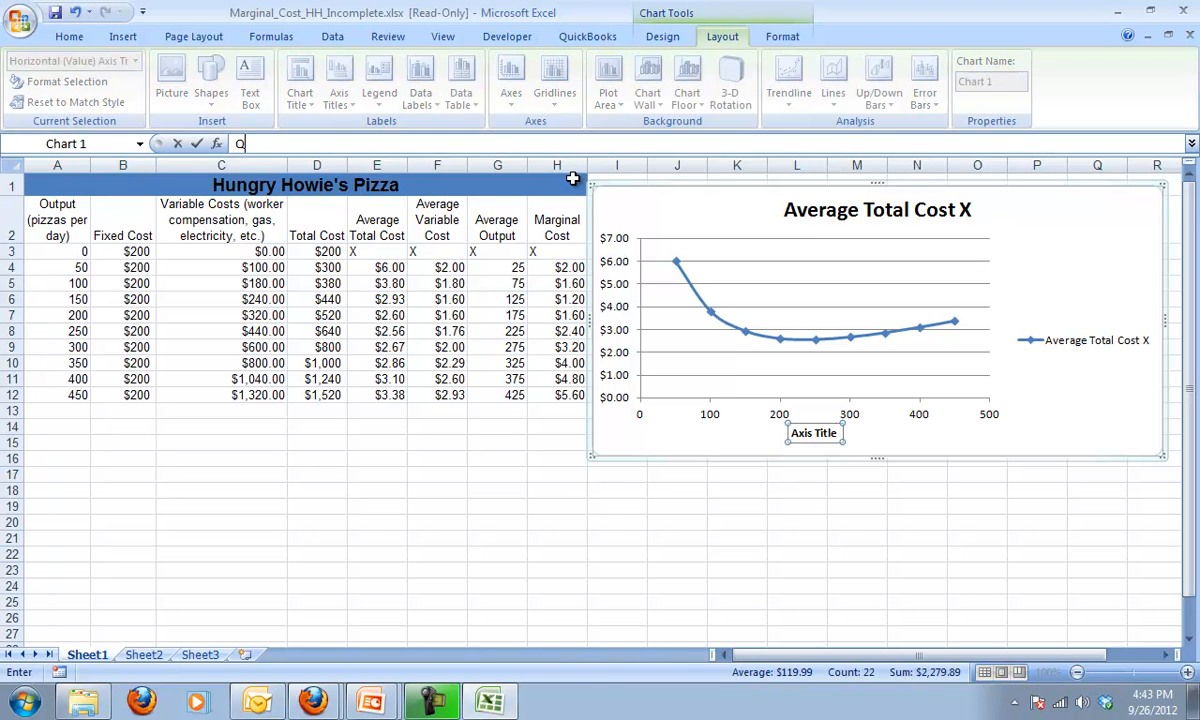
{"action": "type", "text": "uantity"}
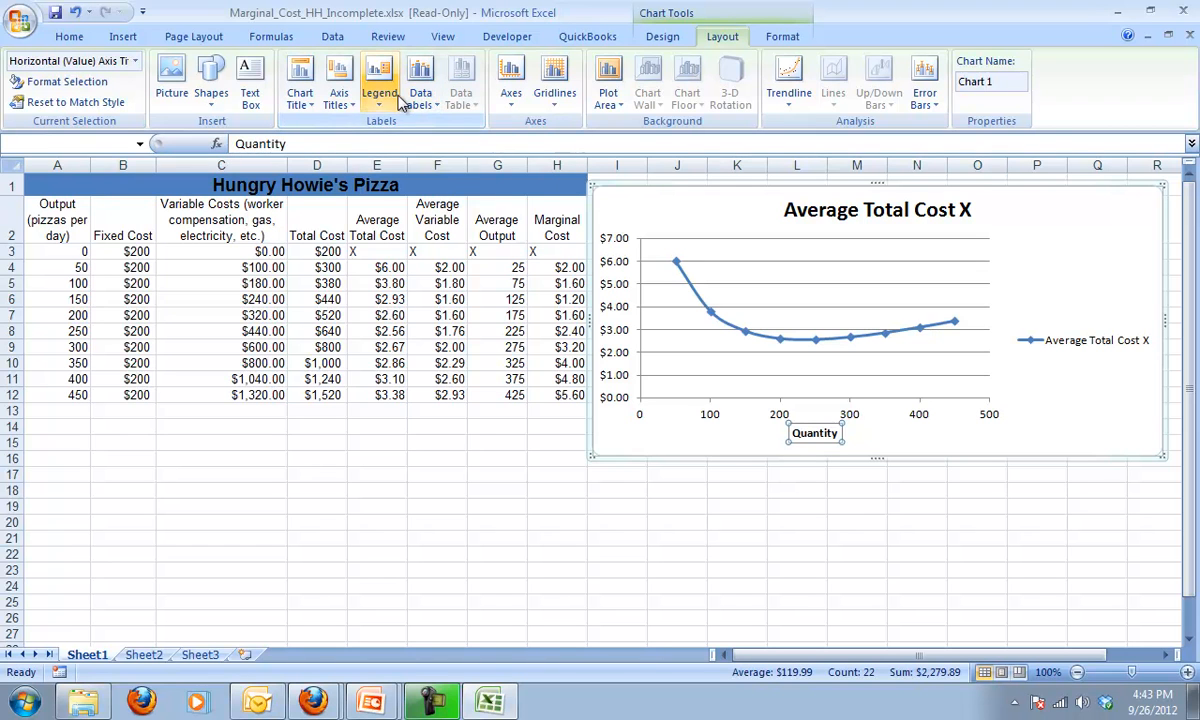
{"action": "left_click", "coordinate": [338, 80]}
{"action": "type", "text": "Price"}
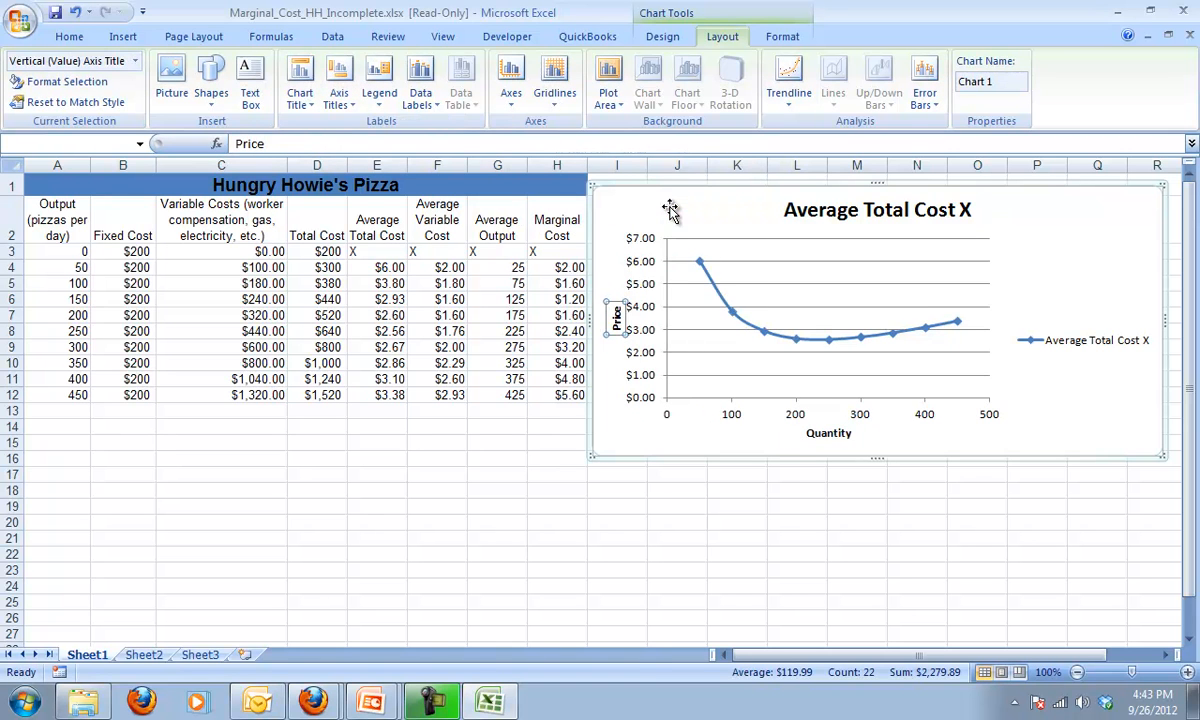
{"action": "mouse_move", "coordinate": [700, 420]}
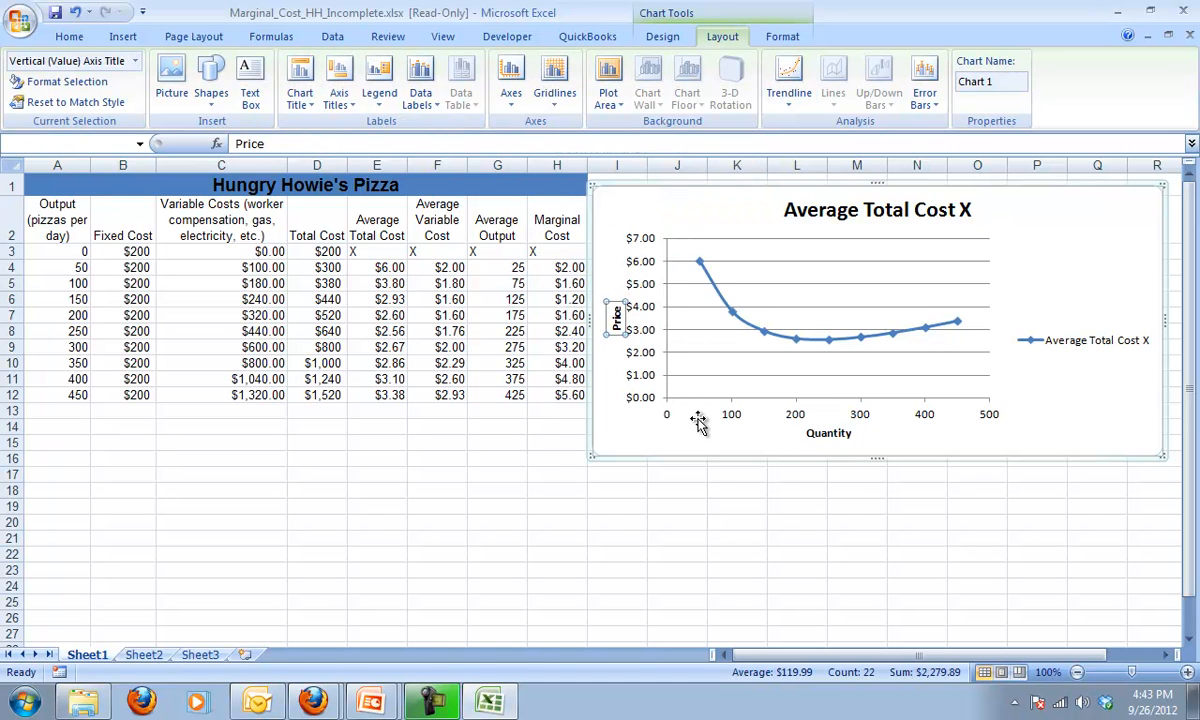
{"action": "mouse_move", "coordinate": [790, 384]}
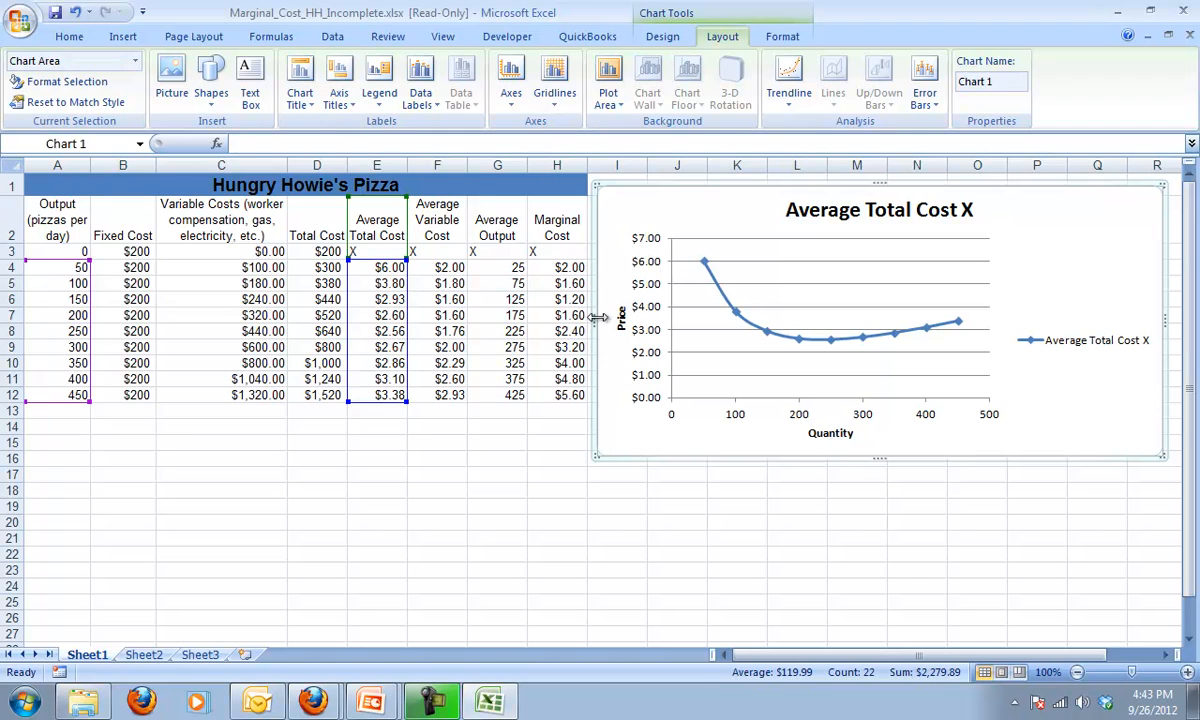
{"action": "mouse_move", "coordinate": [640, 414]}
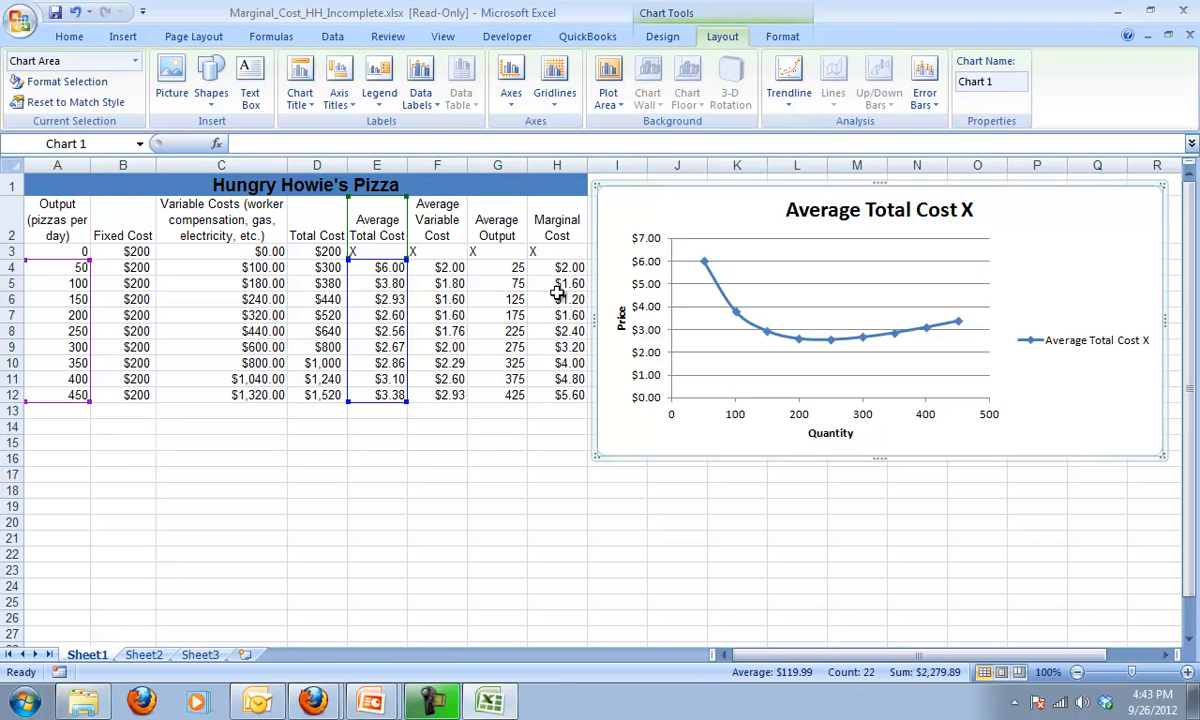
Add an Average Variable Cost series named from F2 with X values A4:A12 and Y values F4:F12.
{"action": "left_click", "coordinate": [662, 36]}
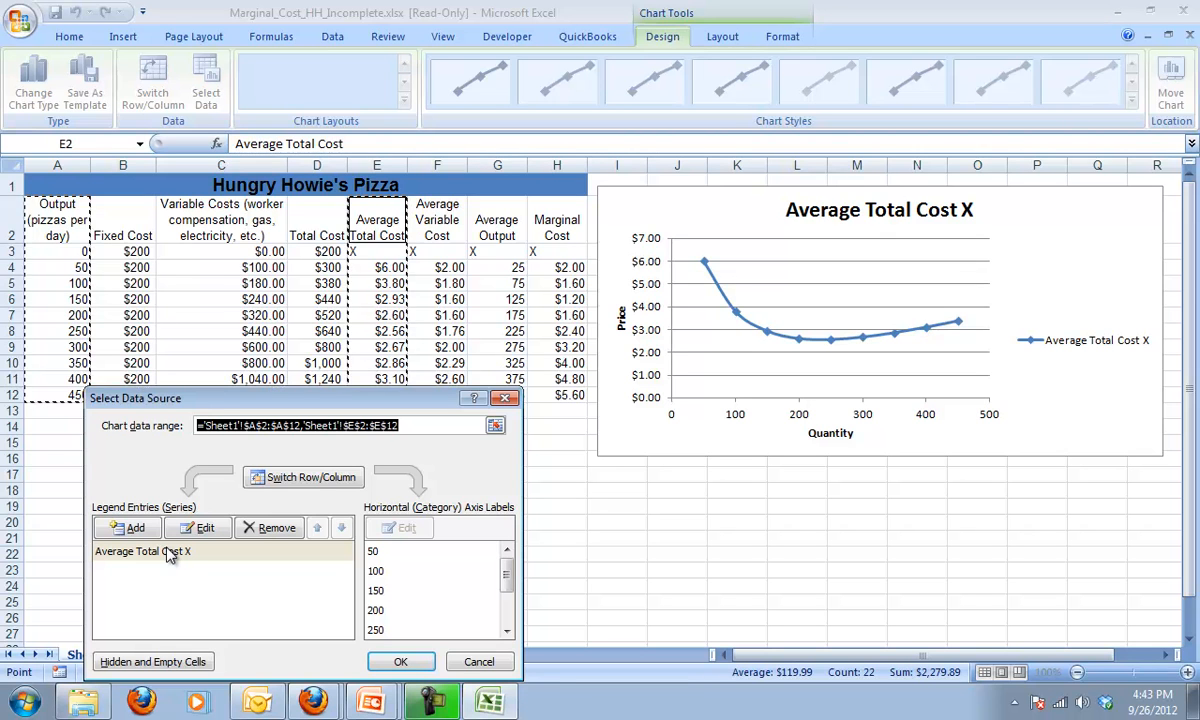
{"action": "left_click", "coordinate": [128, 528]}
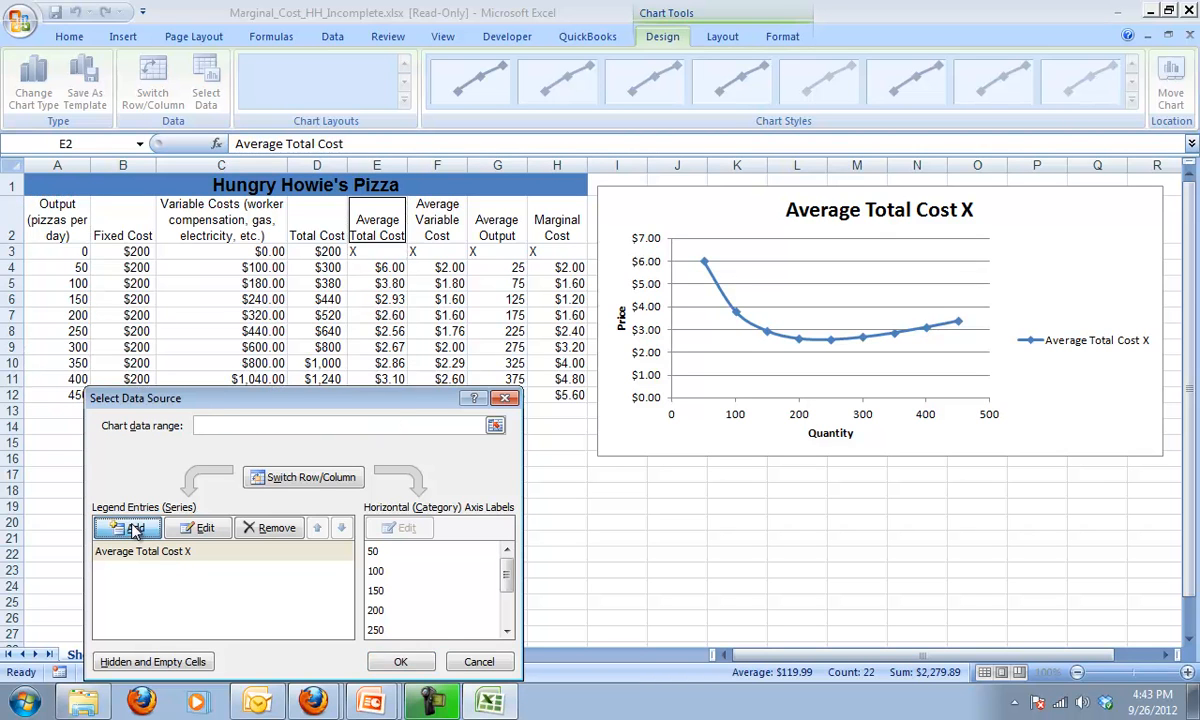
{"action": "left_click", "coordinate": [128, 528]}
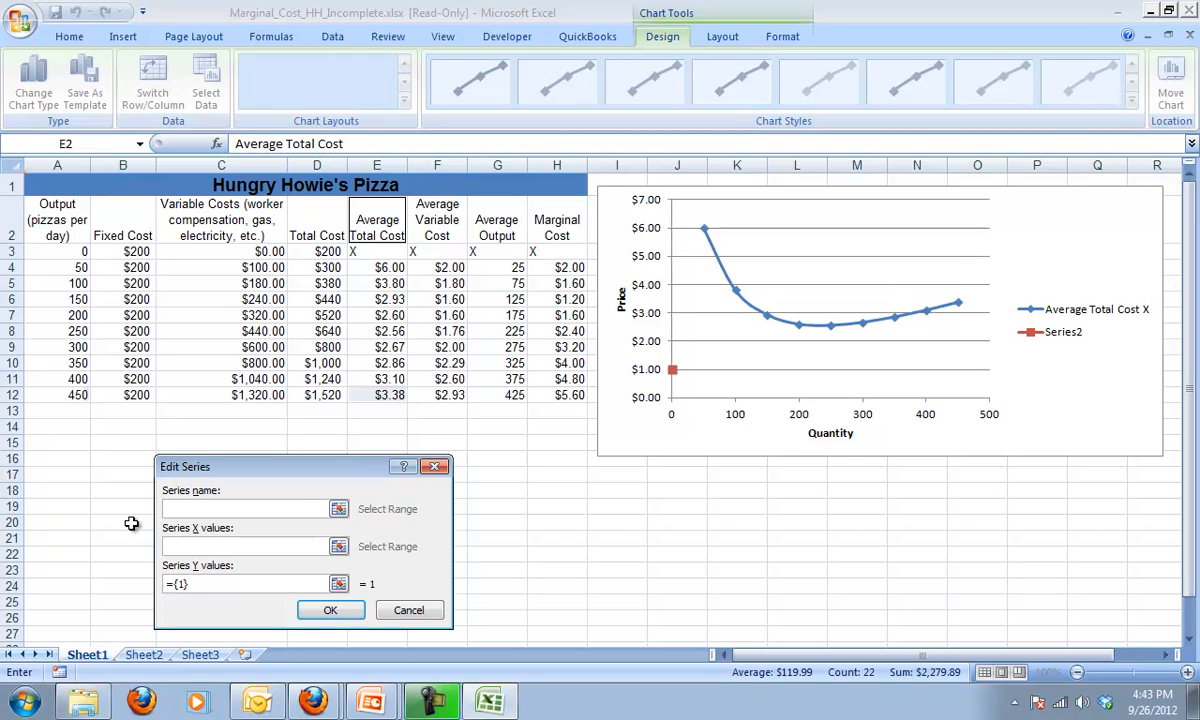
{"action": "mouse_move", "coordinate": [440, 224]}
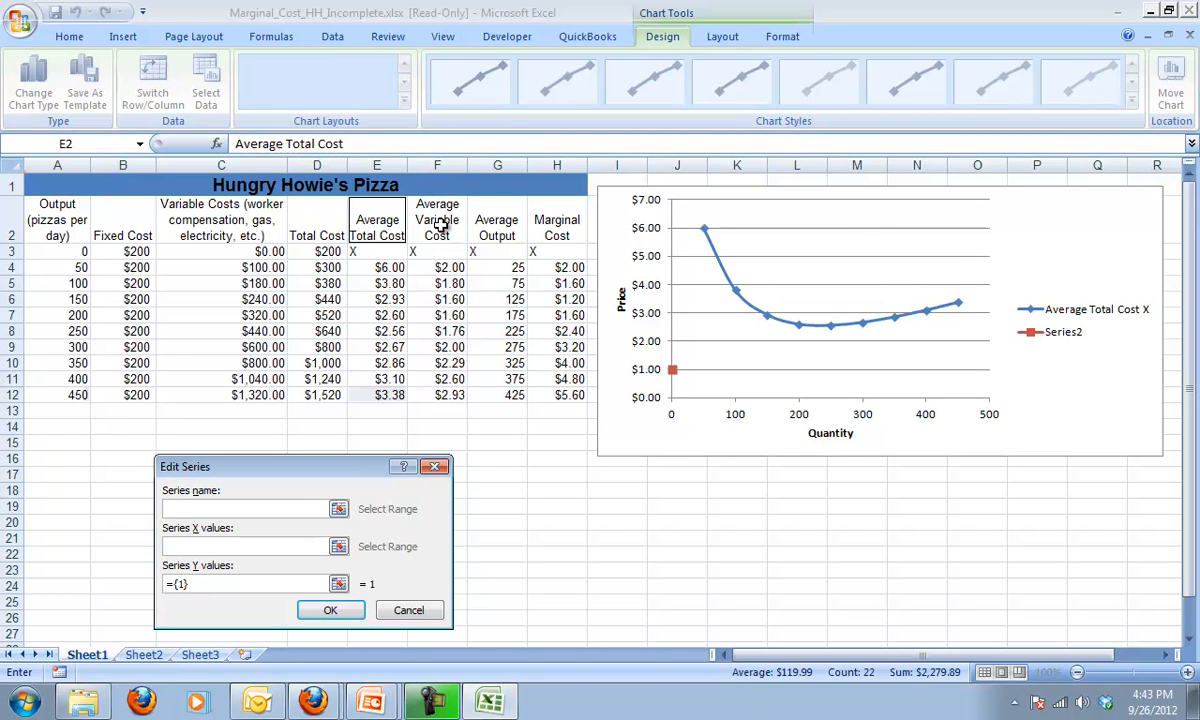
{"action": "mouse_move", "coordinate": [360, 314]}
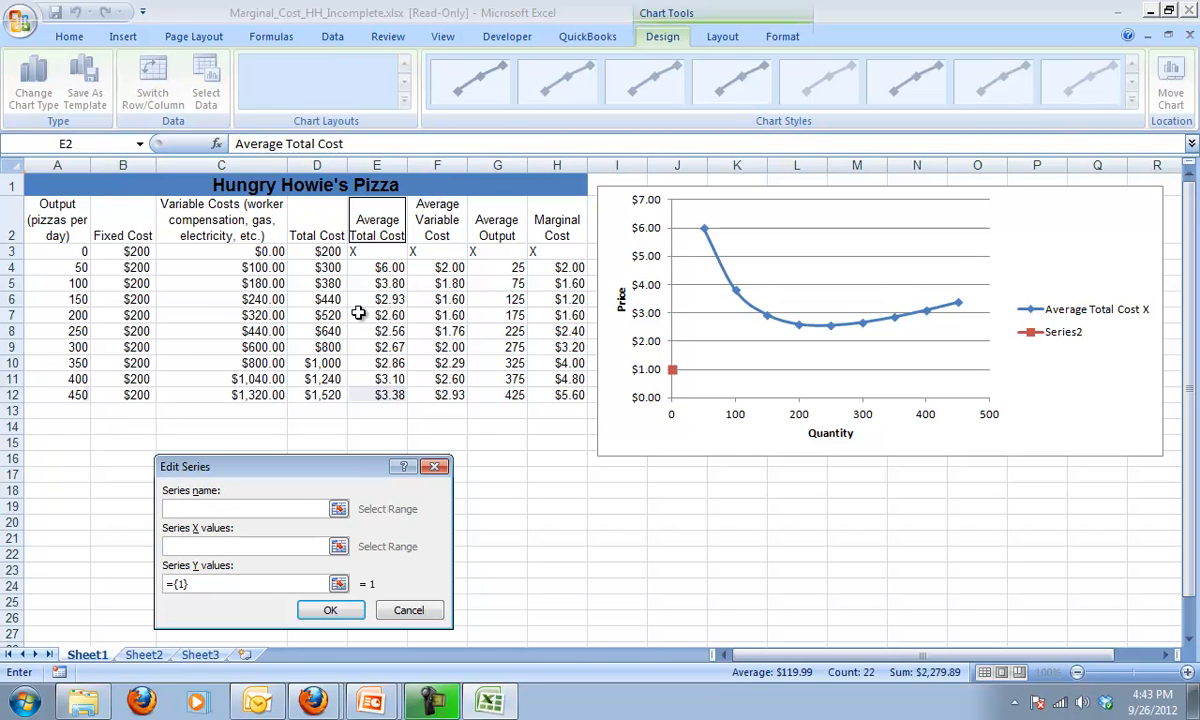
{"action": "left_click", "coordinate": [438, 228]}
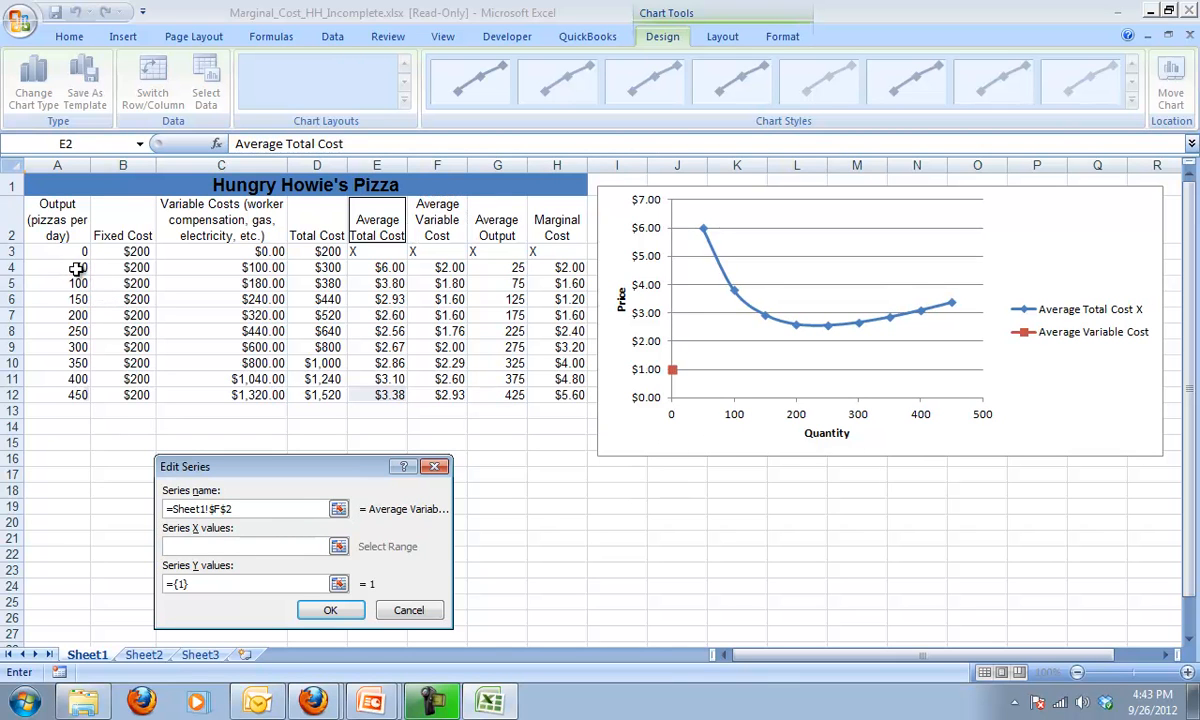
{"action": "left_click_drag", "start_coordinate": [56, 268], "coordinate": [56, 394]}
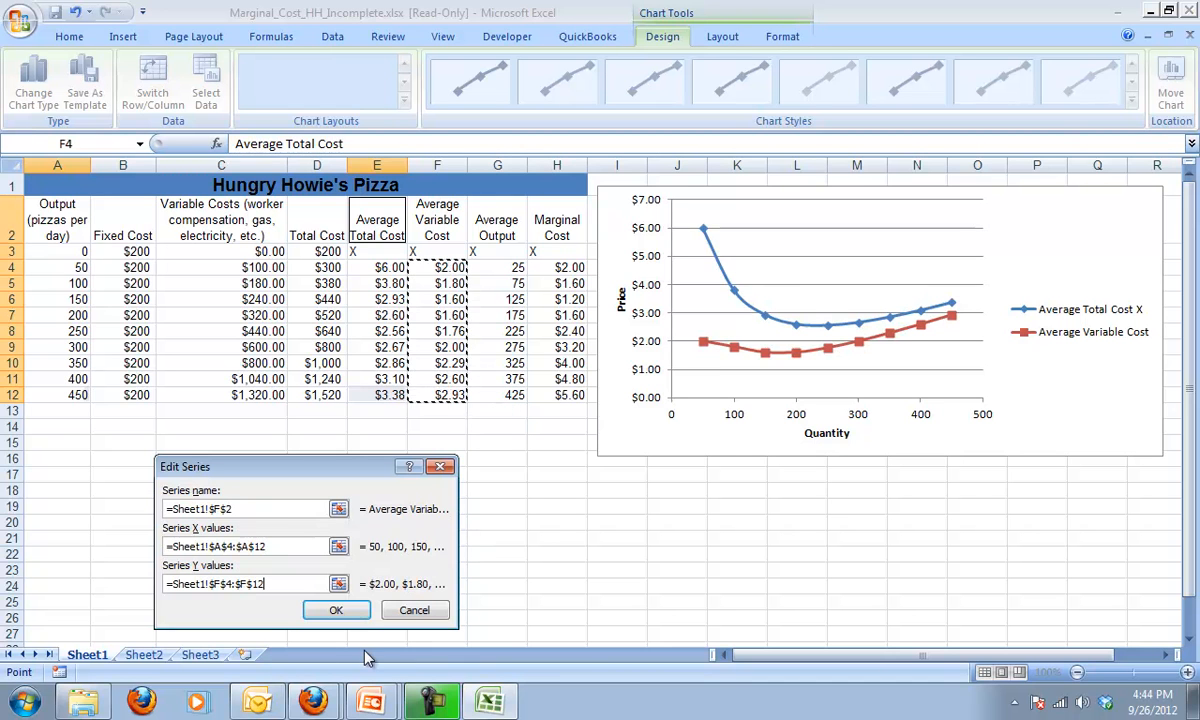
{"action": "left_click", "coordinate": [336, 610]}
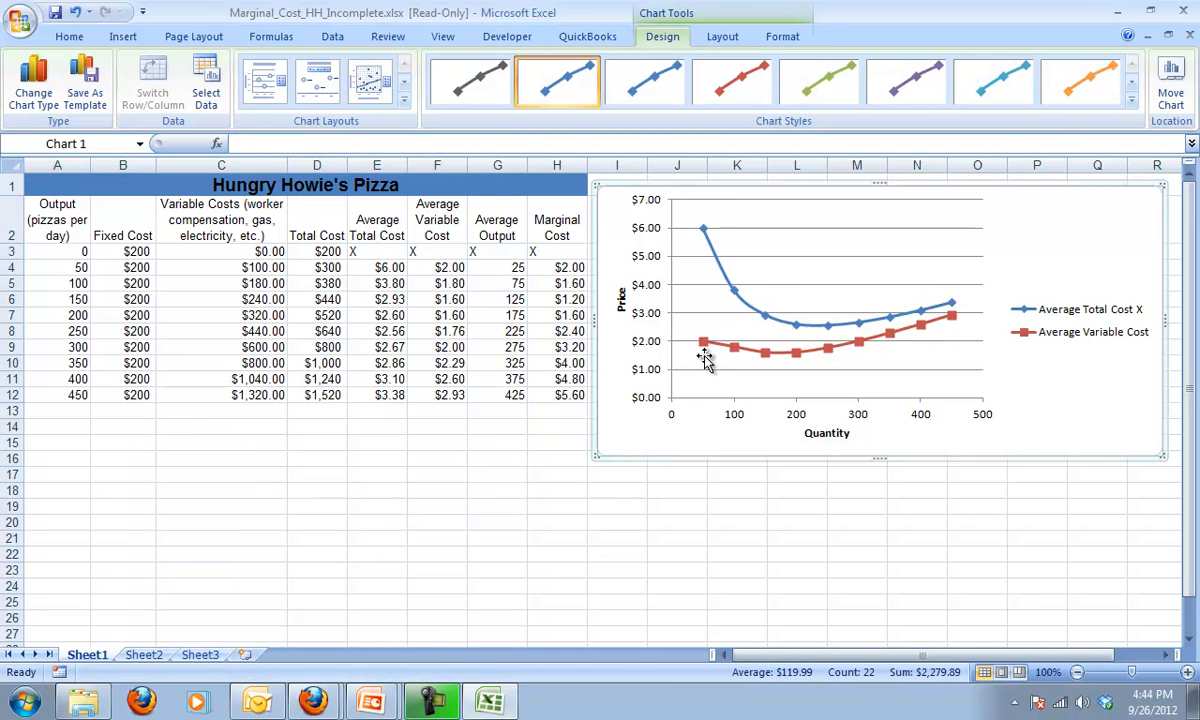
{"action": "mouse_move", "coordinate": [816, 444]}
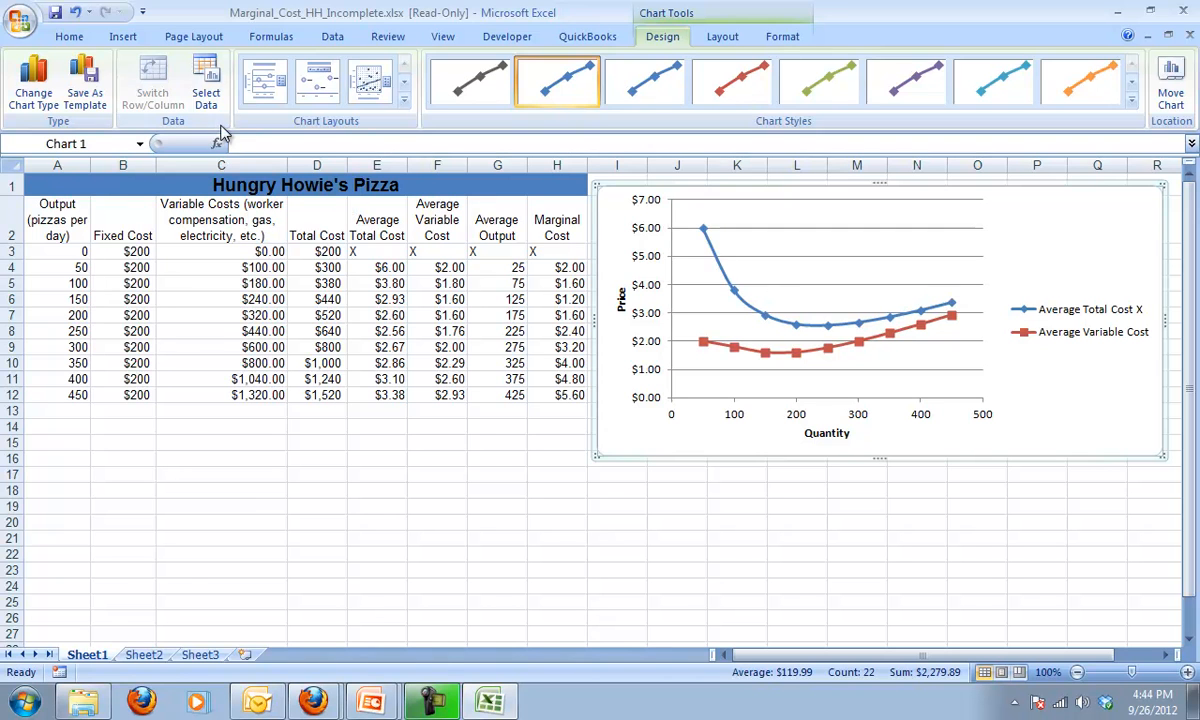
Add a Marginal Cost series named from H2 with X values G4:G12 and Y values H4:H12.
{"action": "left_click", "coordinate": [206, 80]}
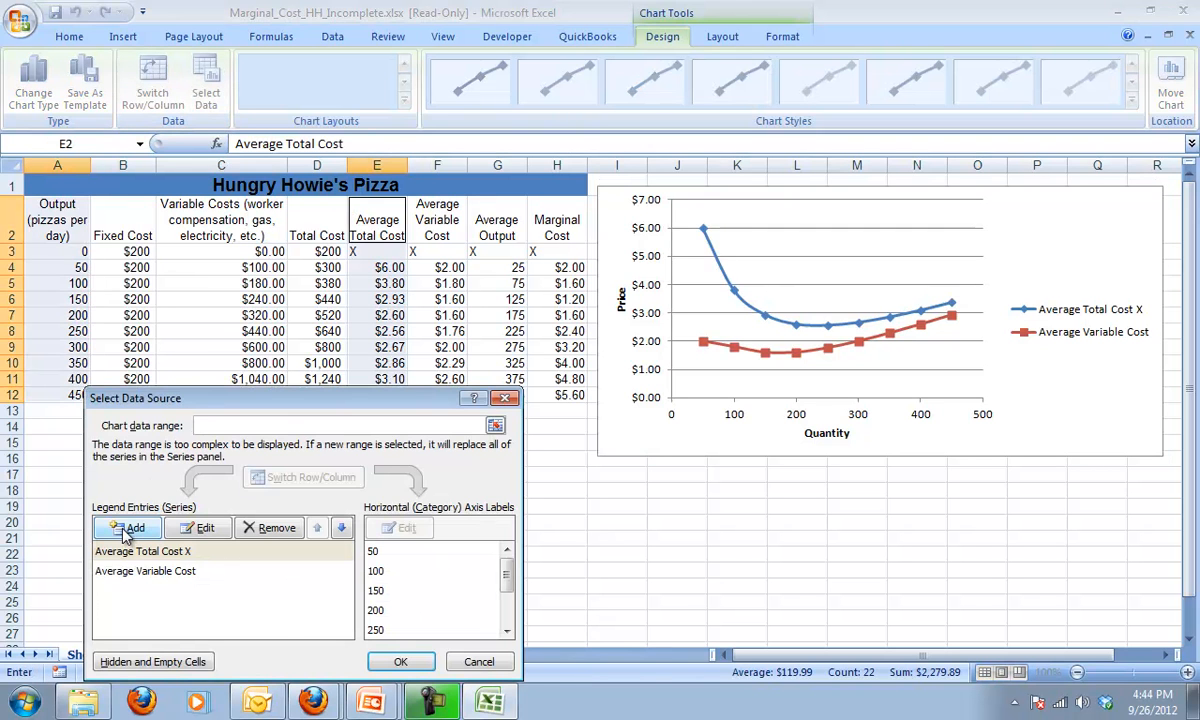
{"action": "left_click", "coordinate": [132, 528]}
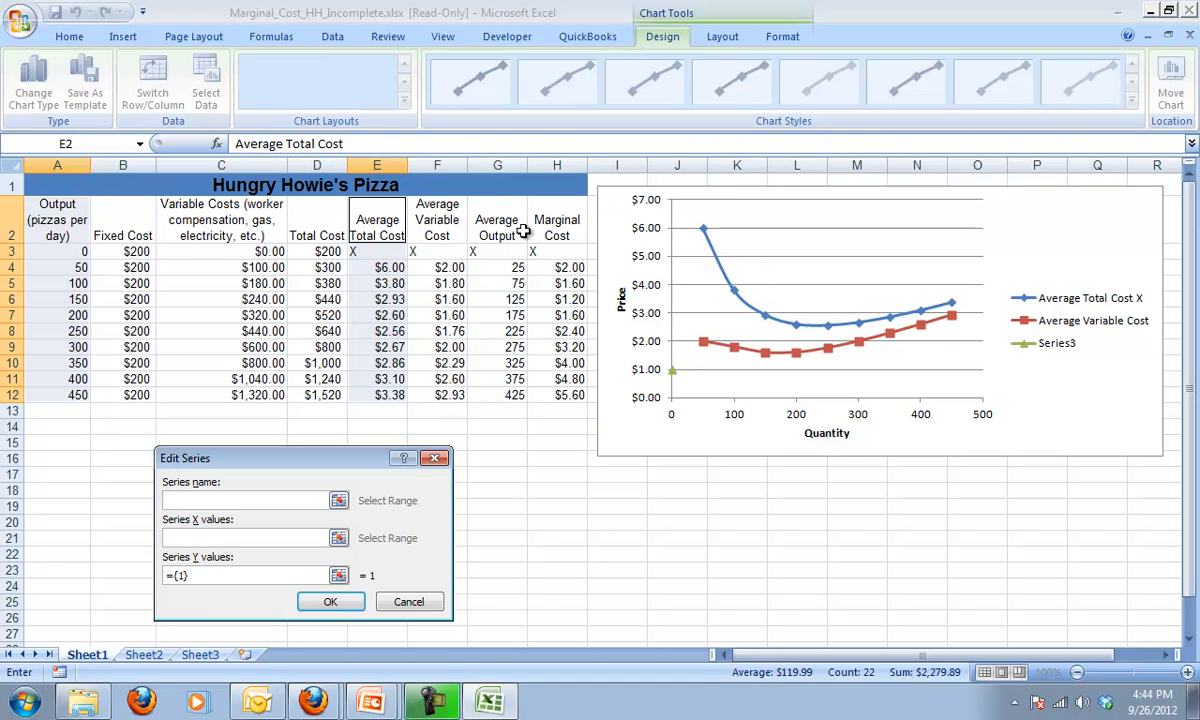
{"action": "left_click", "coordinate": [556, 228]}
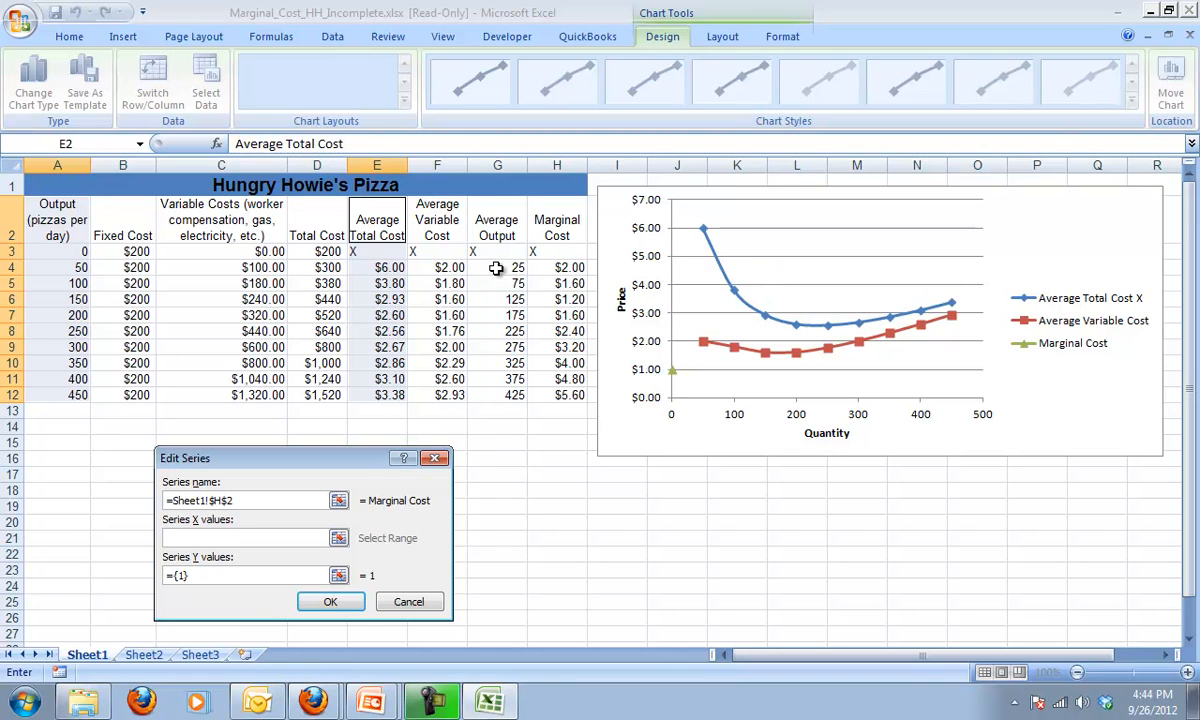
{"action": "left_click", "coordinate": [496, 268]}
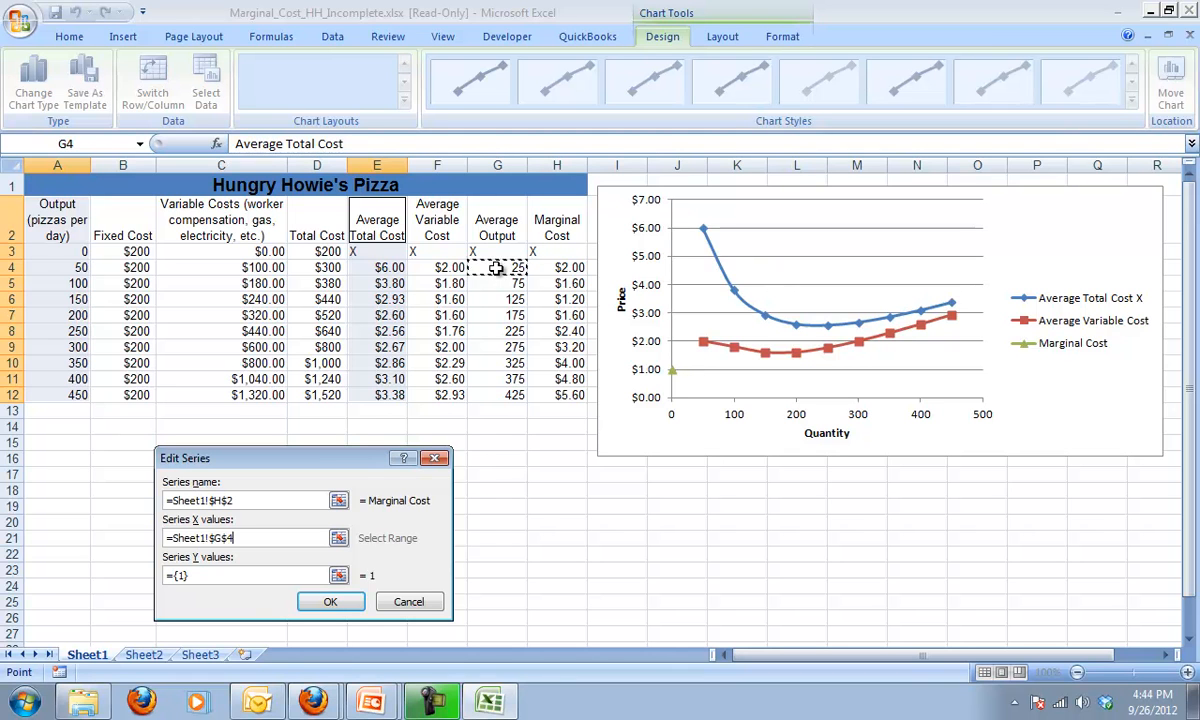
{"action": "left_click_drag", "start_coordinate": [496, 268], "coordinate": [496, 394]}
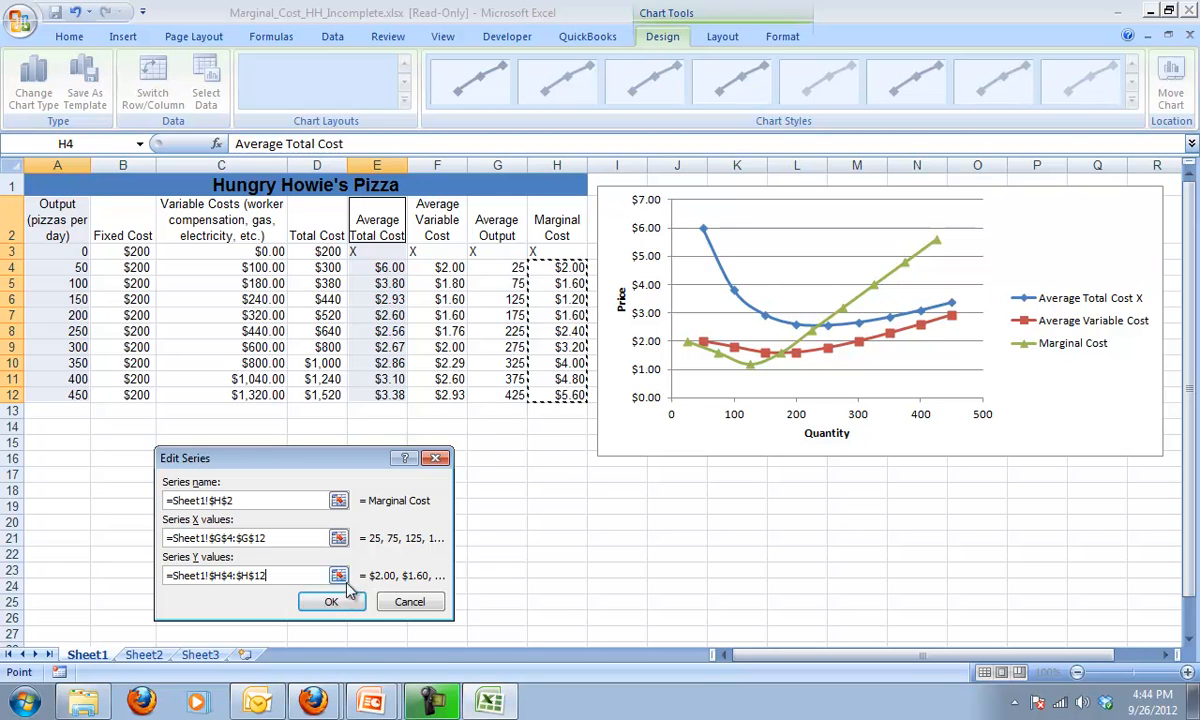
{"action": "left_click", "coordinate": [332, 600]}
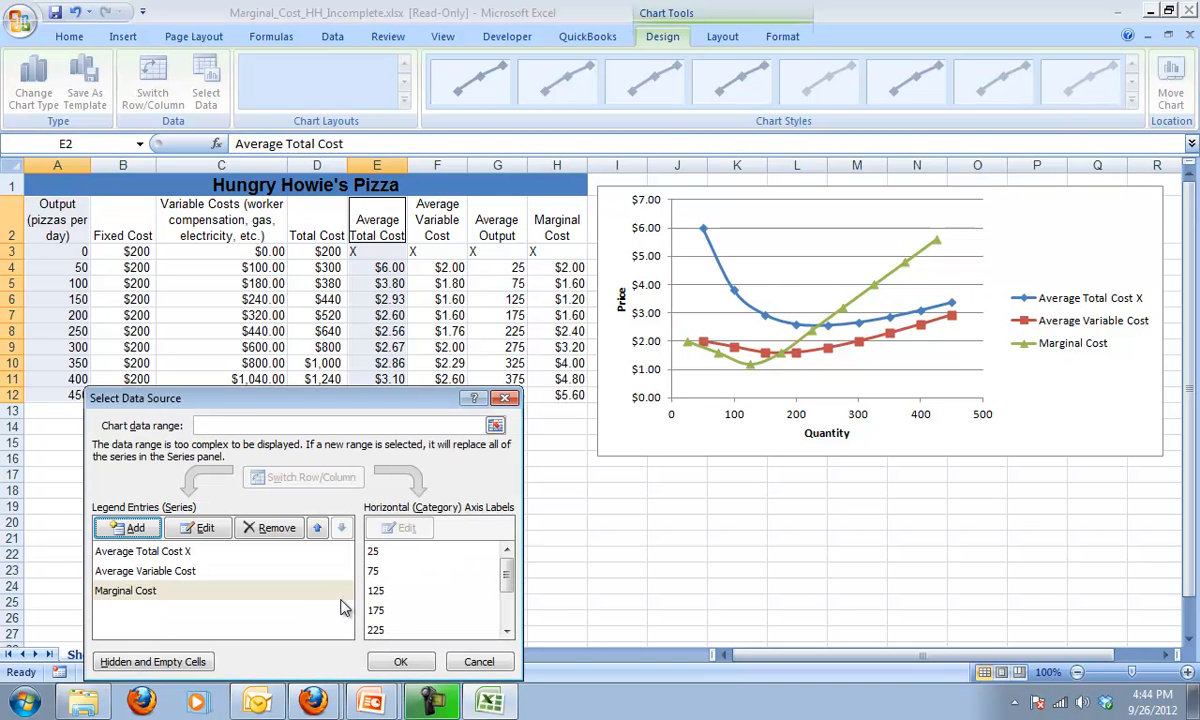
Confirm the Select Data Source settings so the chart shows all three cost curves.
{"action": "left_click", "coordinate": [400, 660]}
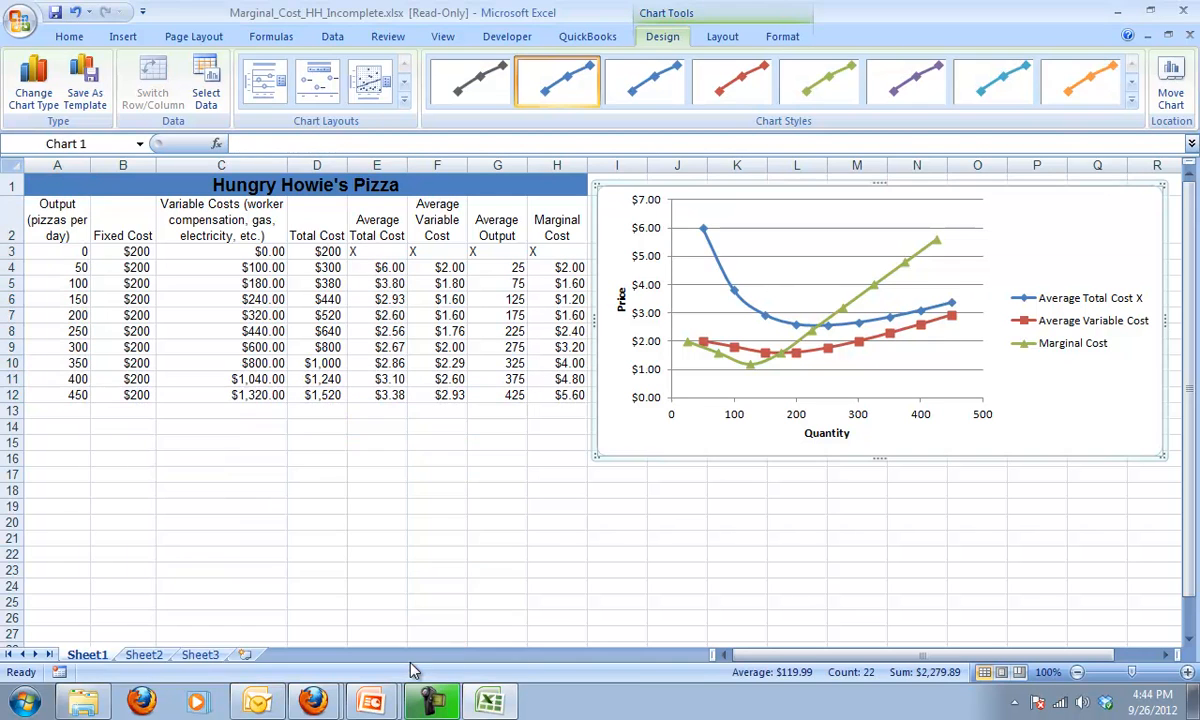
{"action": "mouse_move", "coordinate": [696, 344]}
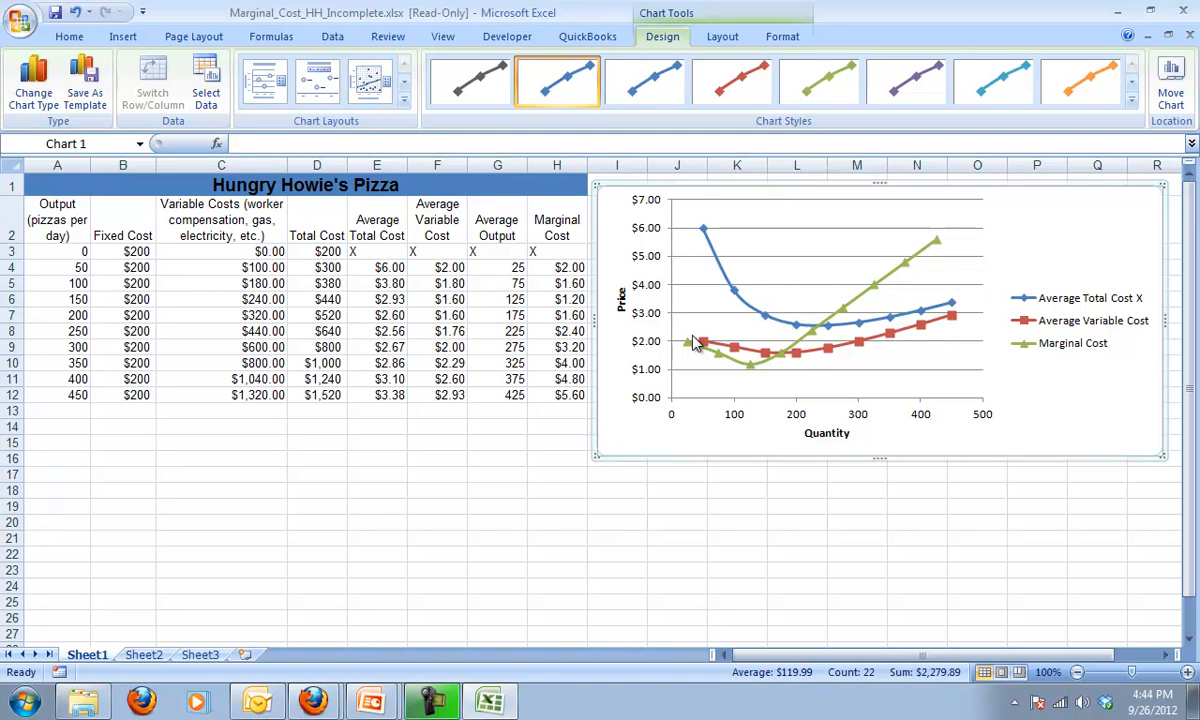
{"action": "mouse_move", "coordinate": [900, 264]}
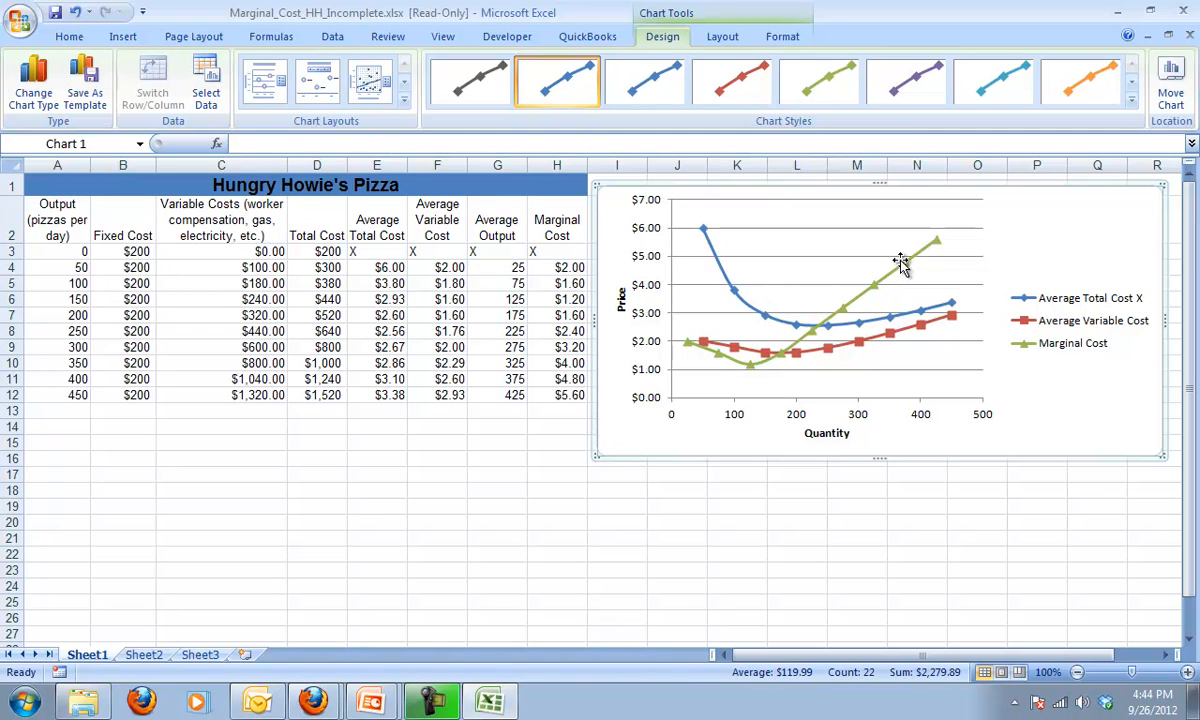
{"action": "mouse_move", "coordinate": [820, 332]}
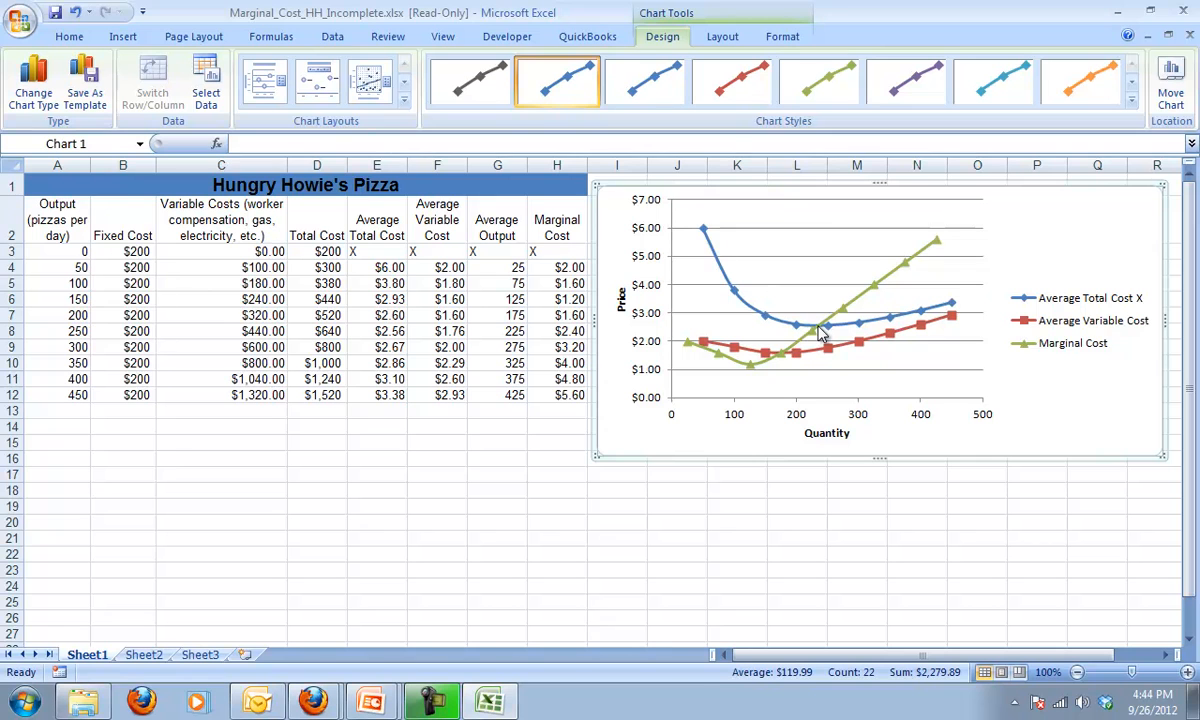
{"action": "mouse_move", "coordinate": [770, 370]}
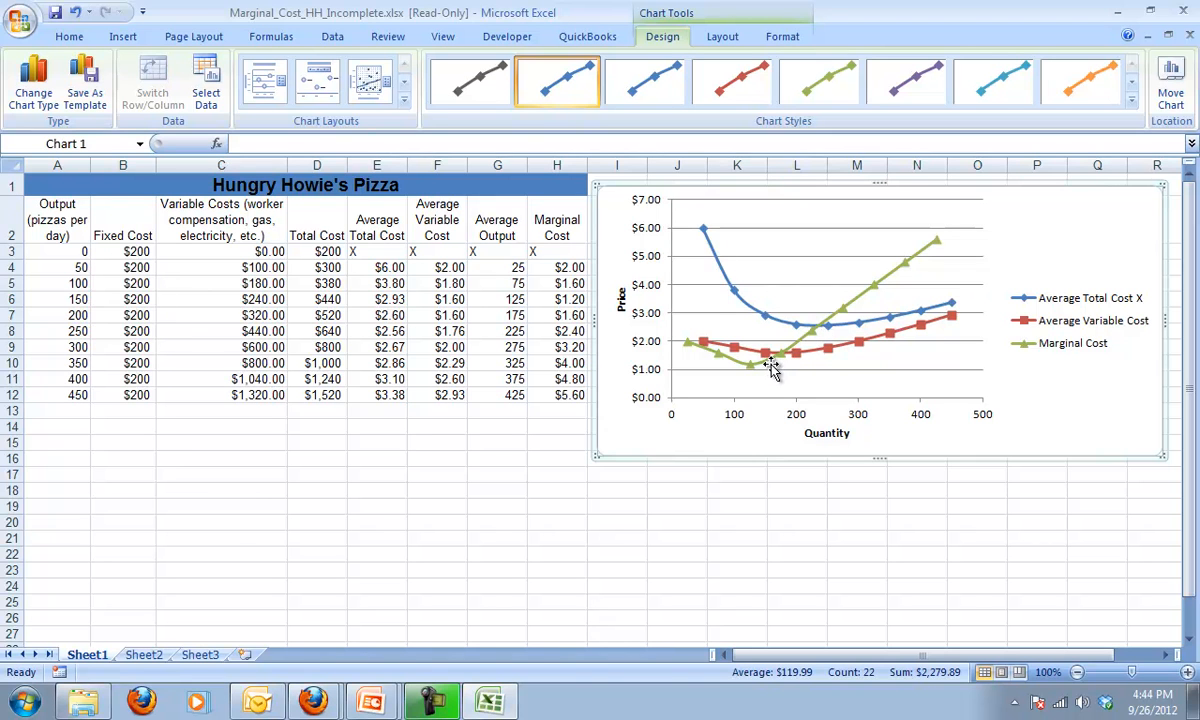
{"action": "mouse_move", "coordinate": [820, 330]}
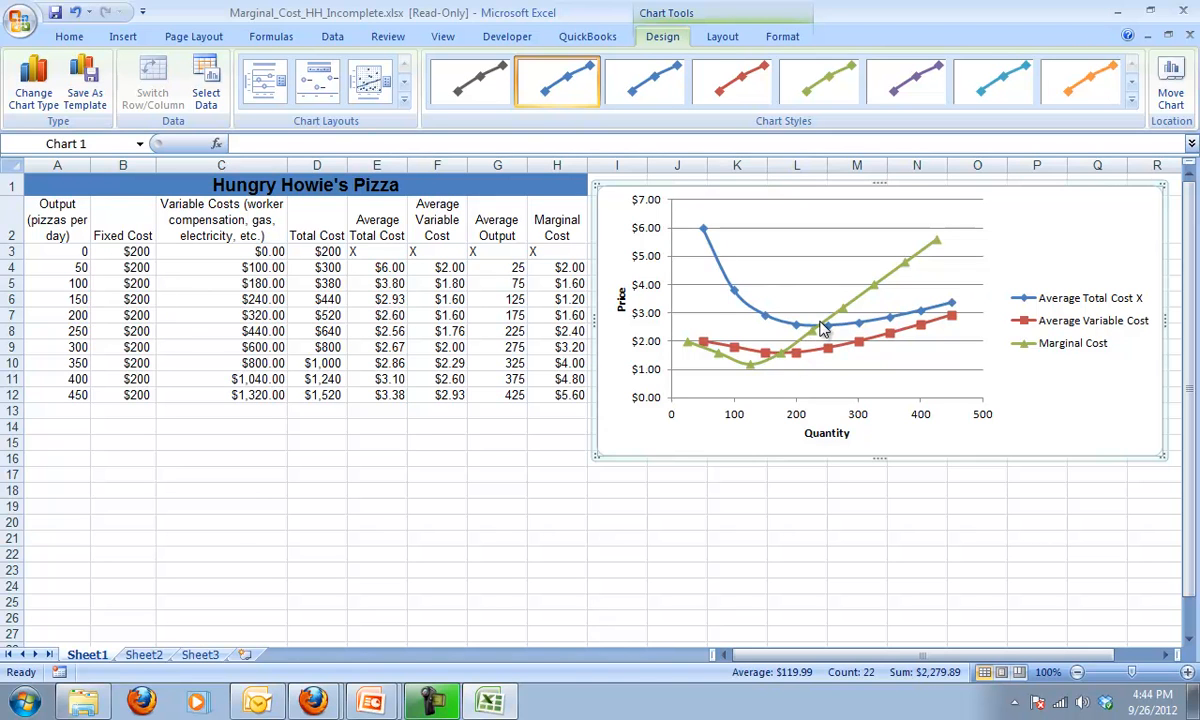
{"action": "mouse_move", "coordinate": [820, 330]}
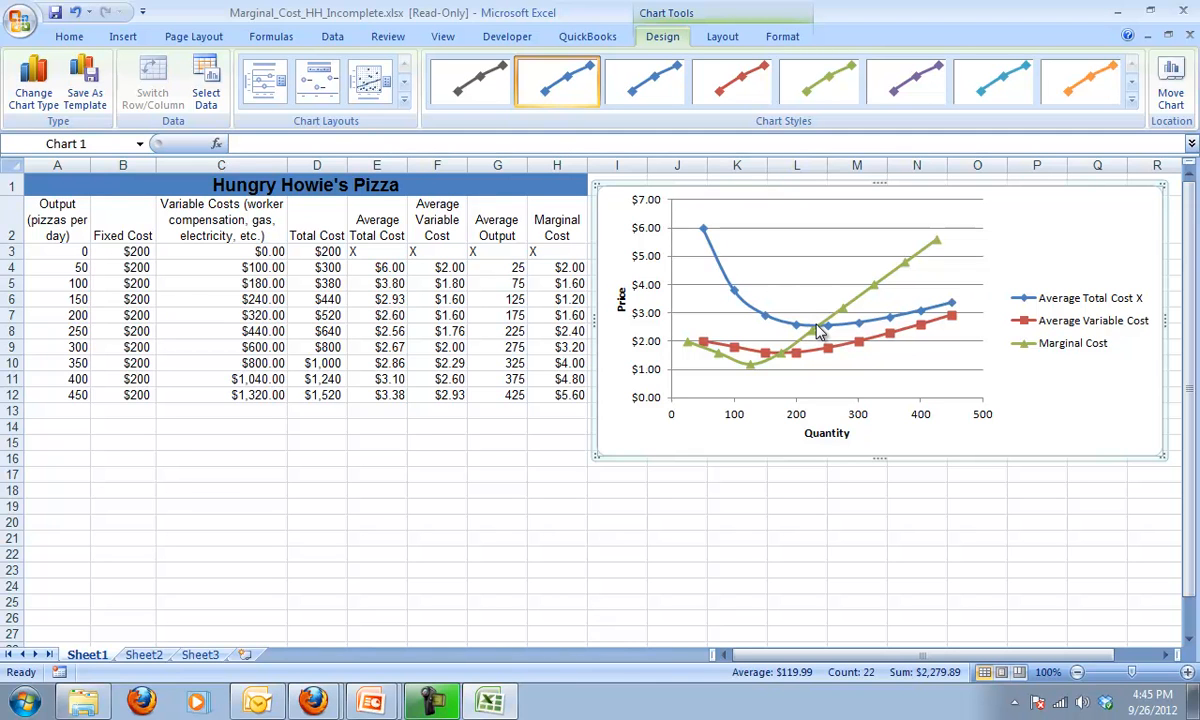
{"action": "mouse_move", "coordinate": [820, 322]}
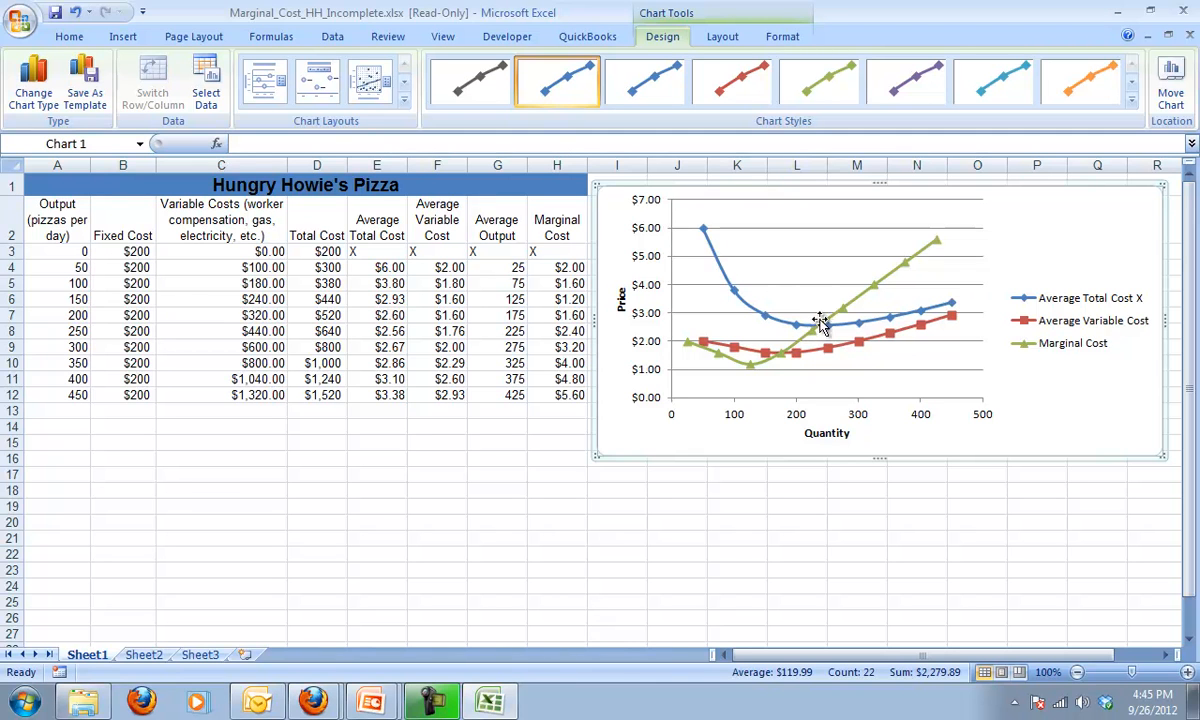
{"action": "mouse_move", "coordinate": [878, 294]}
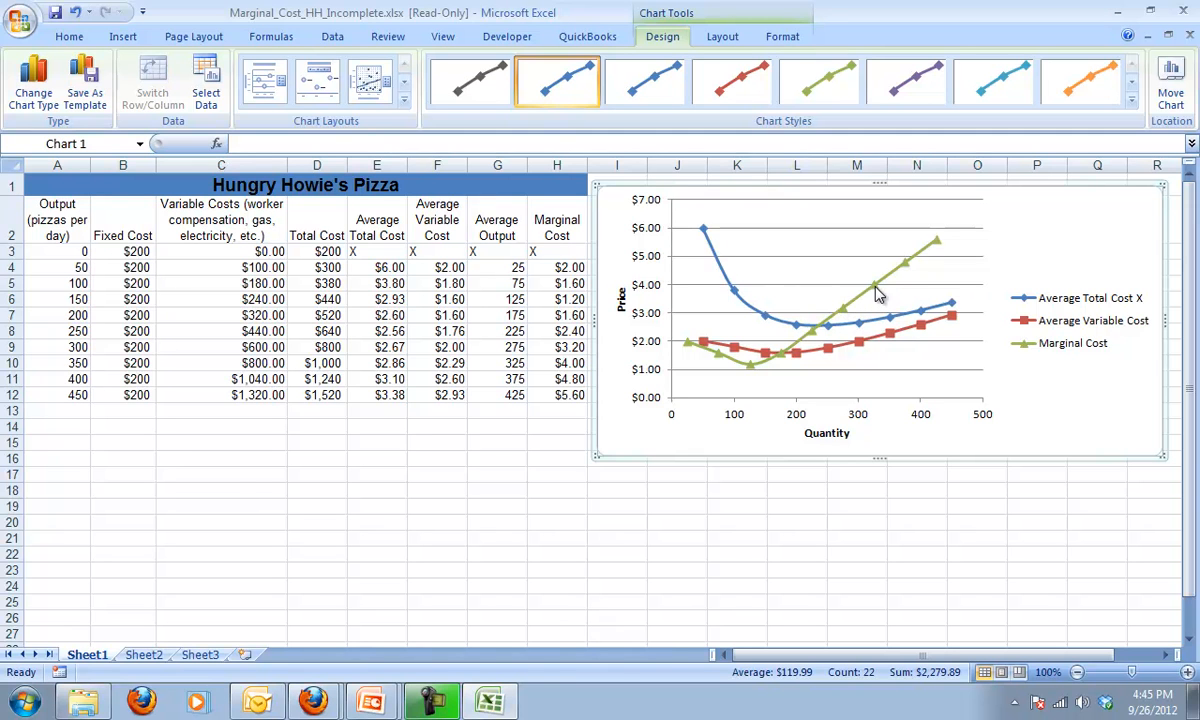
{"action": "mouse_move", "coordinate": [846, 318]}
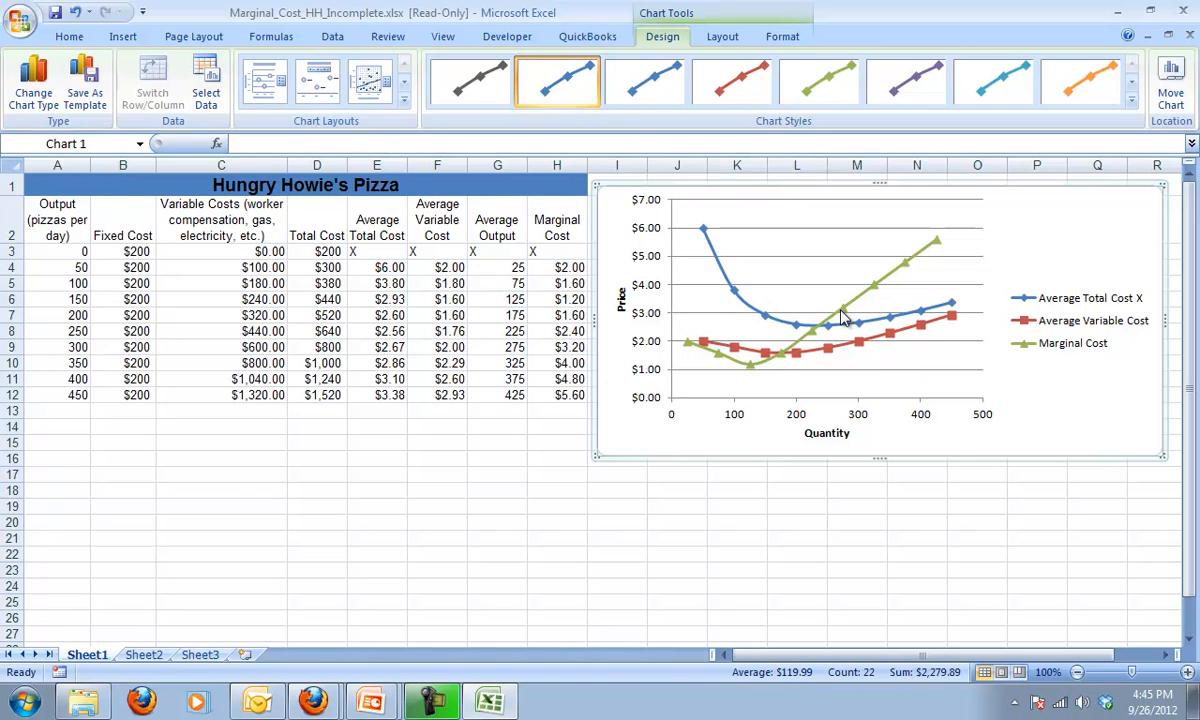
{"action": "mouse_move", "coordinate": [808, 350]}
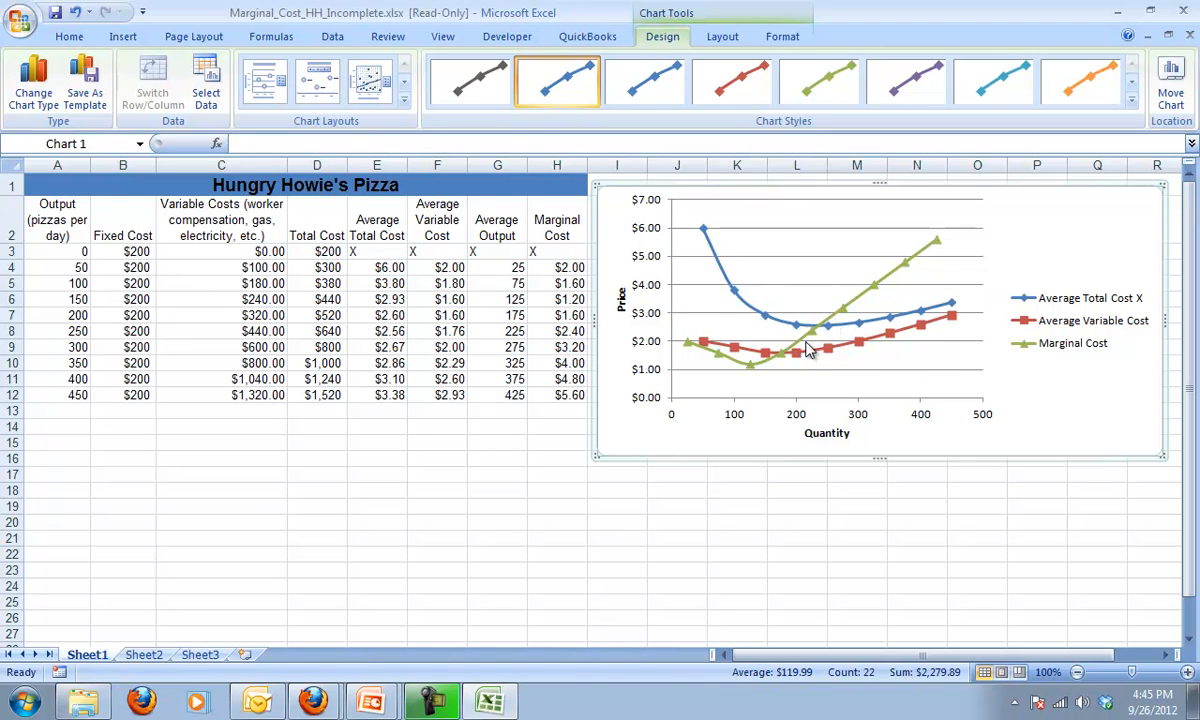
{"action": "mouse_move", "coordinate": [736, 138]}
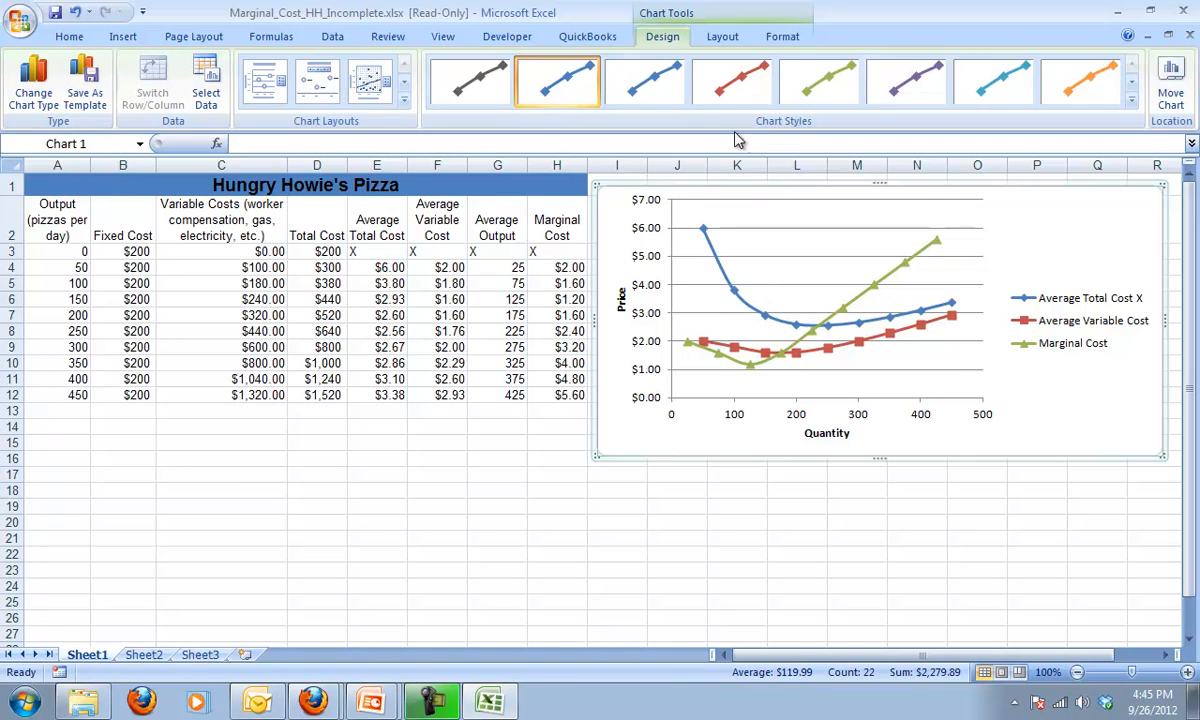